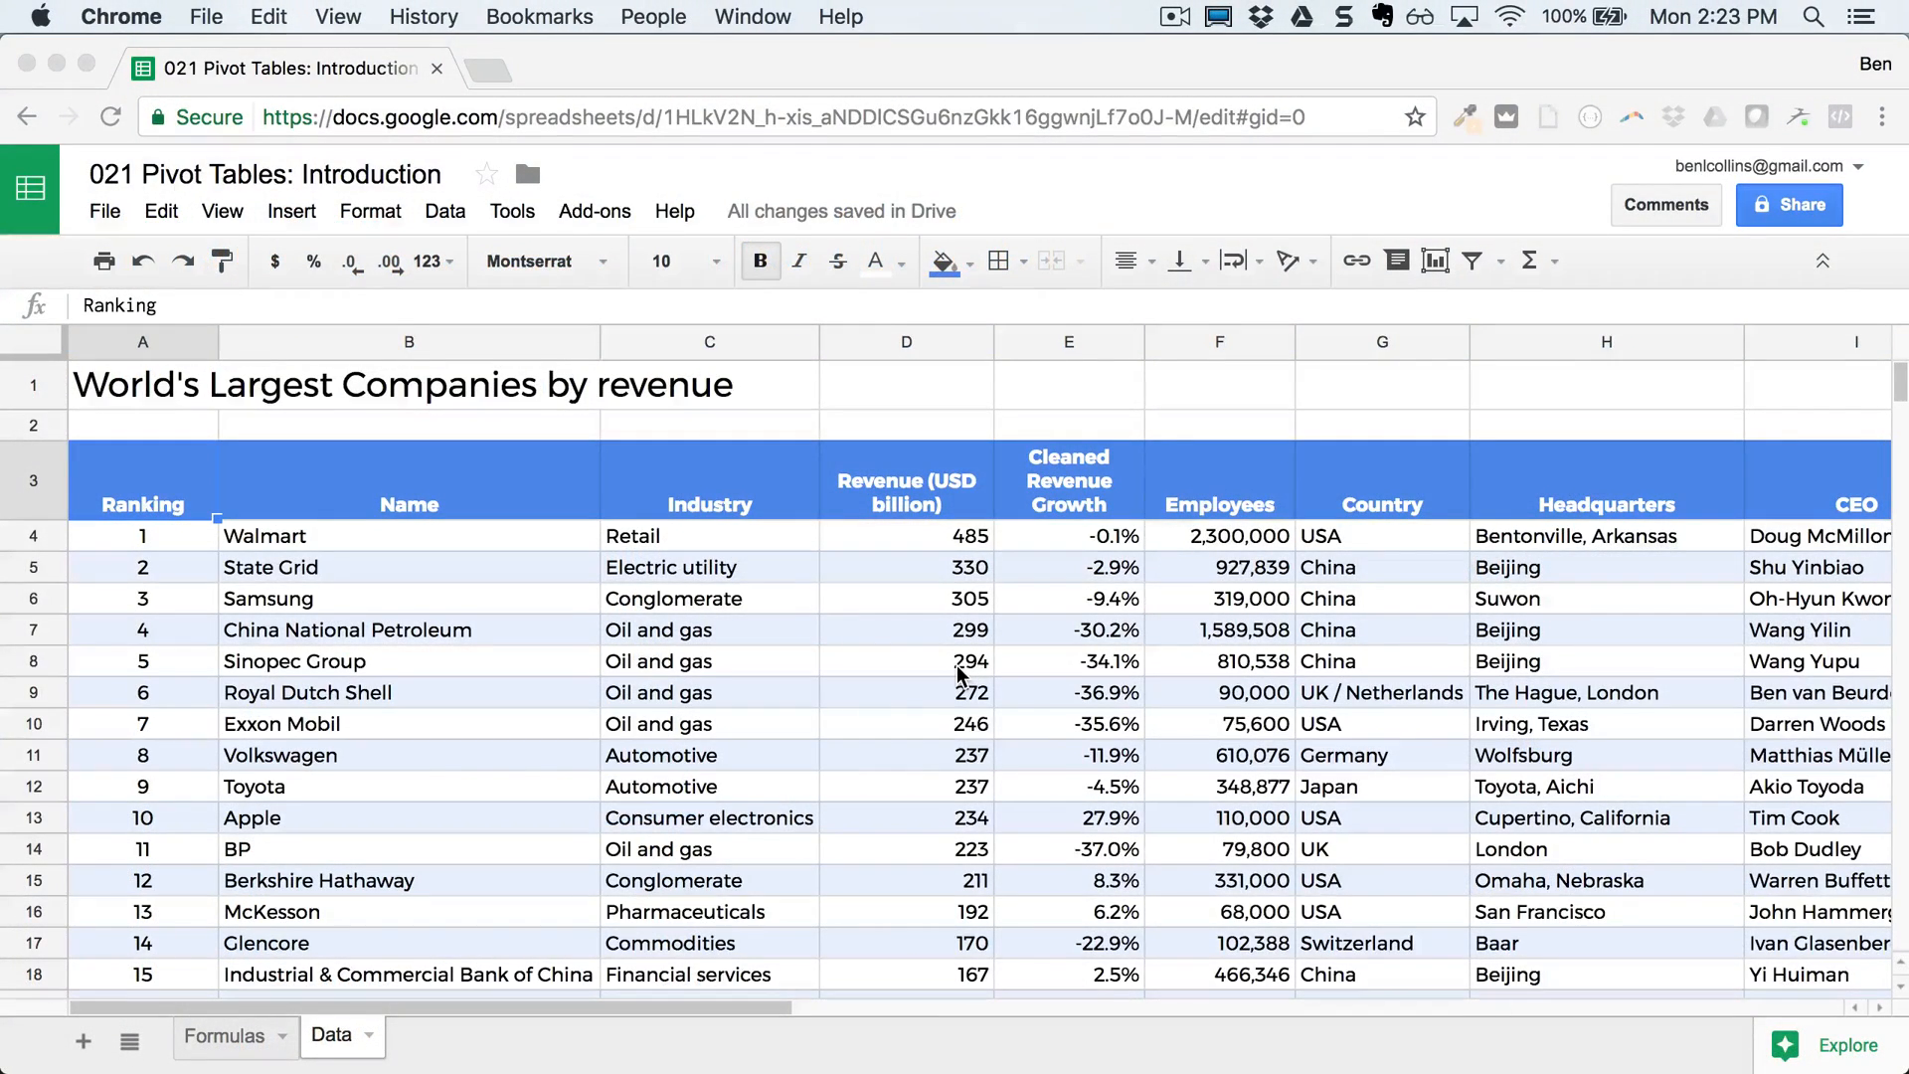
{"action": "mouse_move", "coordinate": [358, 597]}
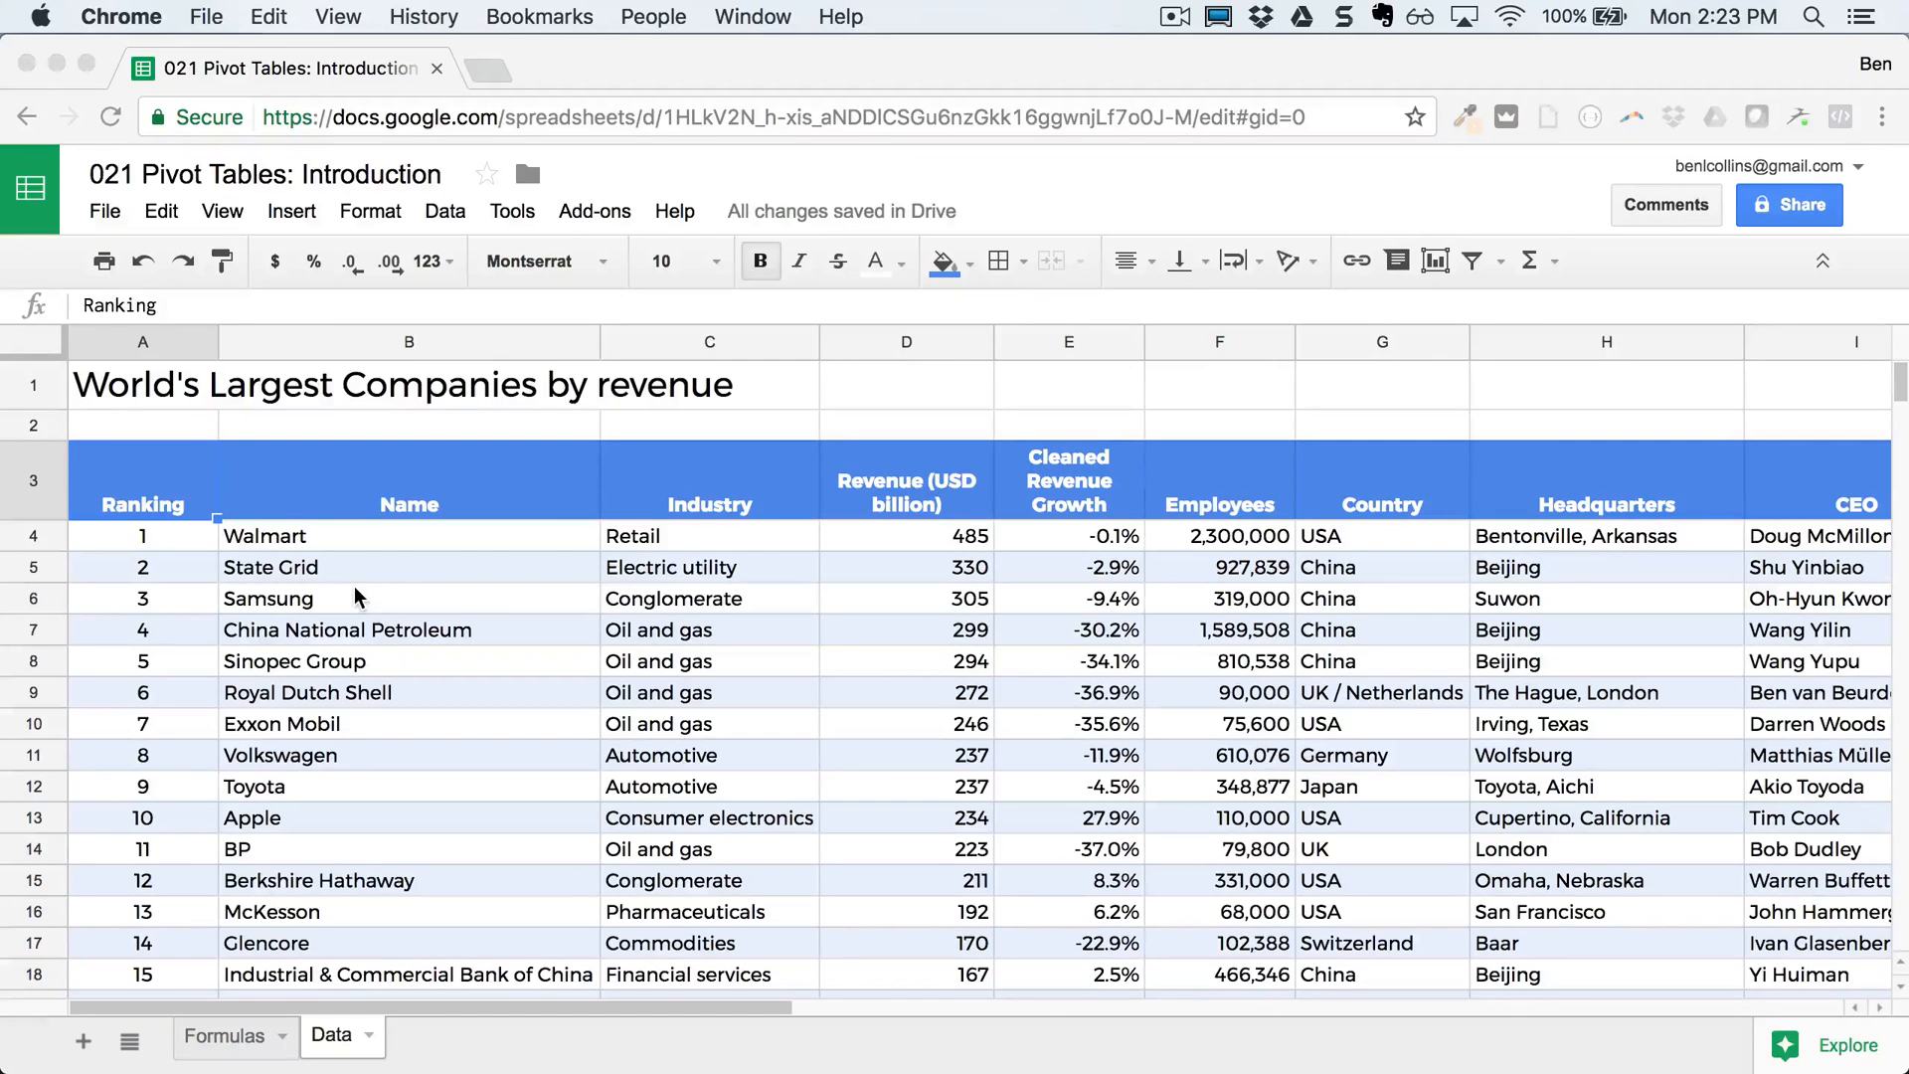
{"action": "mouse_move", "coordinate": [368, 582]}
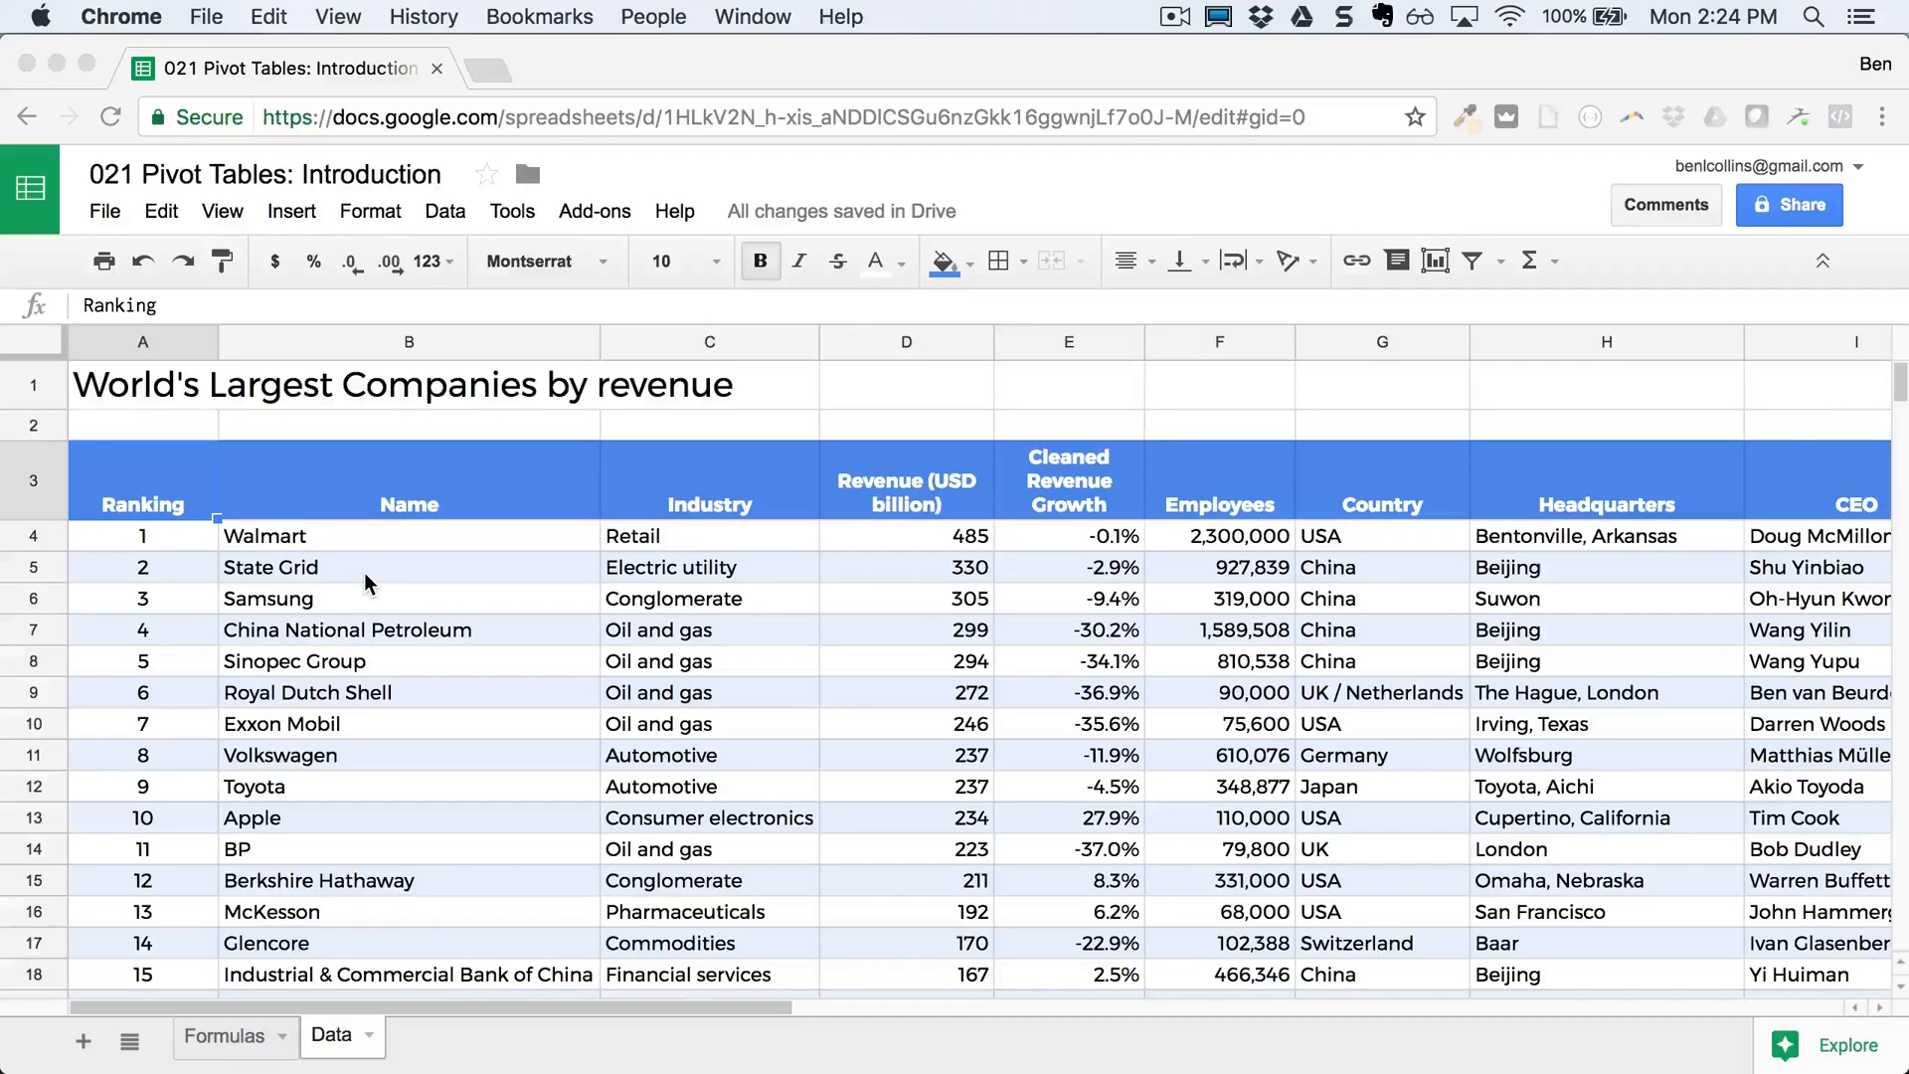
{"action": "mouse_move", "coordinate": [932, 676]}
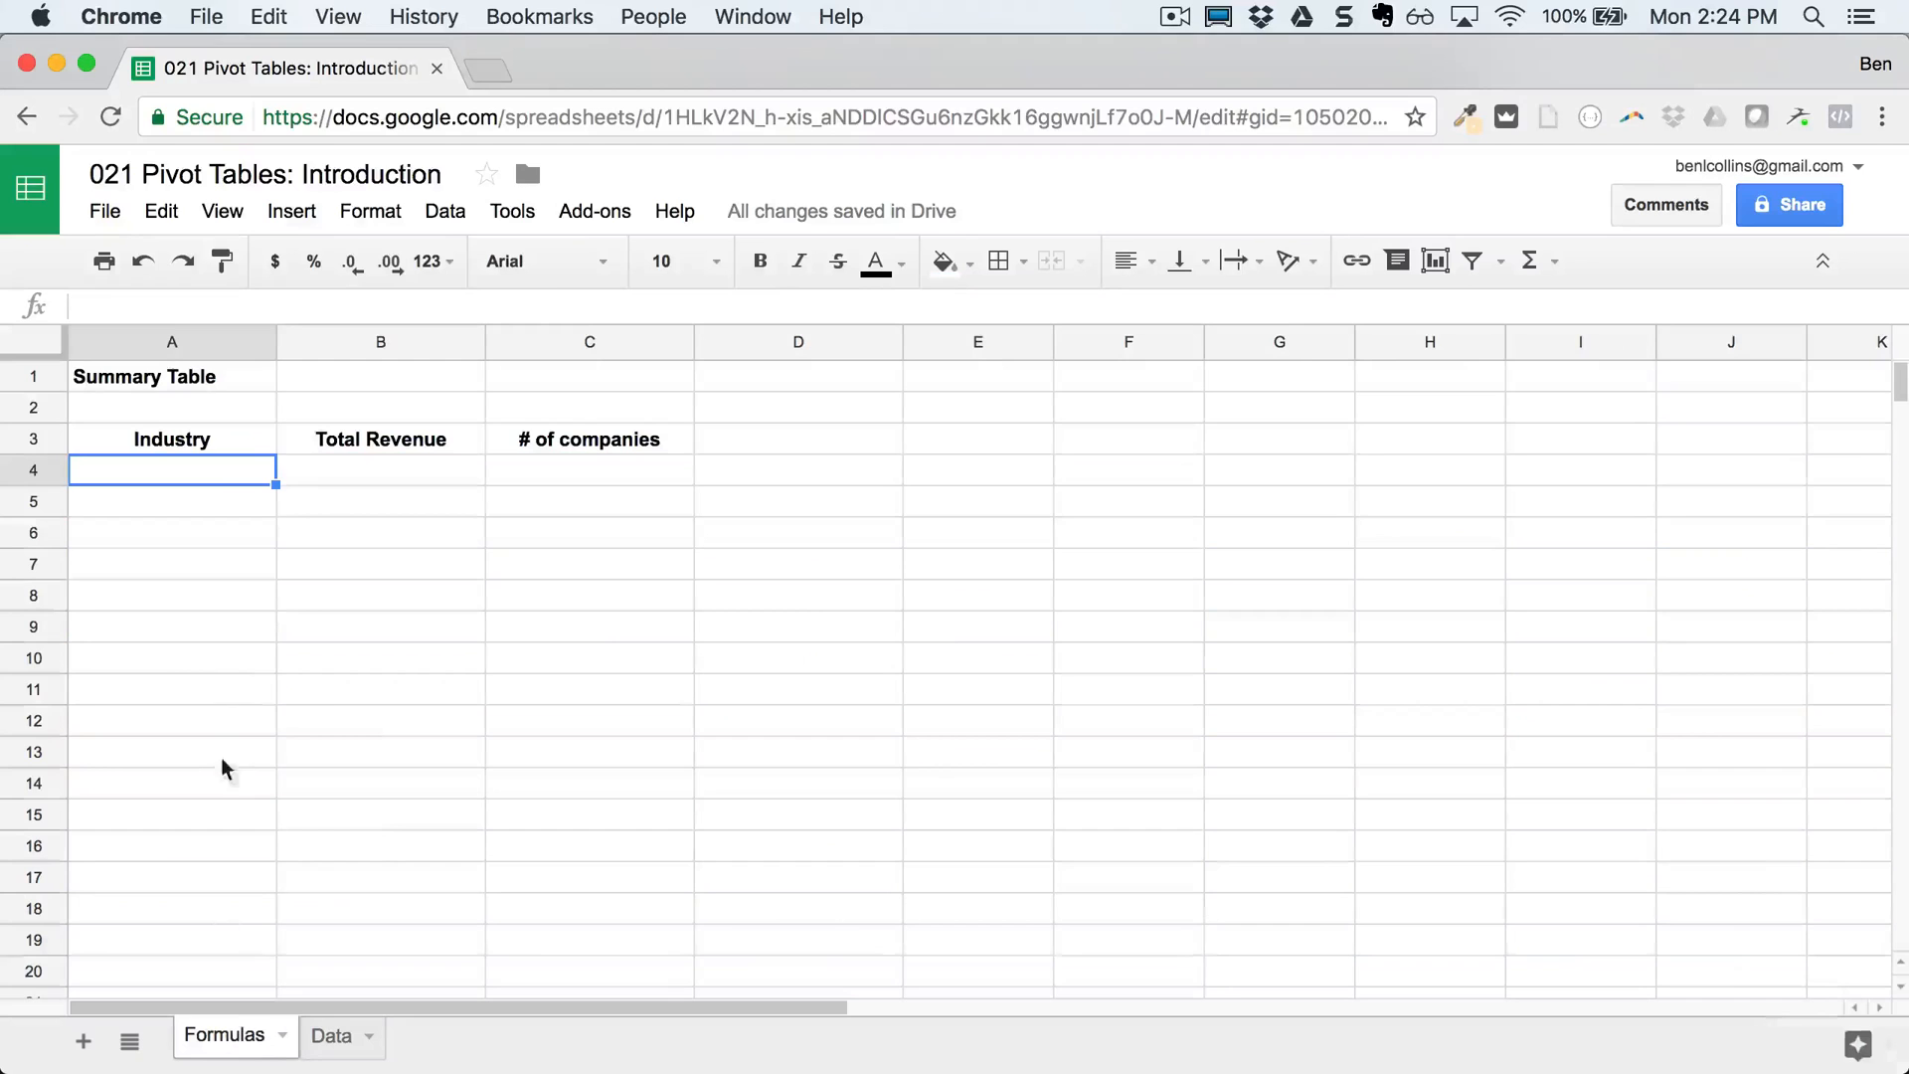
{"action": "mouse_move", "coordinate": [189, 493]}
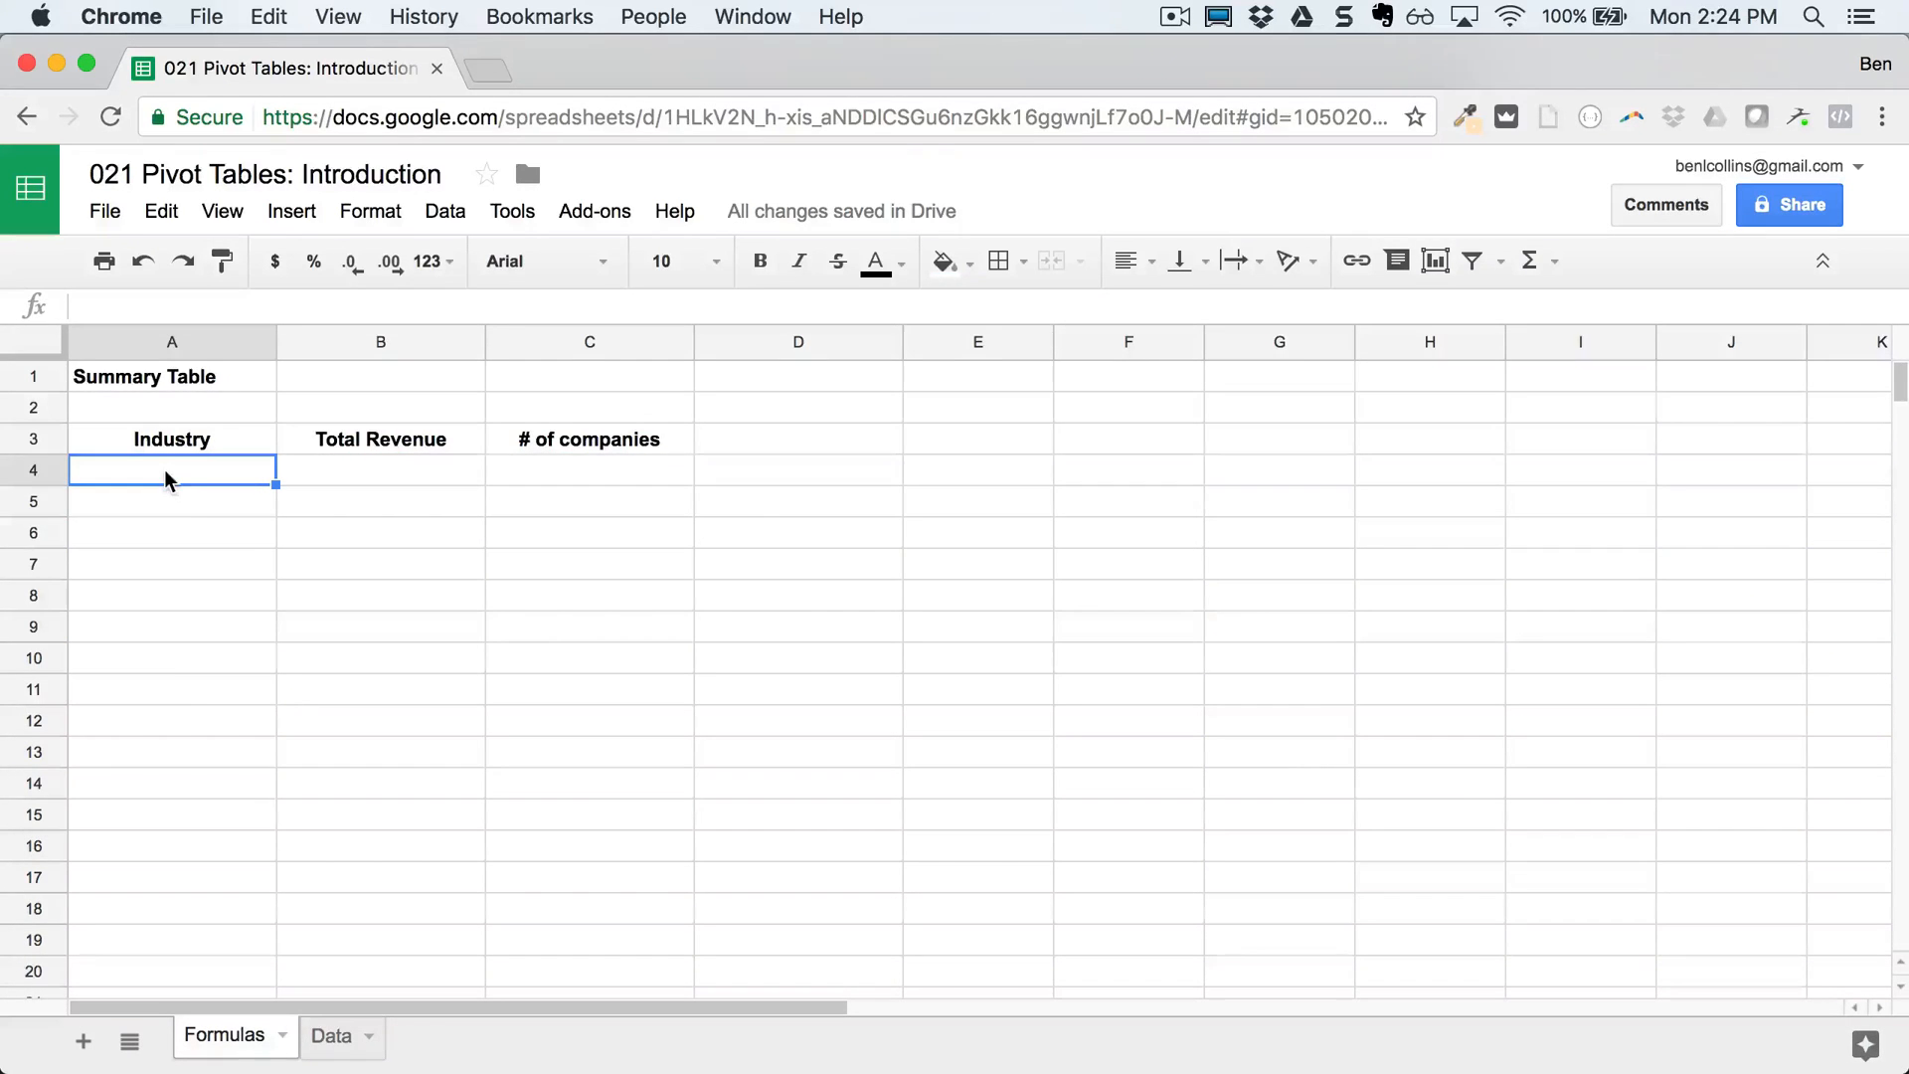
Step: List the distinct industries with =UNIQUE(Data!C4:C53) in A4 and paste them as values only
{"action": "type", "text": "="}
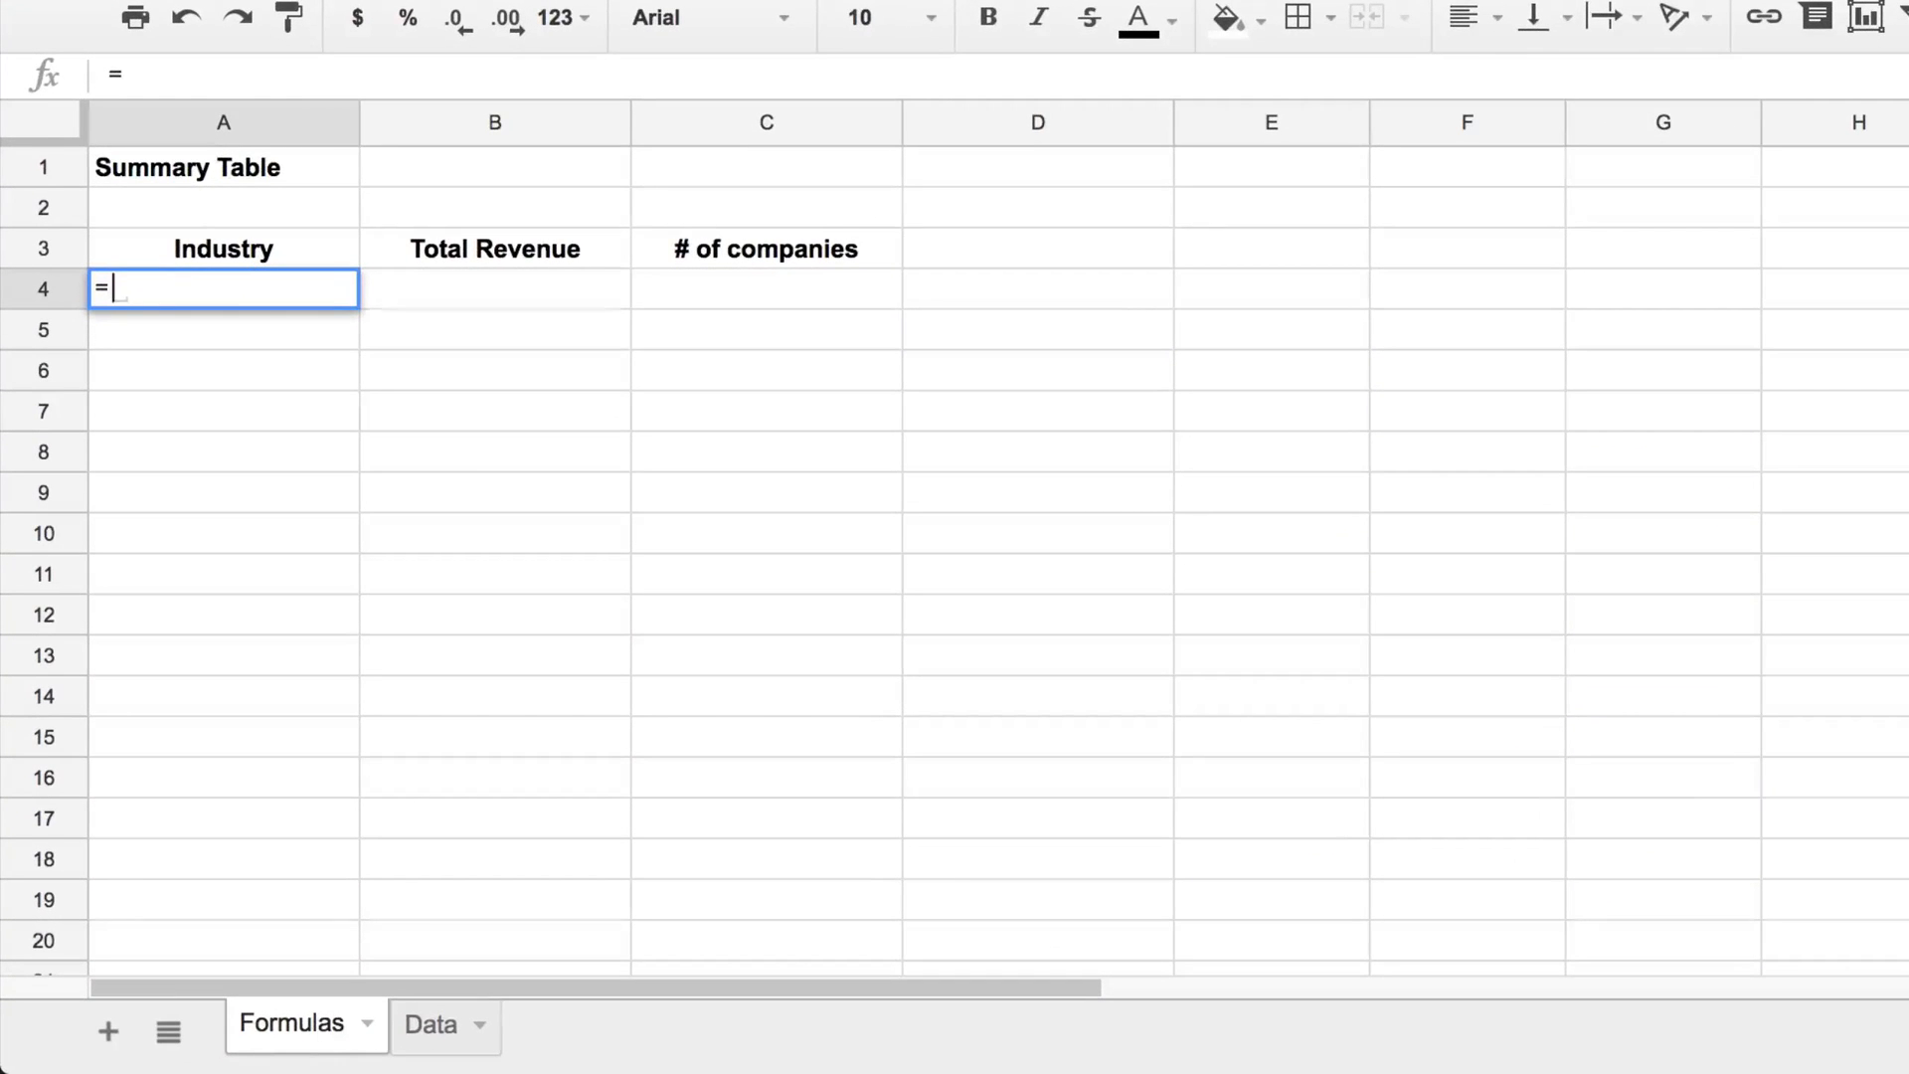
{"action": "type", "text": "unique("}
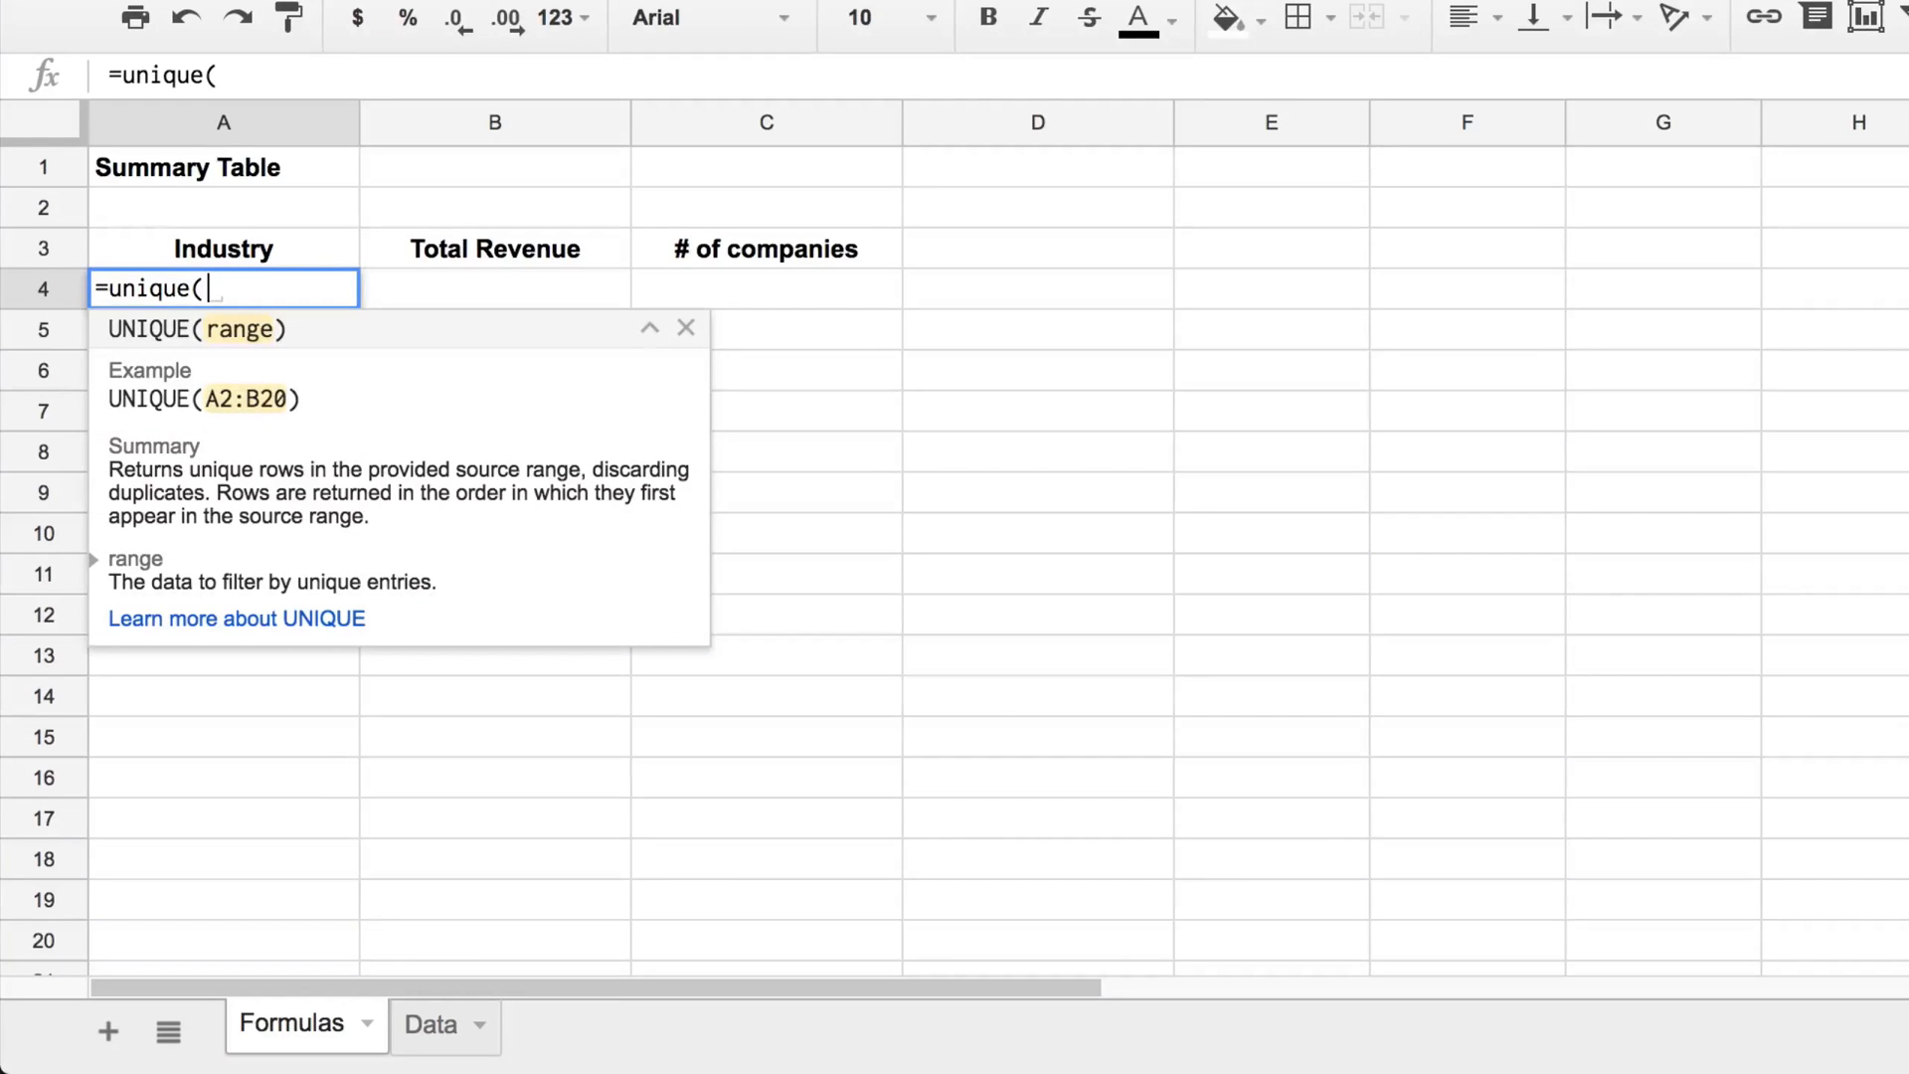
{"action": "mouse_move", "coordinate": [445, 1045]}
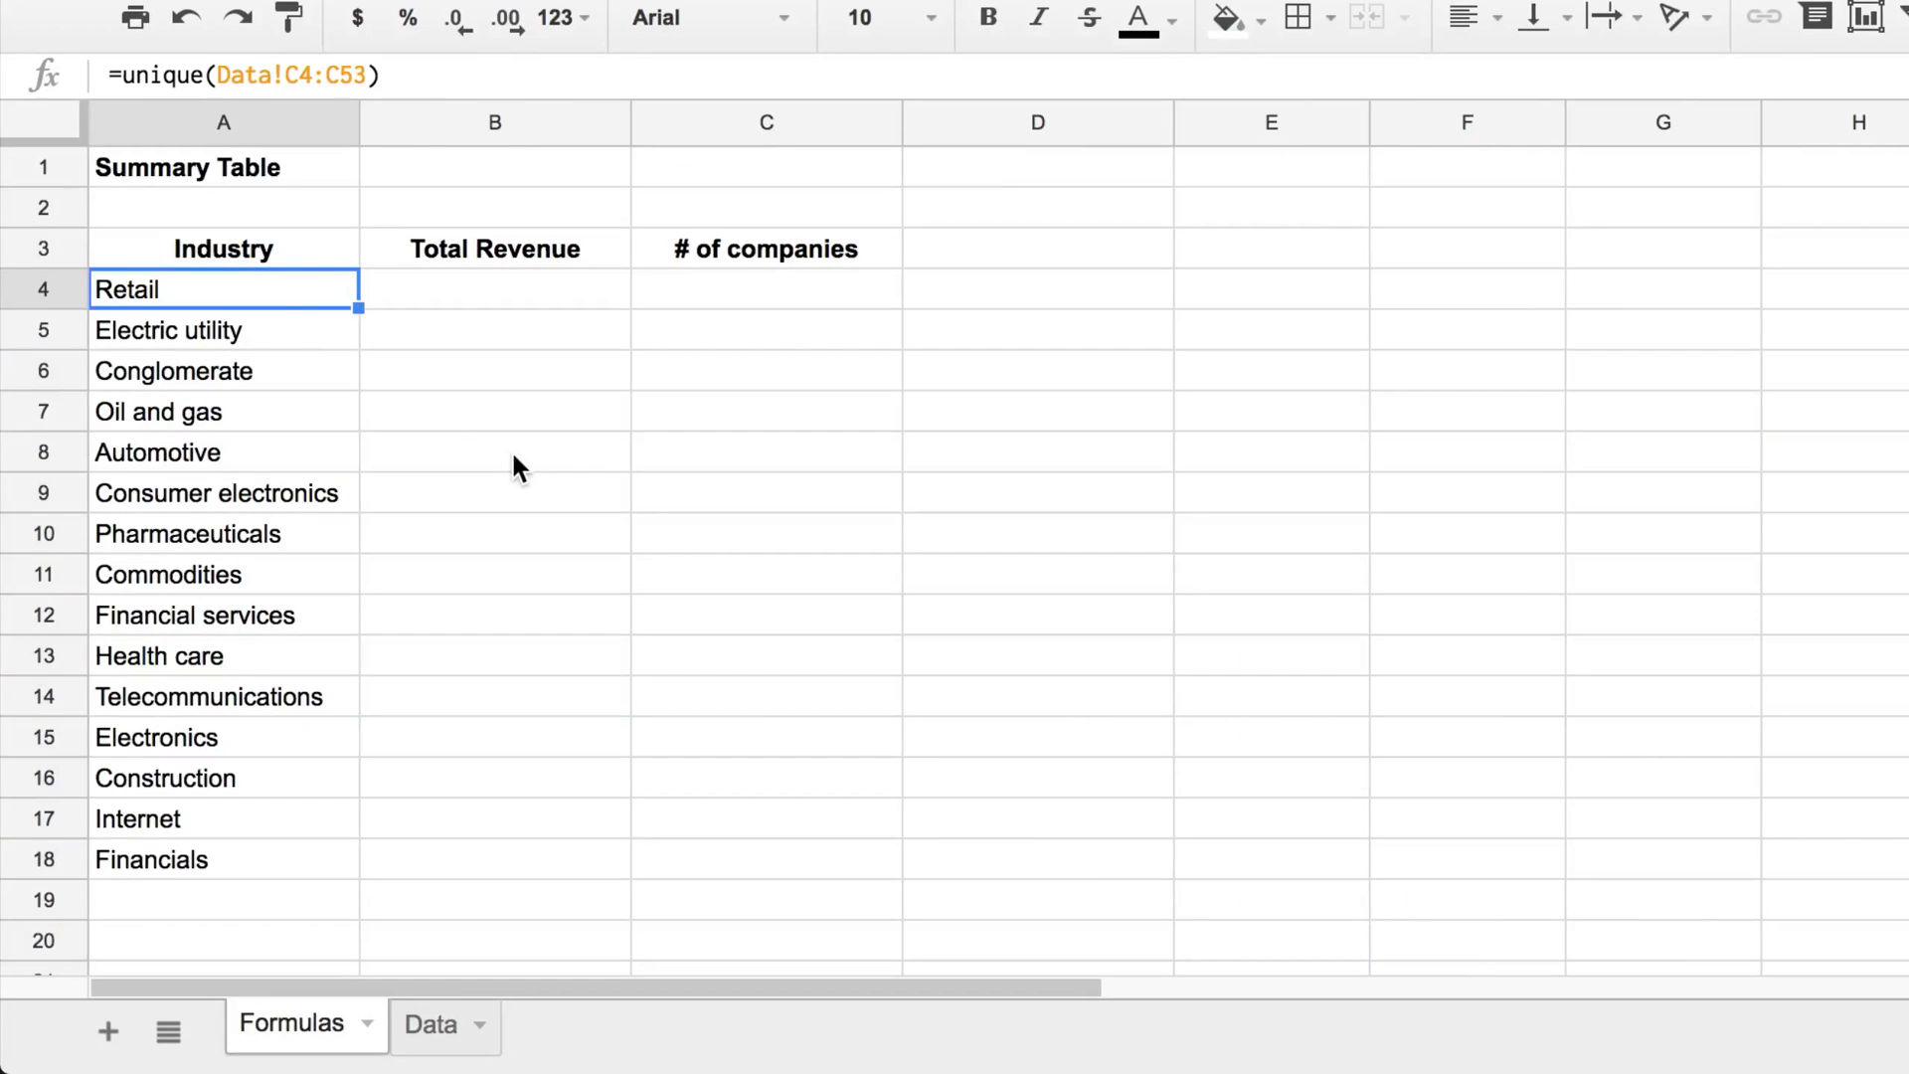
{"action": "right_click", "coordinate": [183, 289]}
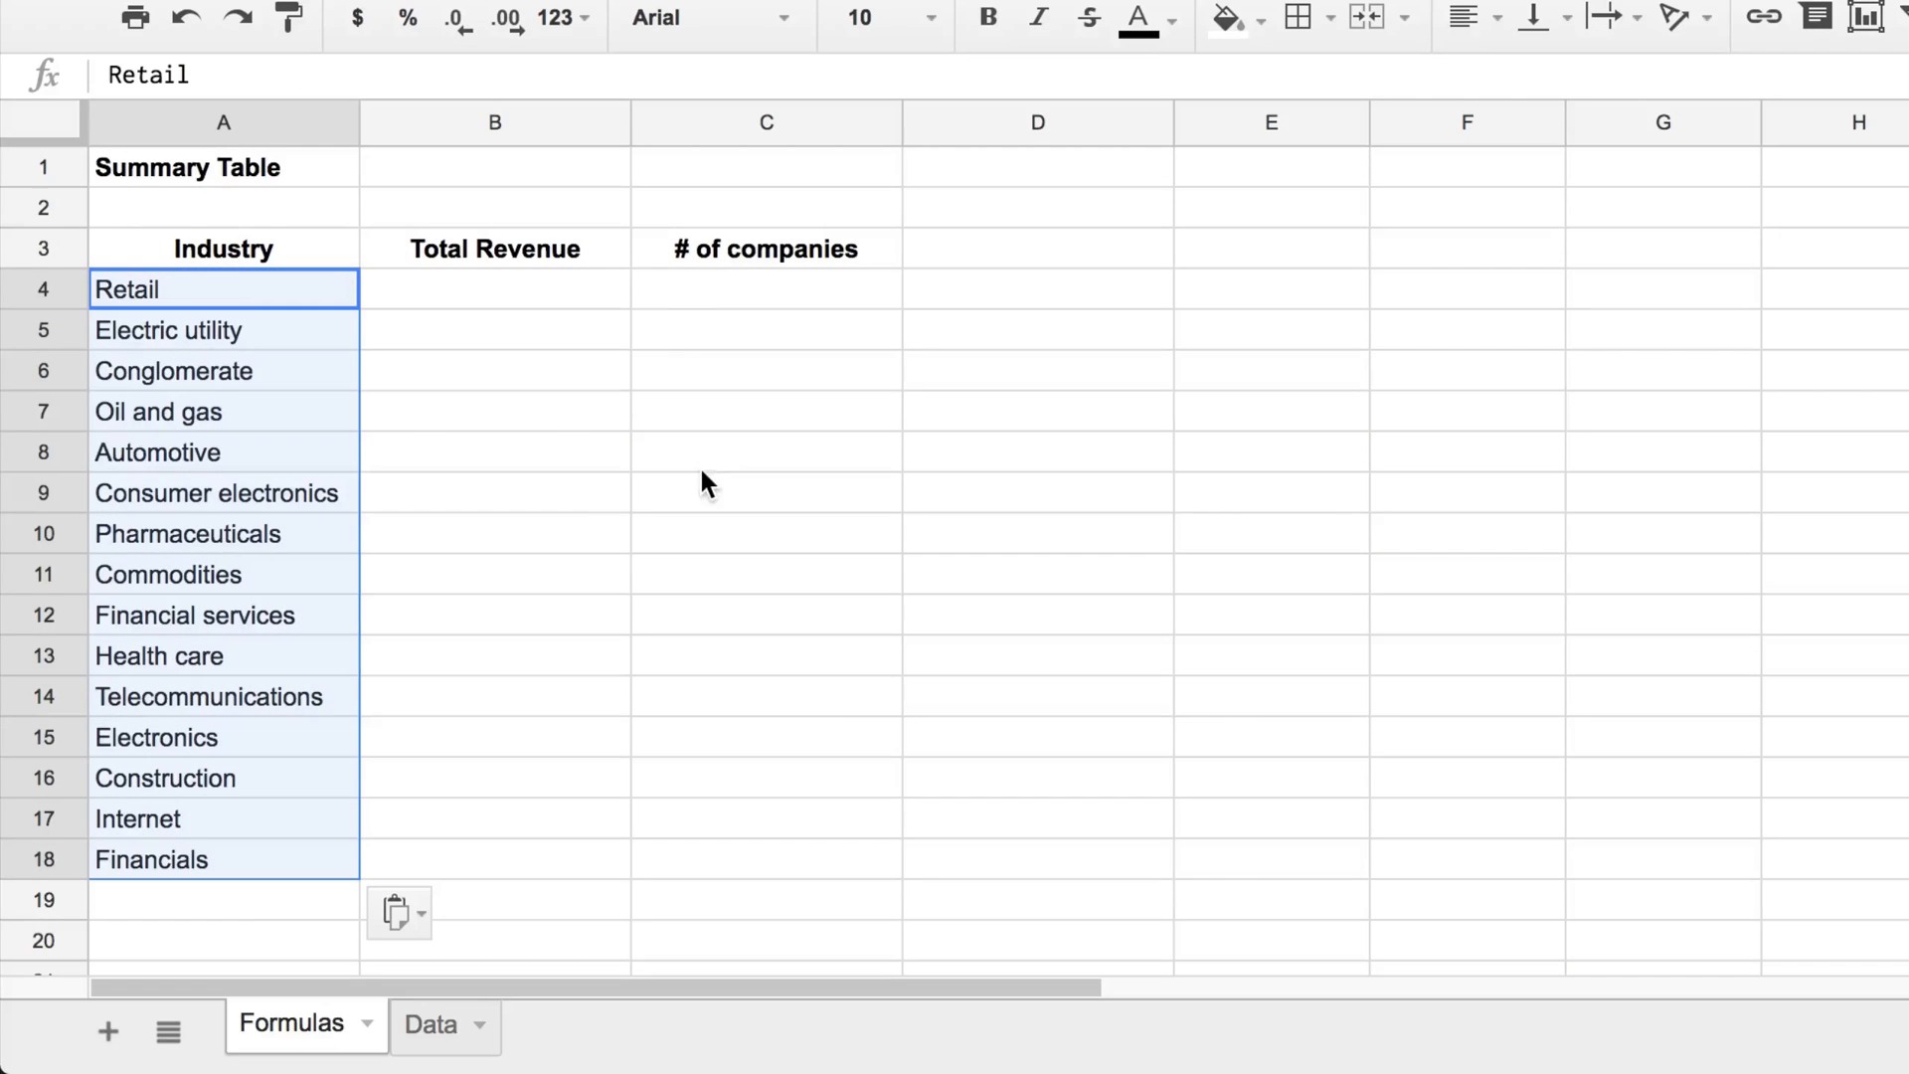
{"action": "mouse_move", "coordinate": [256, 321]}
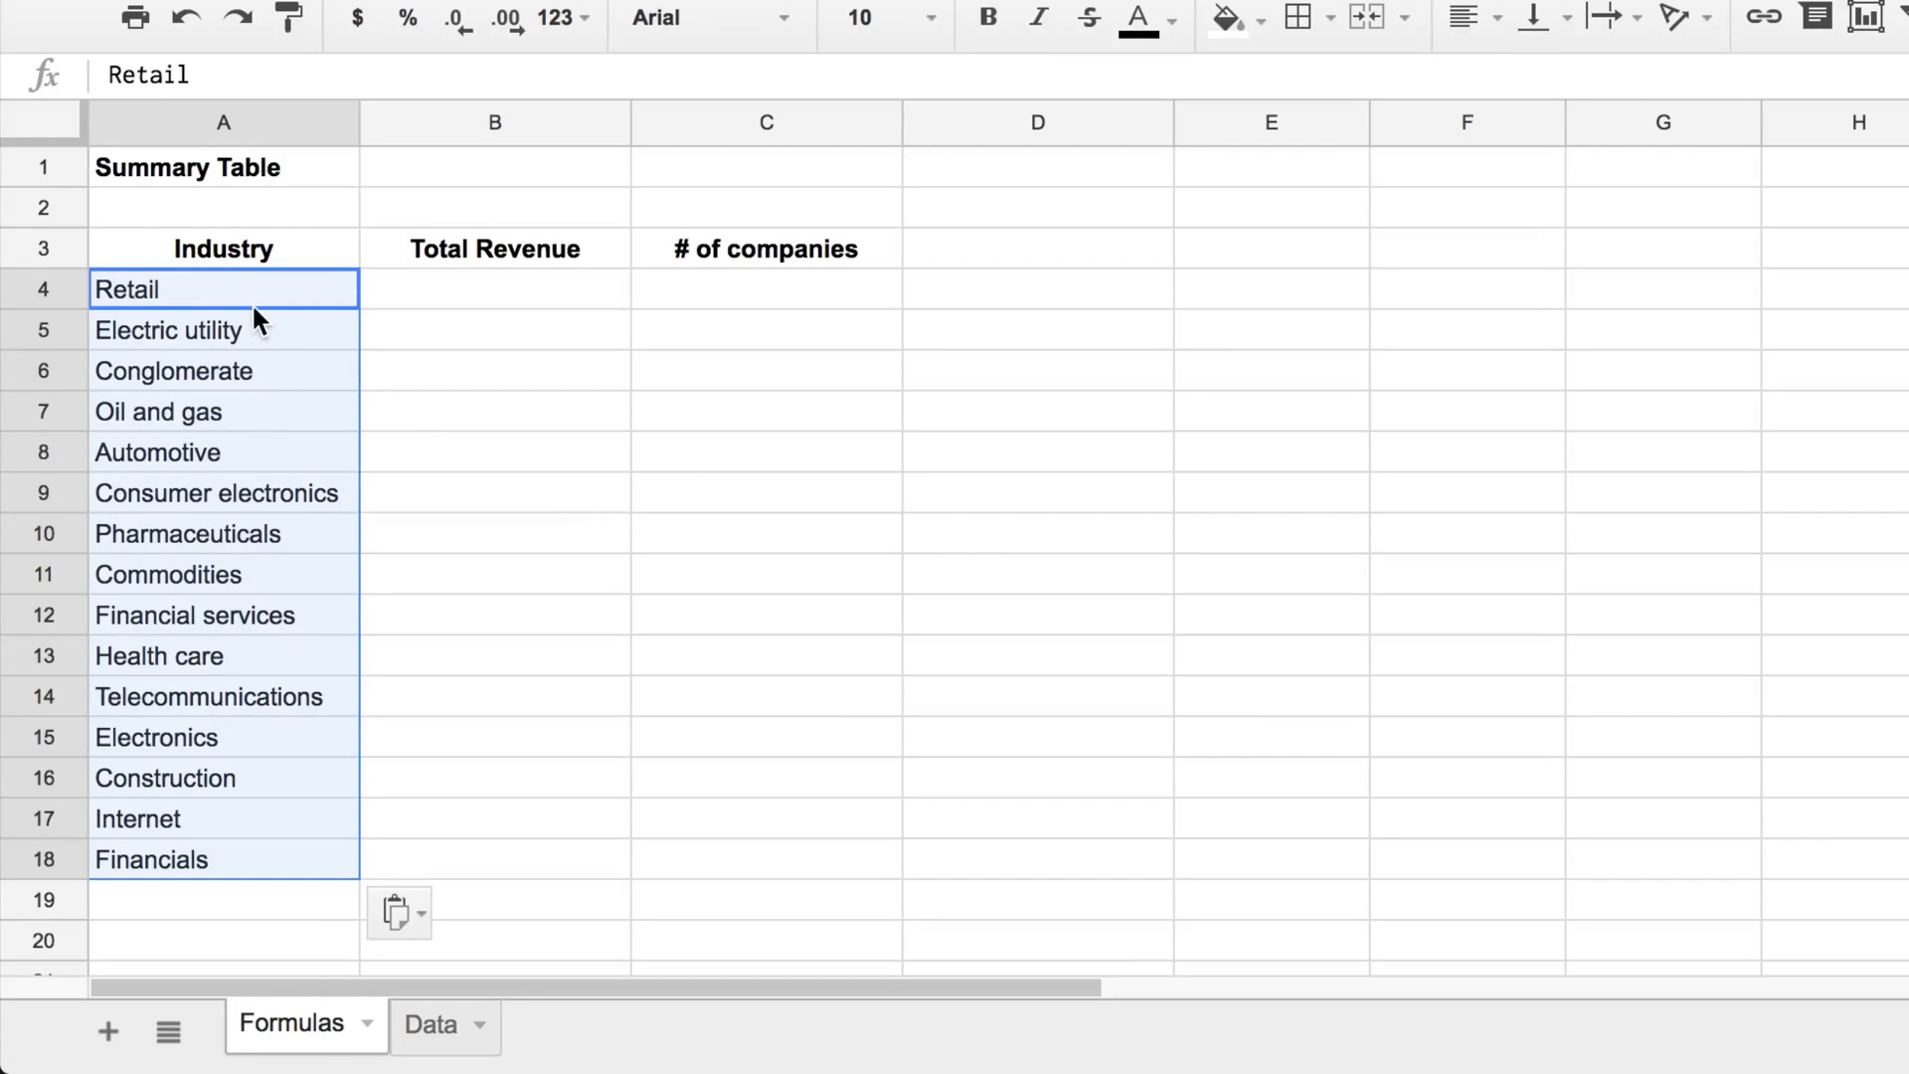
Step: Enter Retail's total in B4 as =SUMIF(Data!$C$4:$C$53,A4,Data!$D$4:$D$53)
{"action": "left_click", "coordinate": [494, 288]}
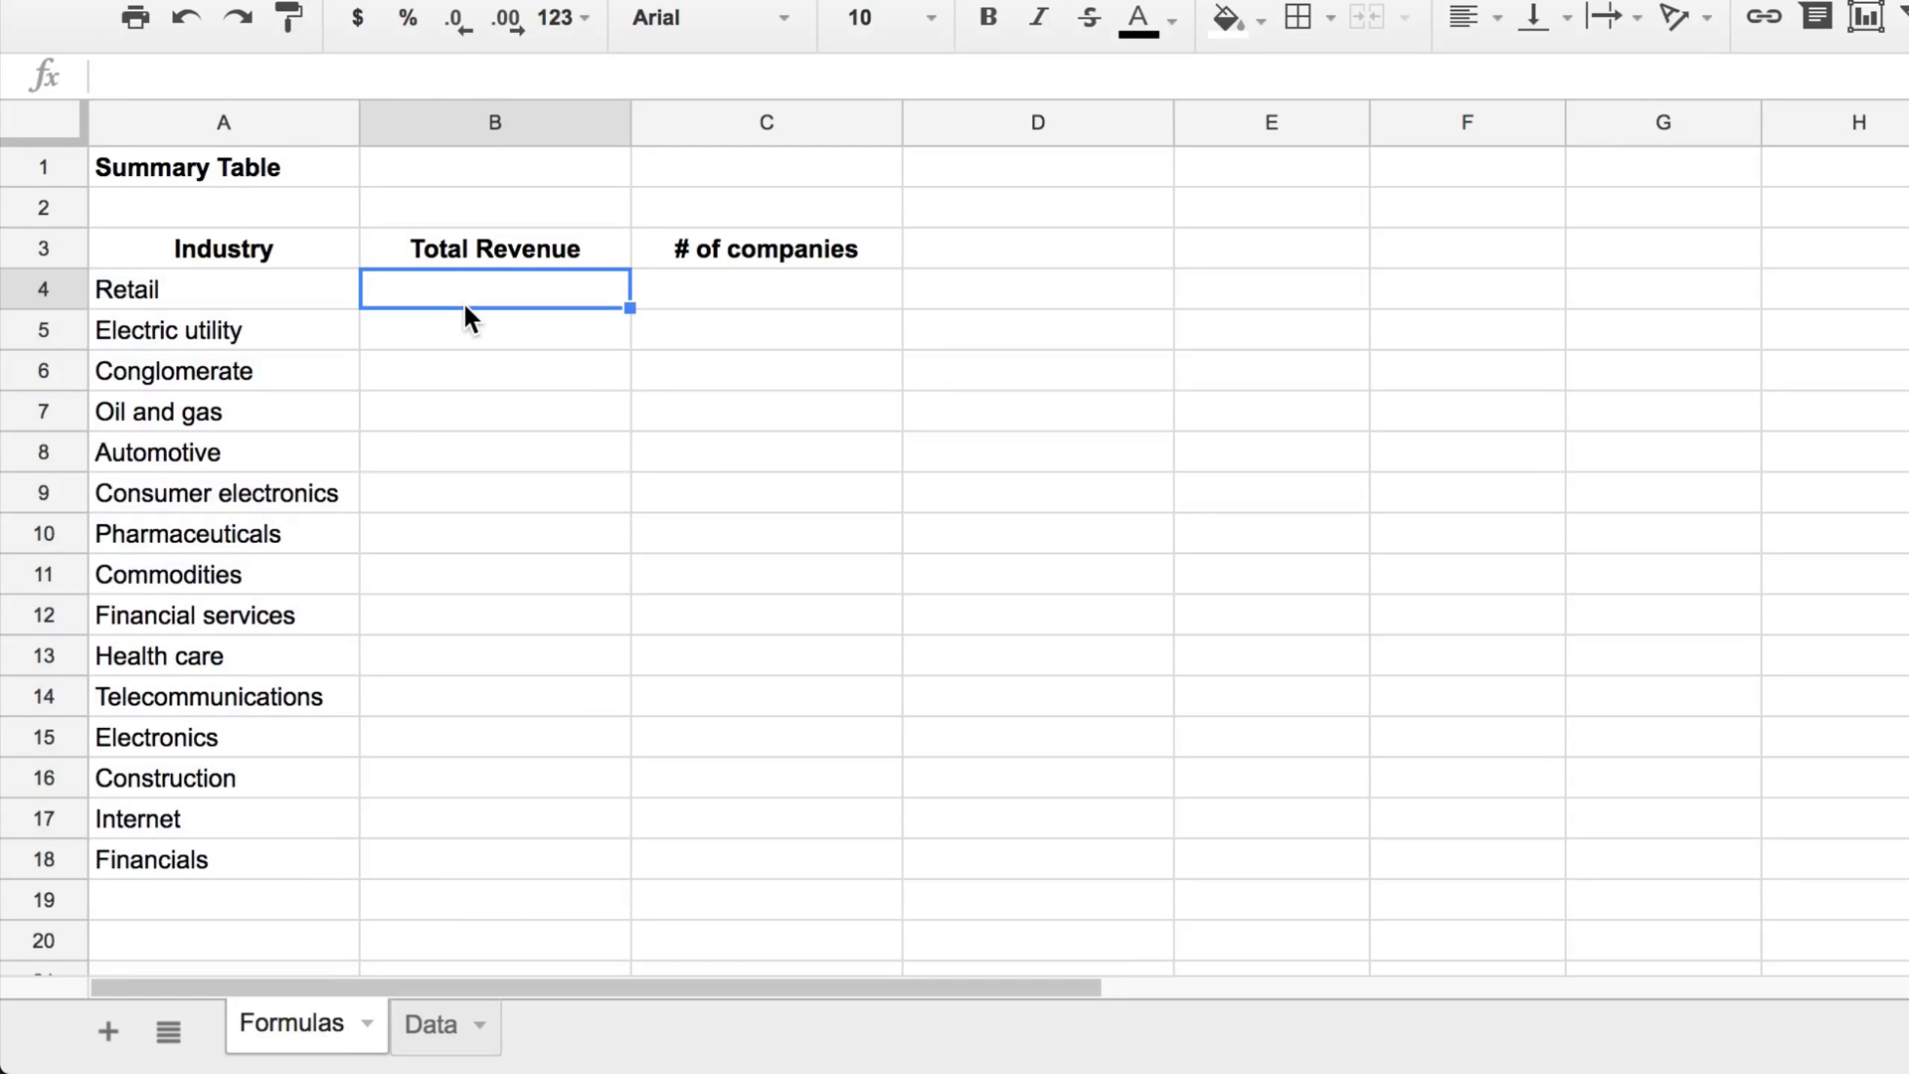
{"action": "type", "text": "=sumif(Data!$C$4:$C$53,"}
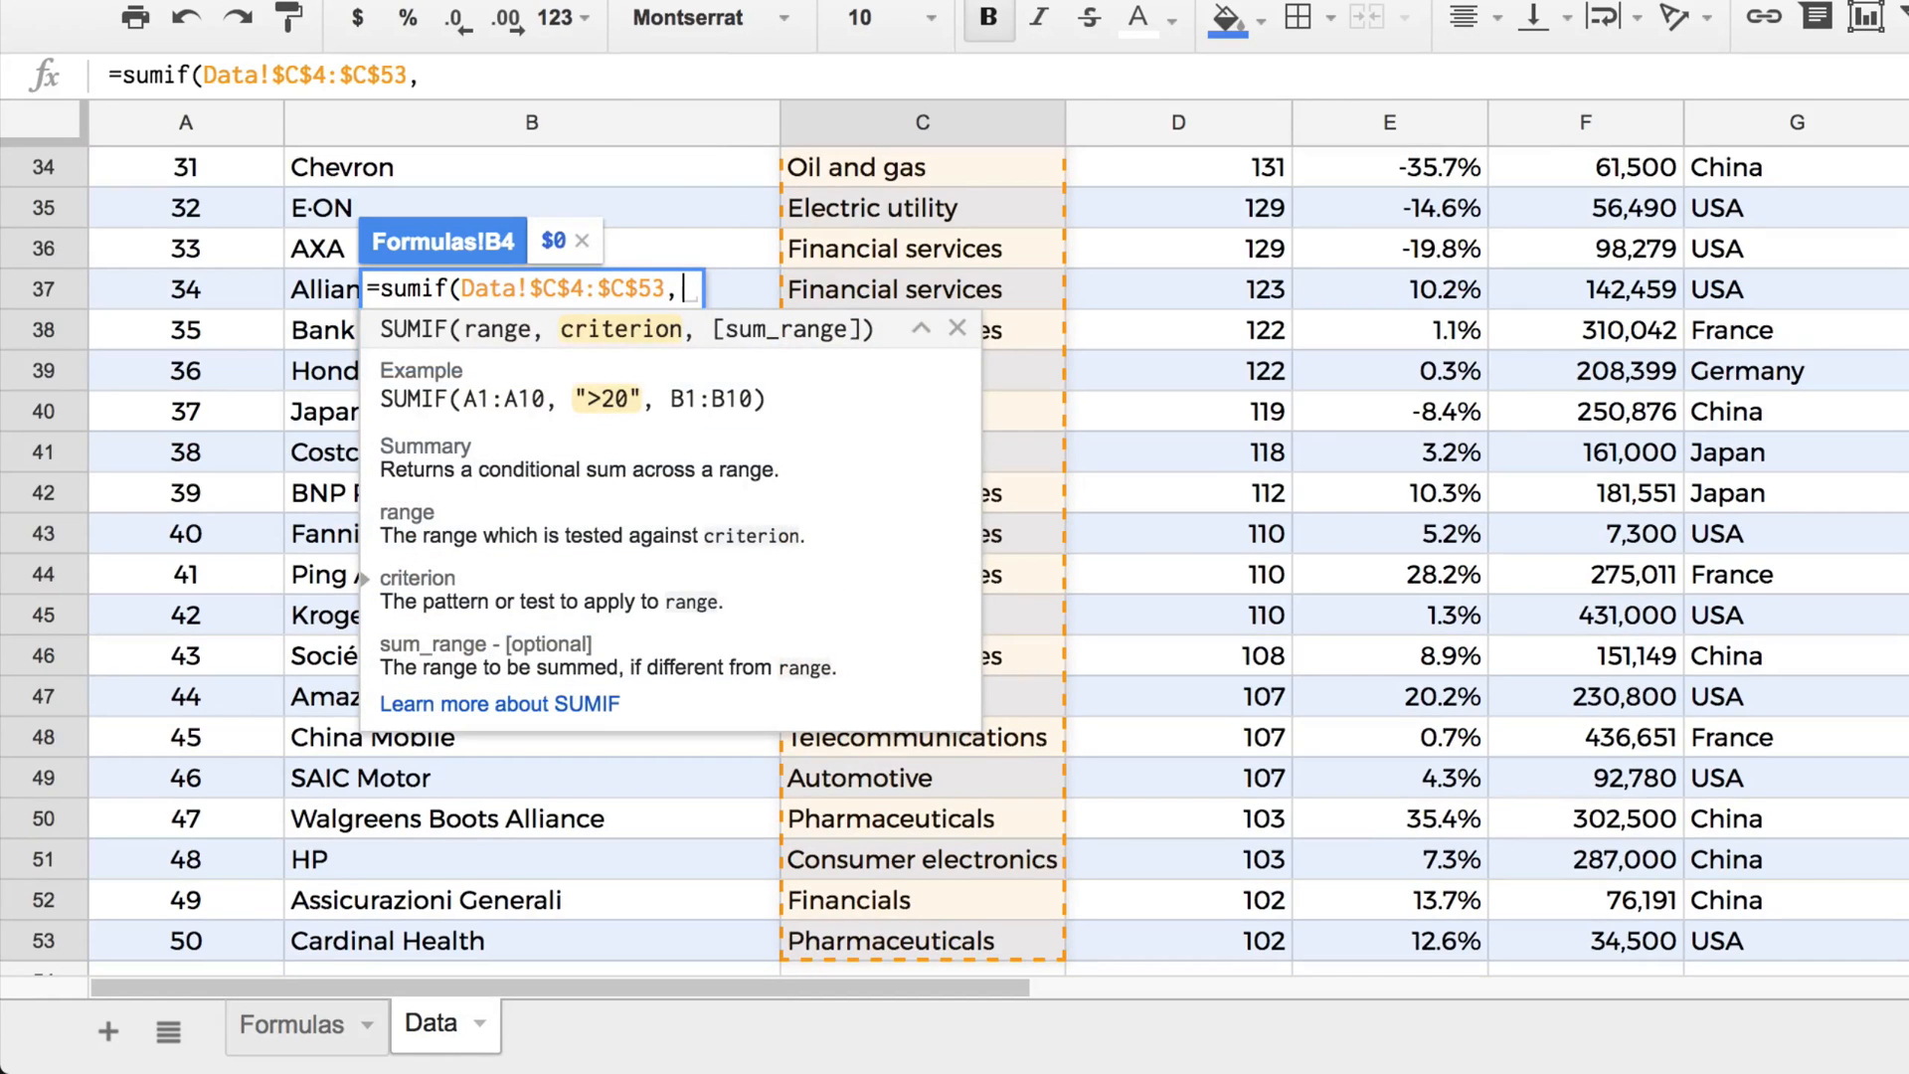
{"action": "type", "text": "a4,"}
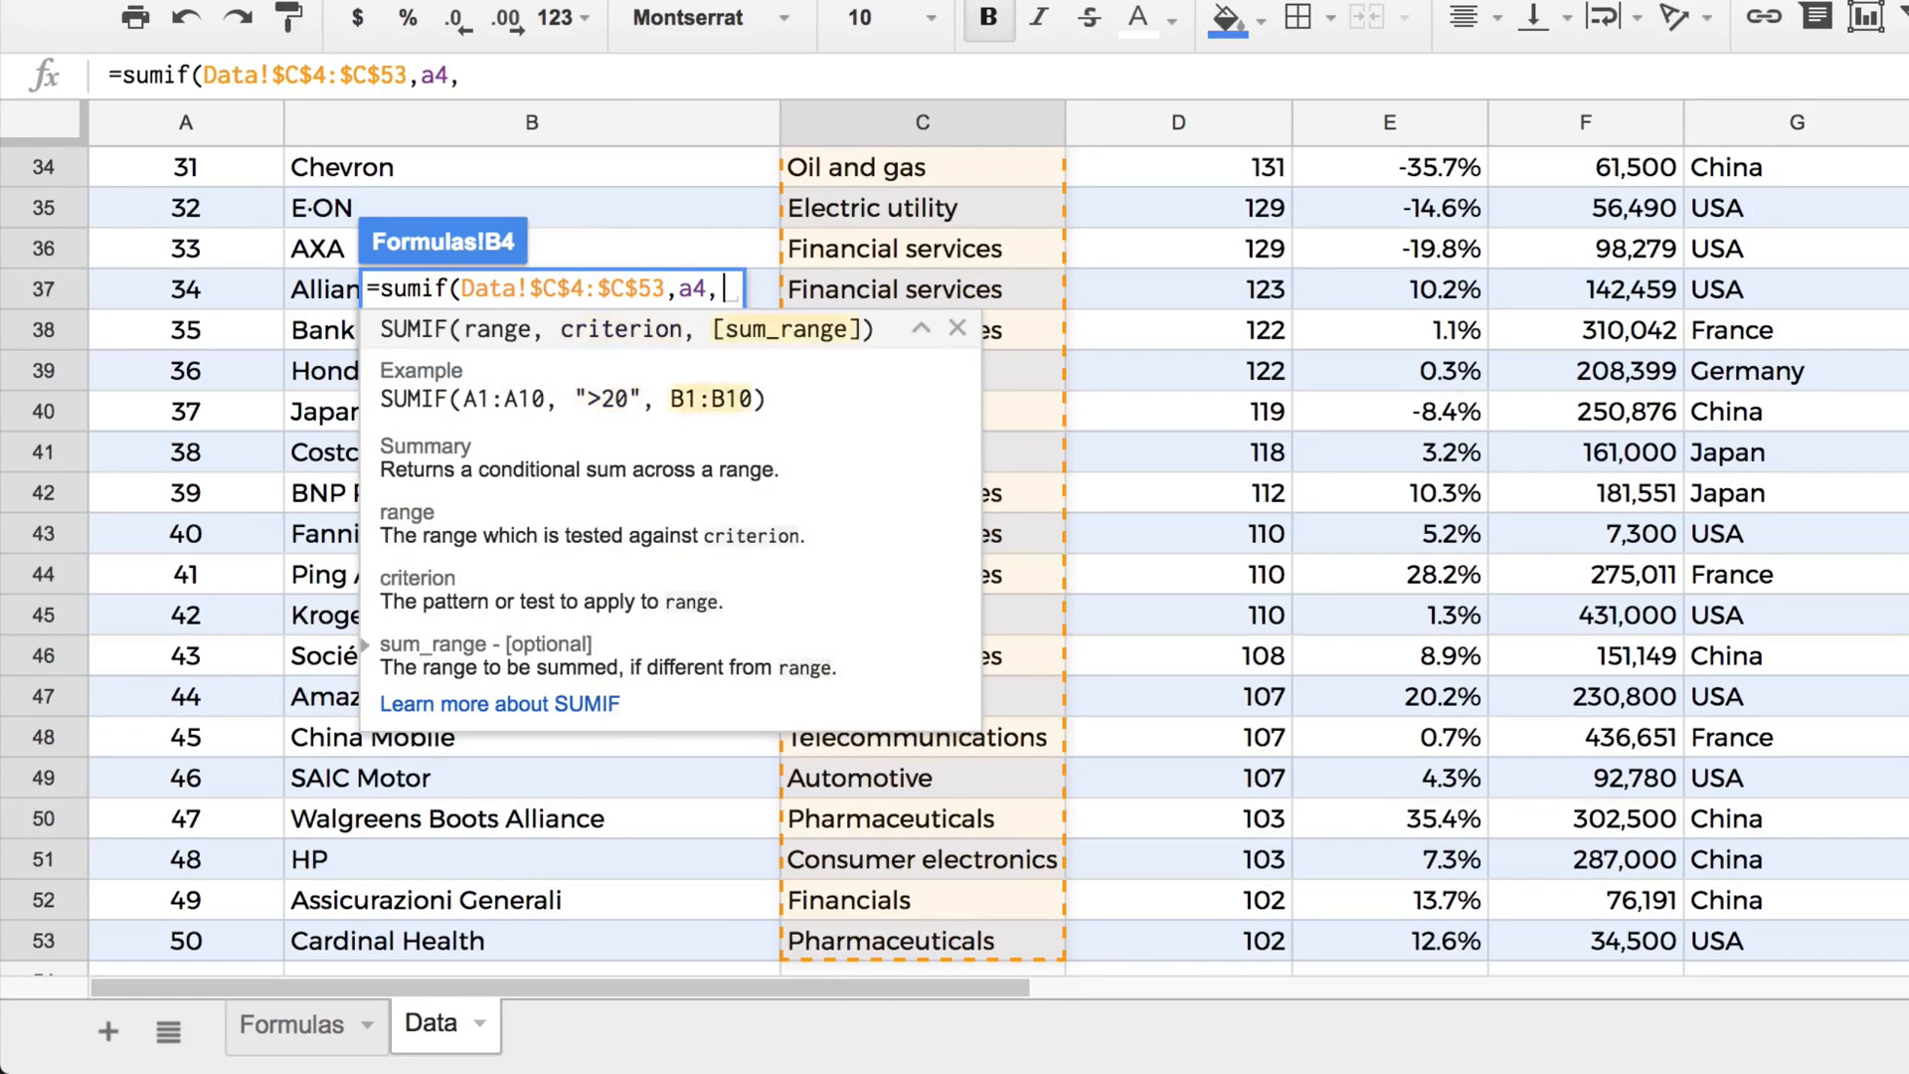
{"action": "scroll", "scroll_direction": "up", "scroll_amount": 3}
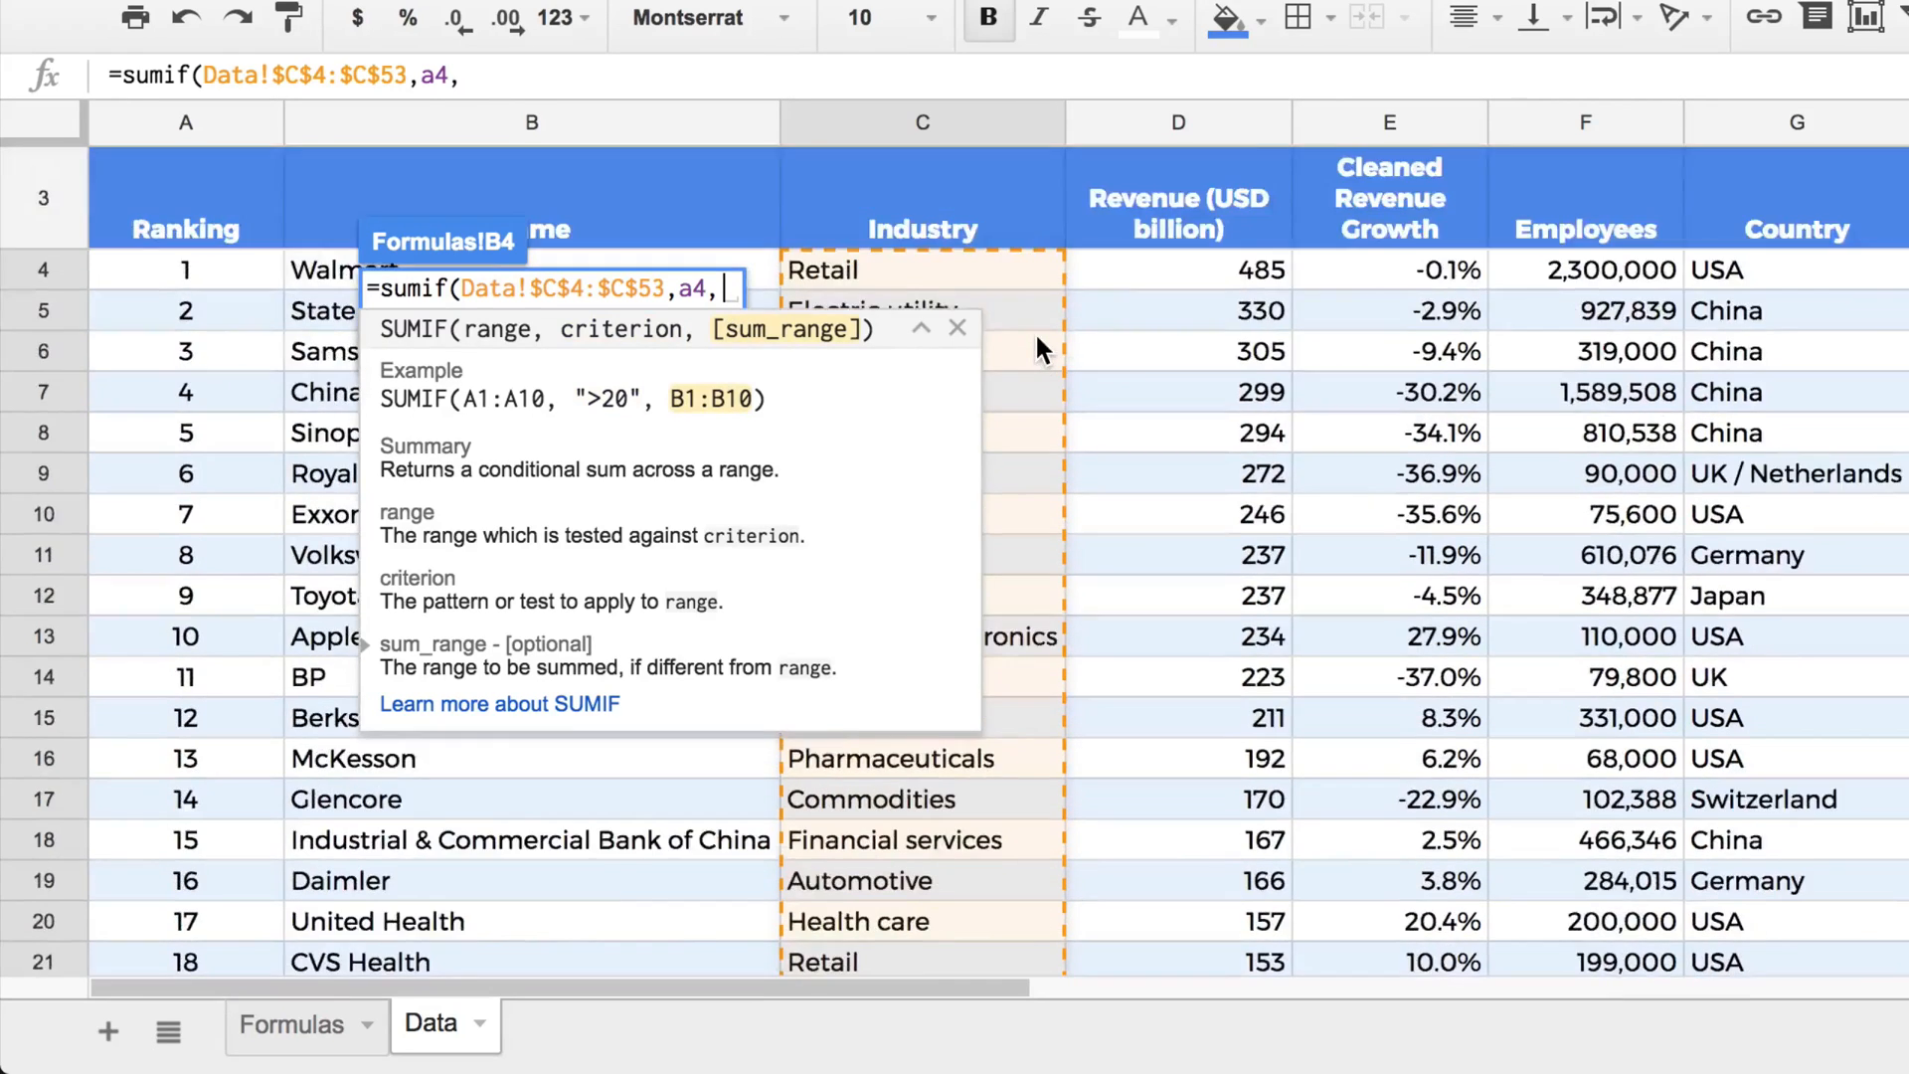
{"action": "left_click", "coordinate": [1177, 375]}
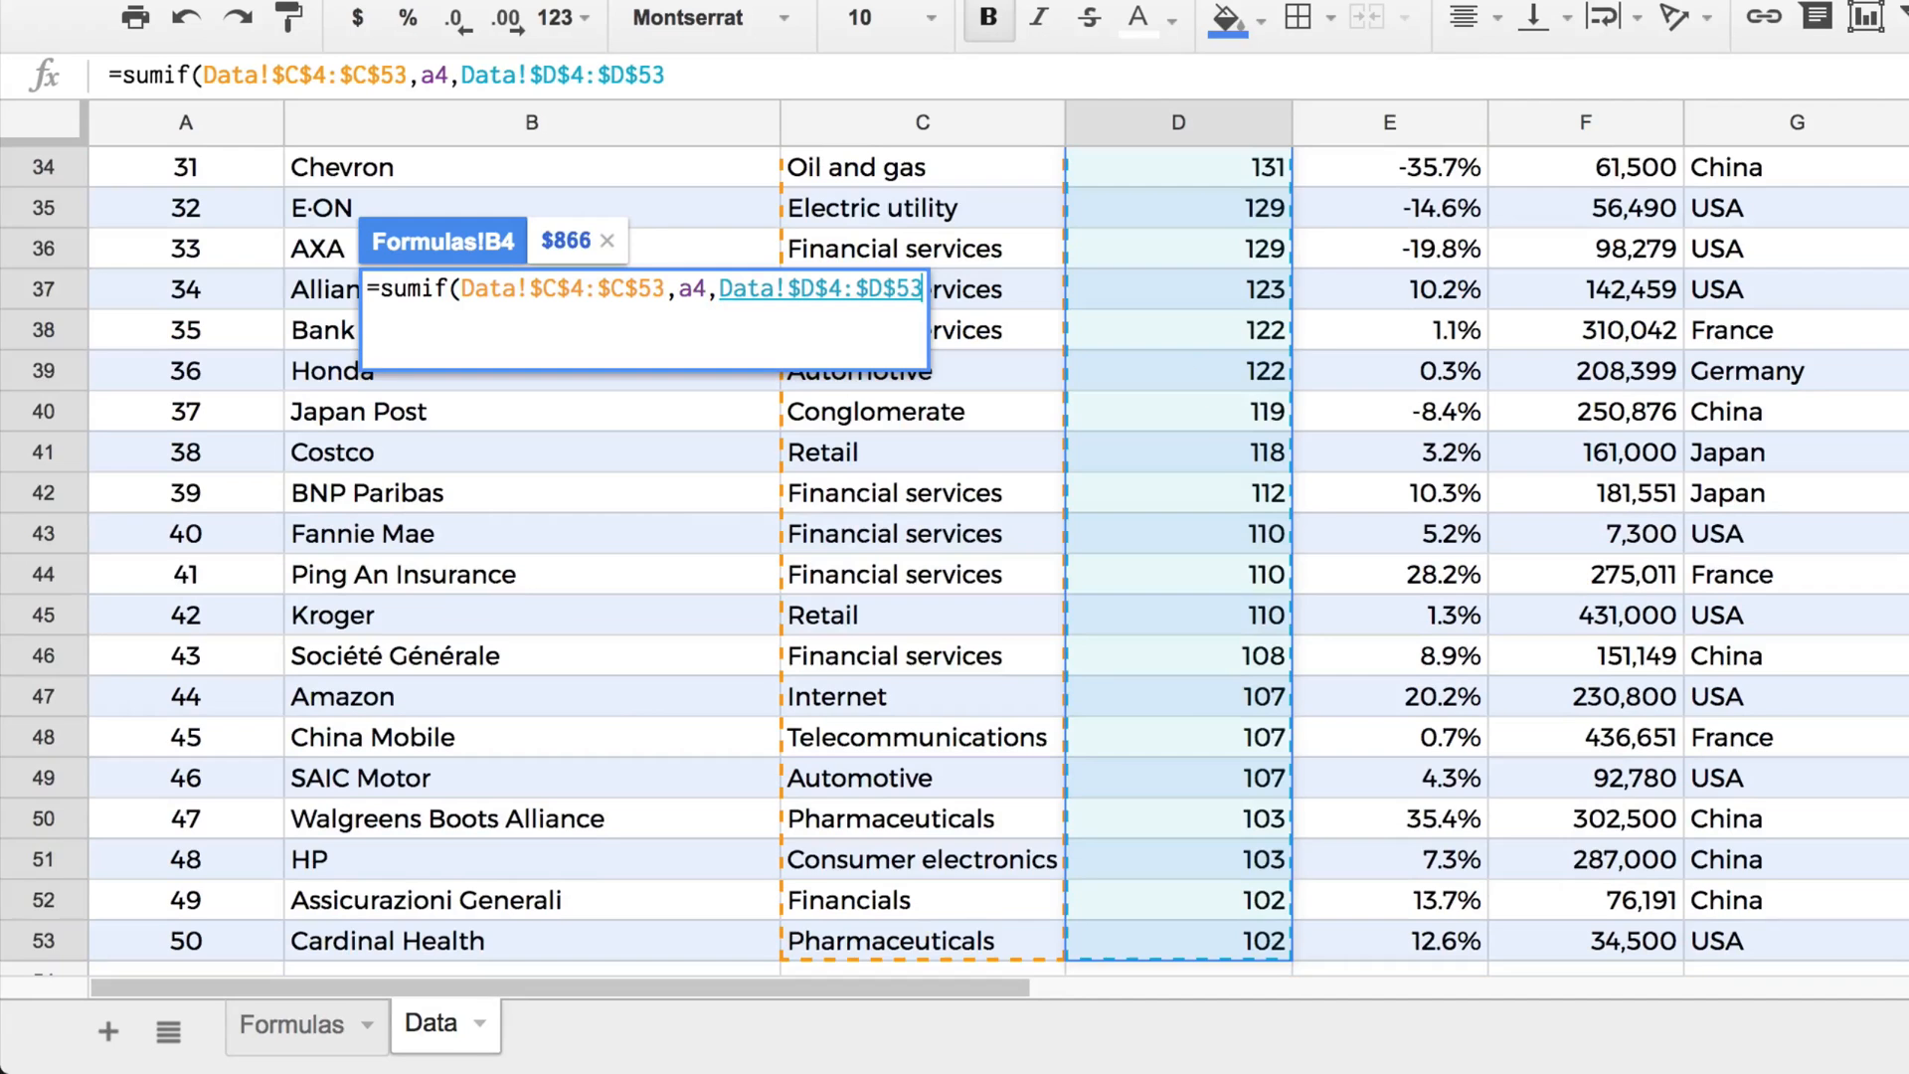
{"action": "scroll", "scroll_direction": "up", "scroll_amount": 3}
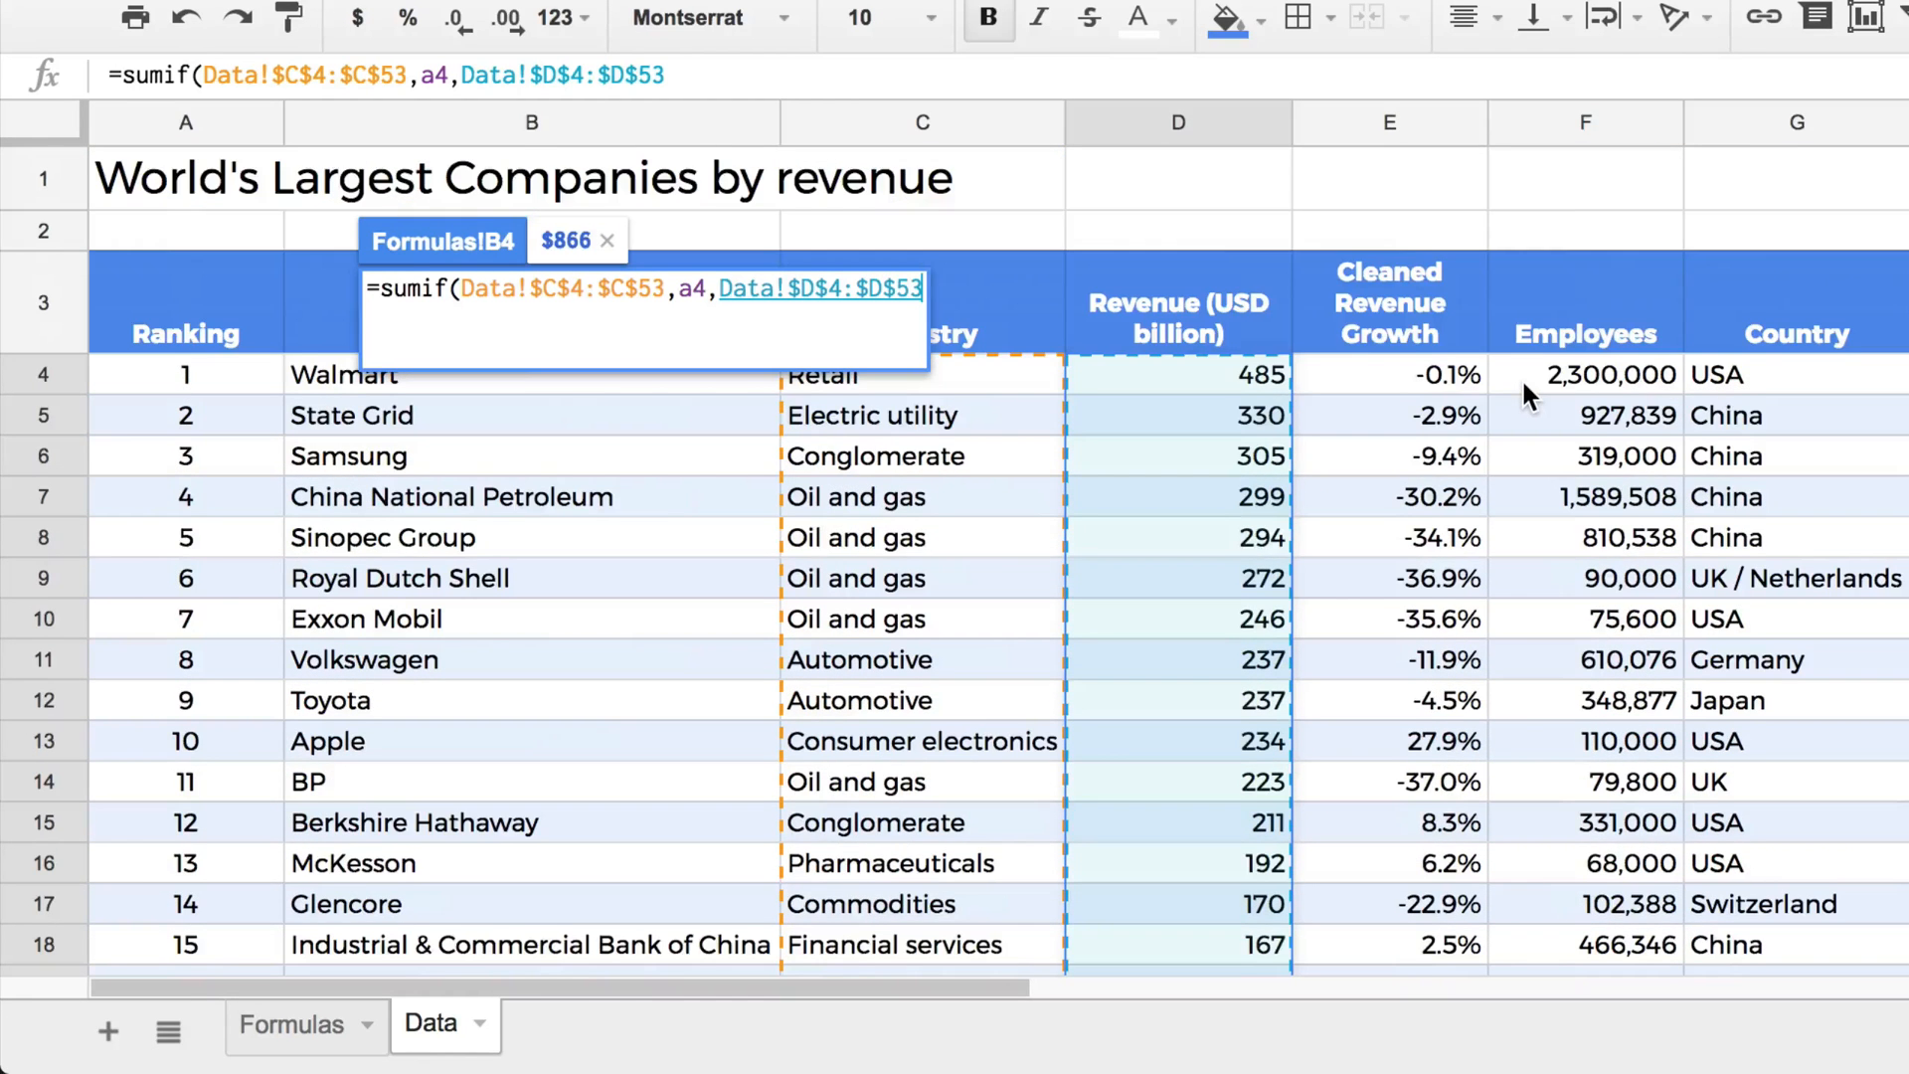
{"action": "type", "text": ")"}
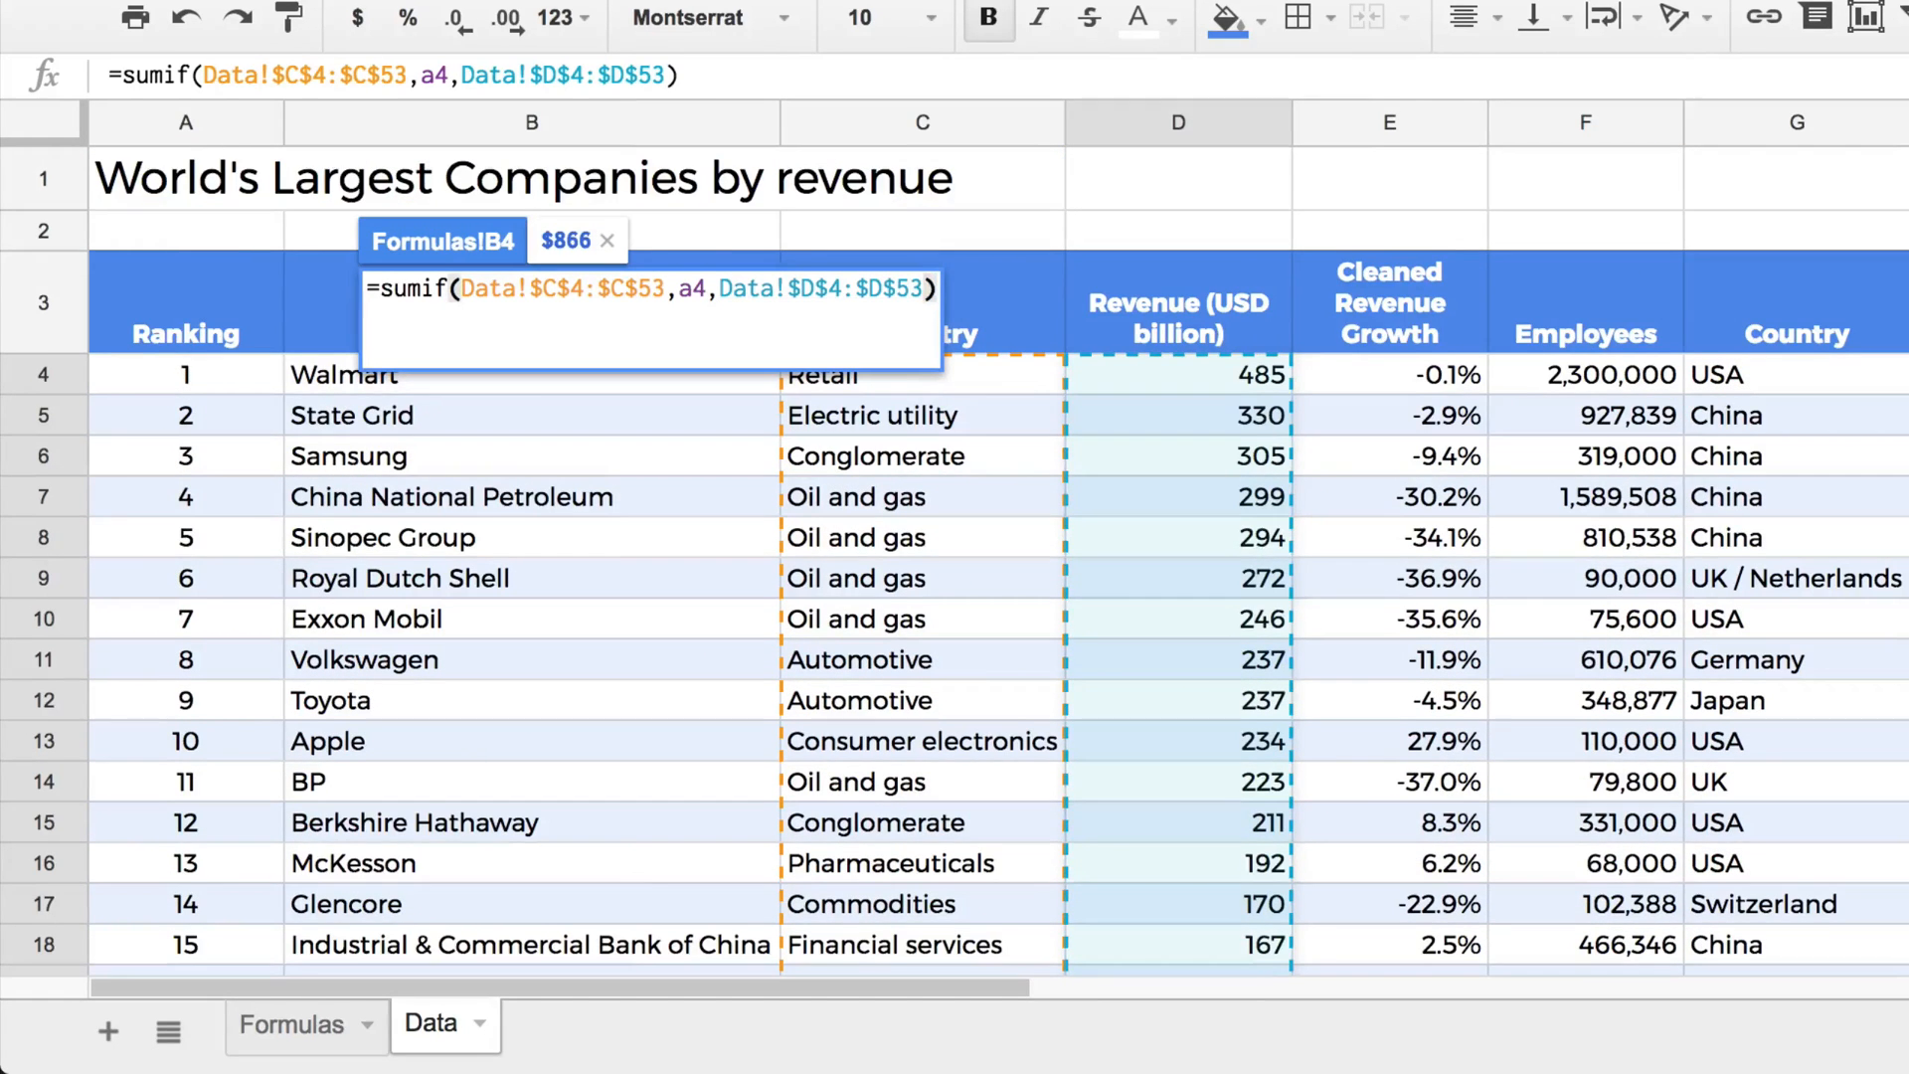
{"action": "left_click", "coordinate": [290, 1024]}
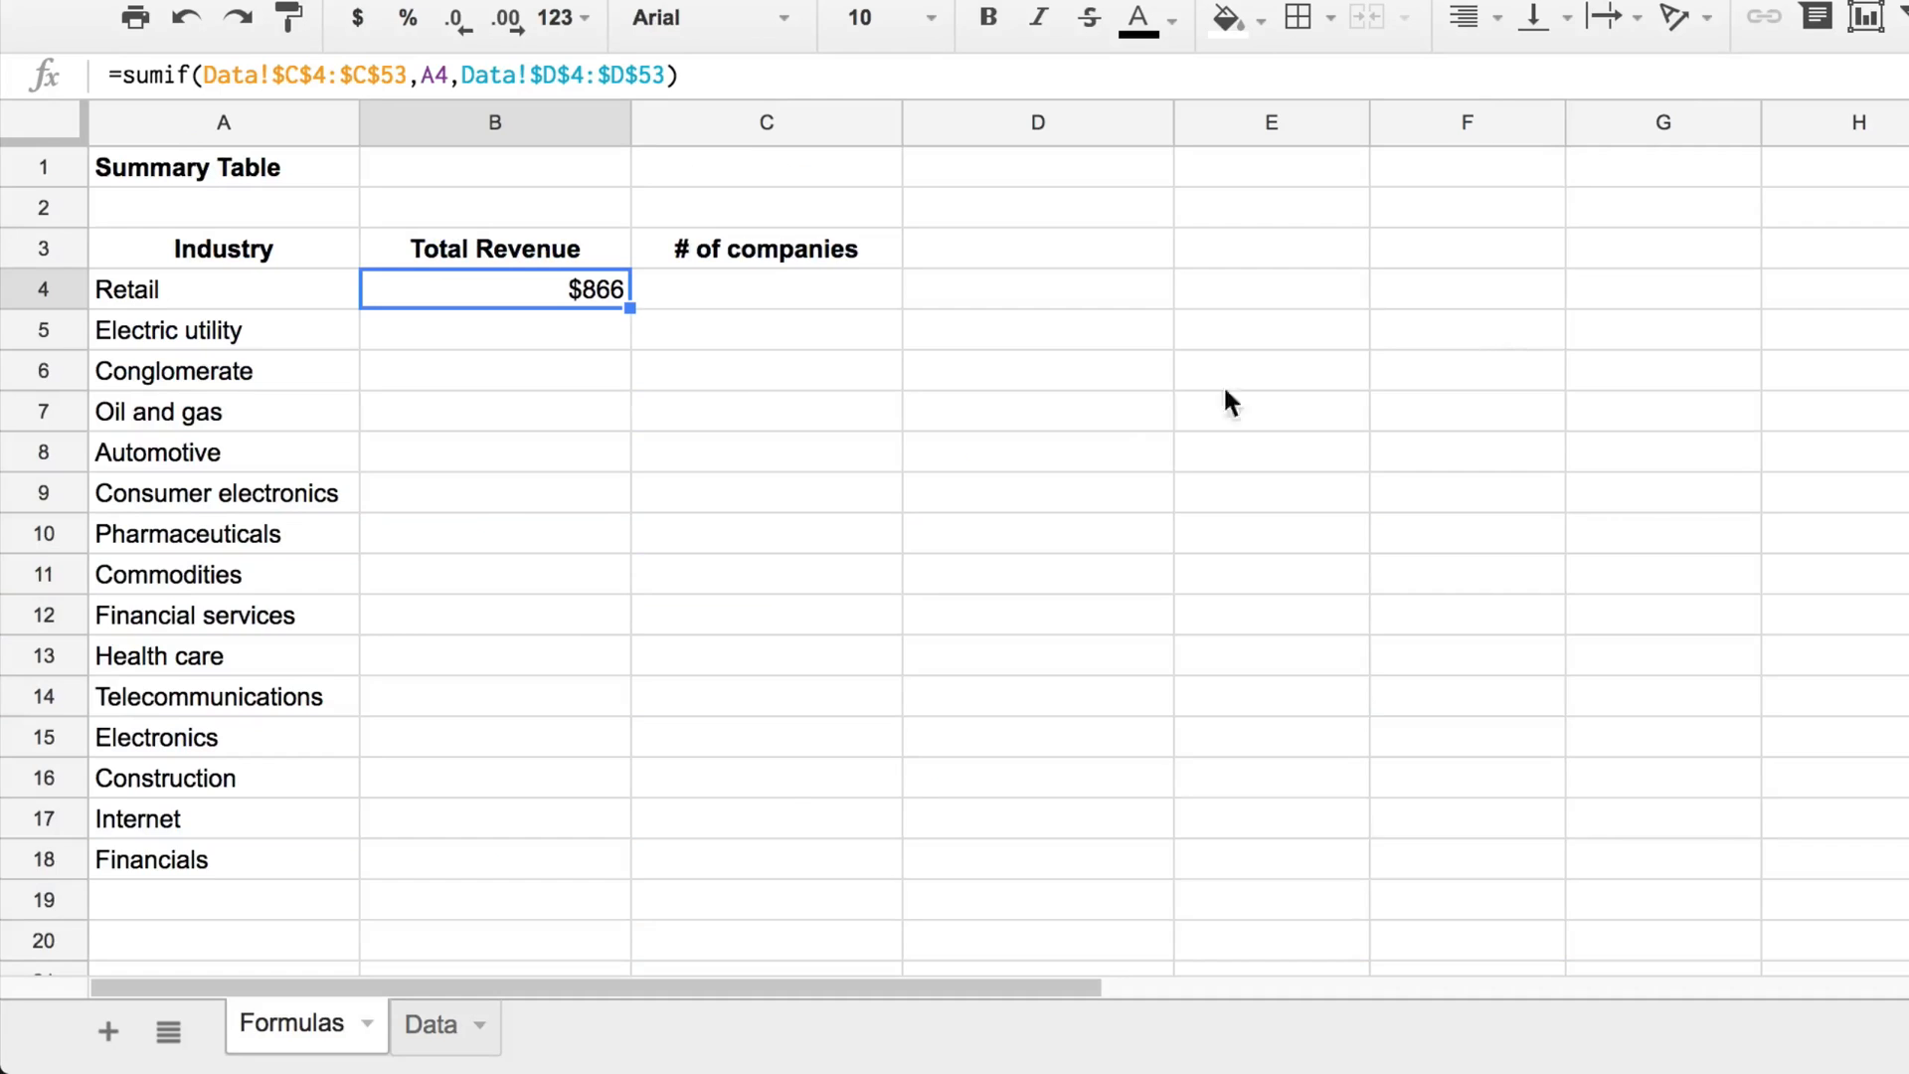
Step: Check the Retail SUMIF and fill it down to B18 for all 15 industries
{"action": "double_click", "coordinate": [494, 288]}
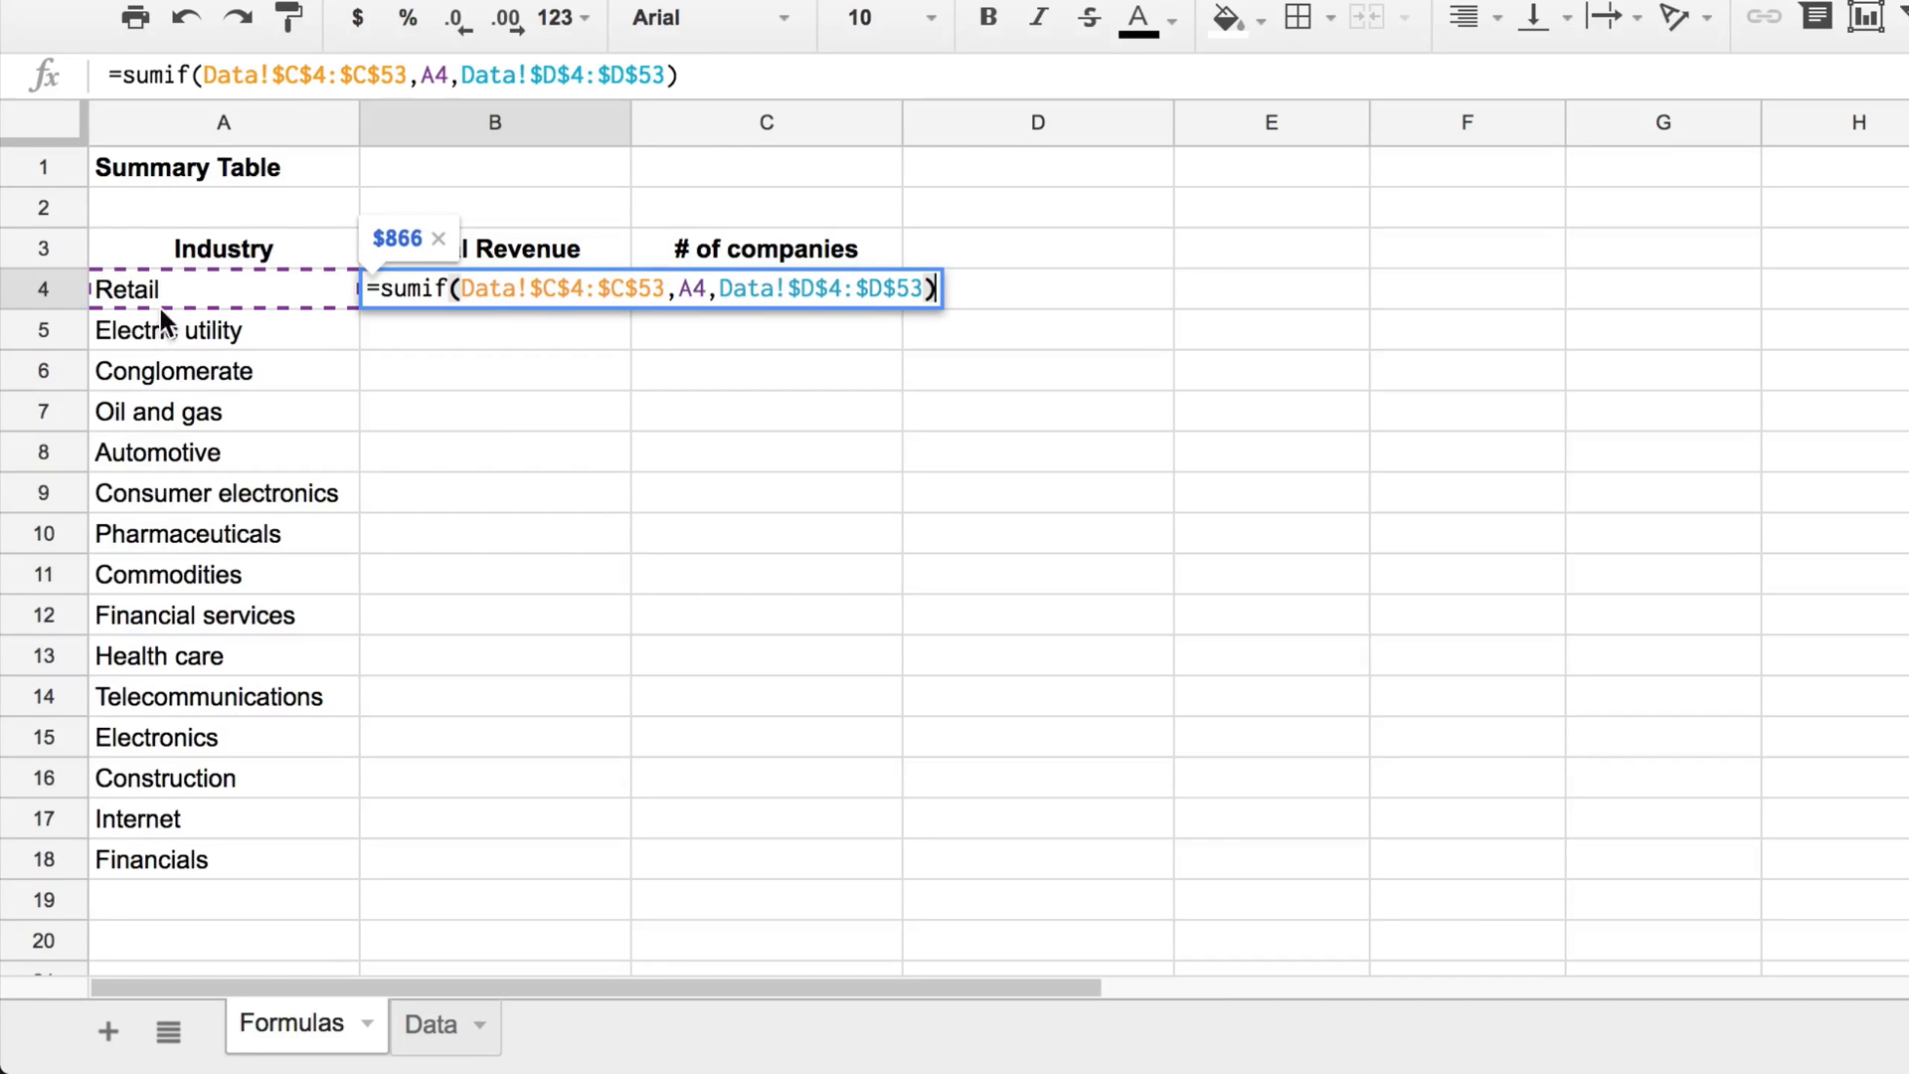
{"action": "mouse_move", "coordinate": [125, 302]}
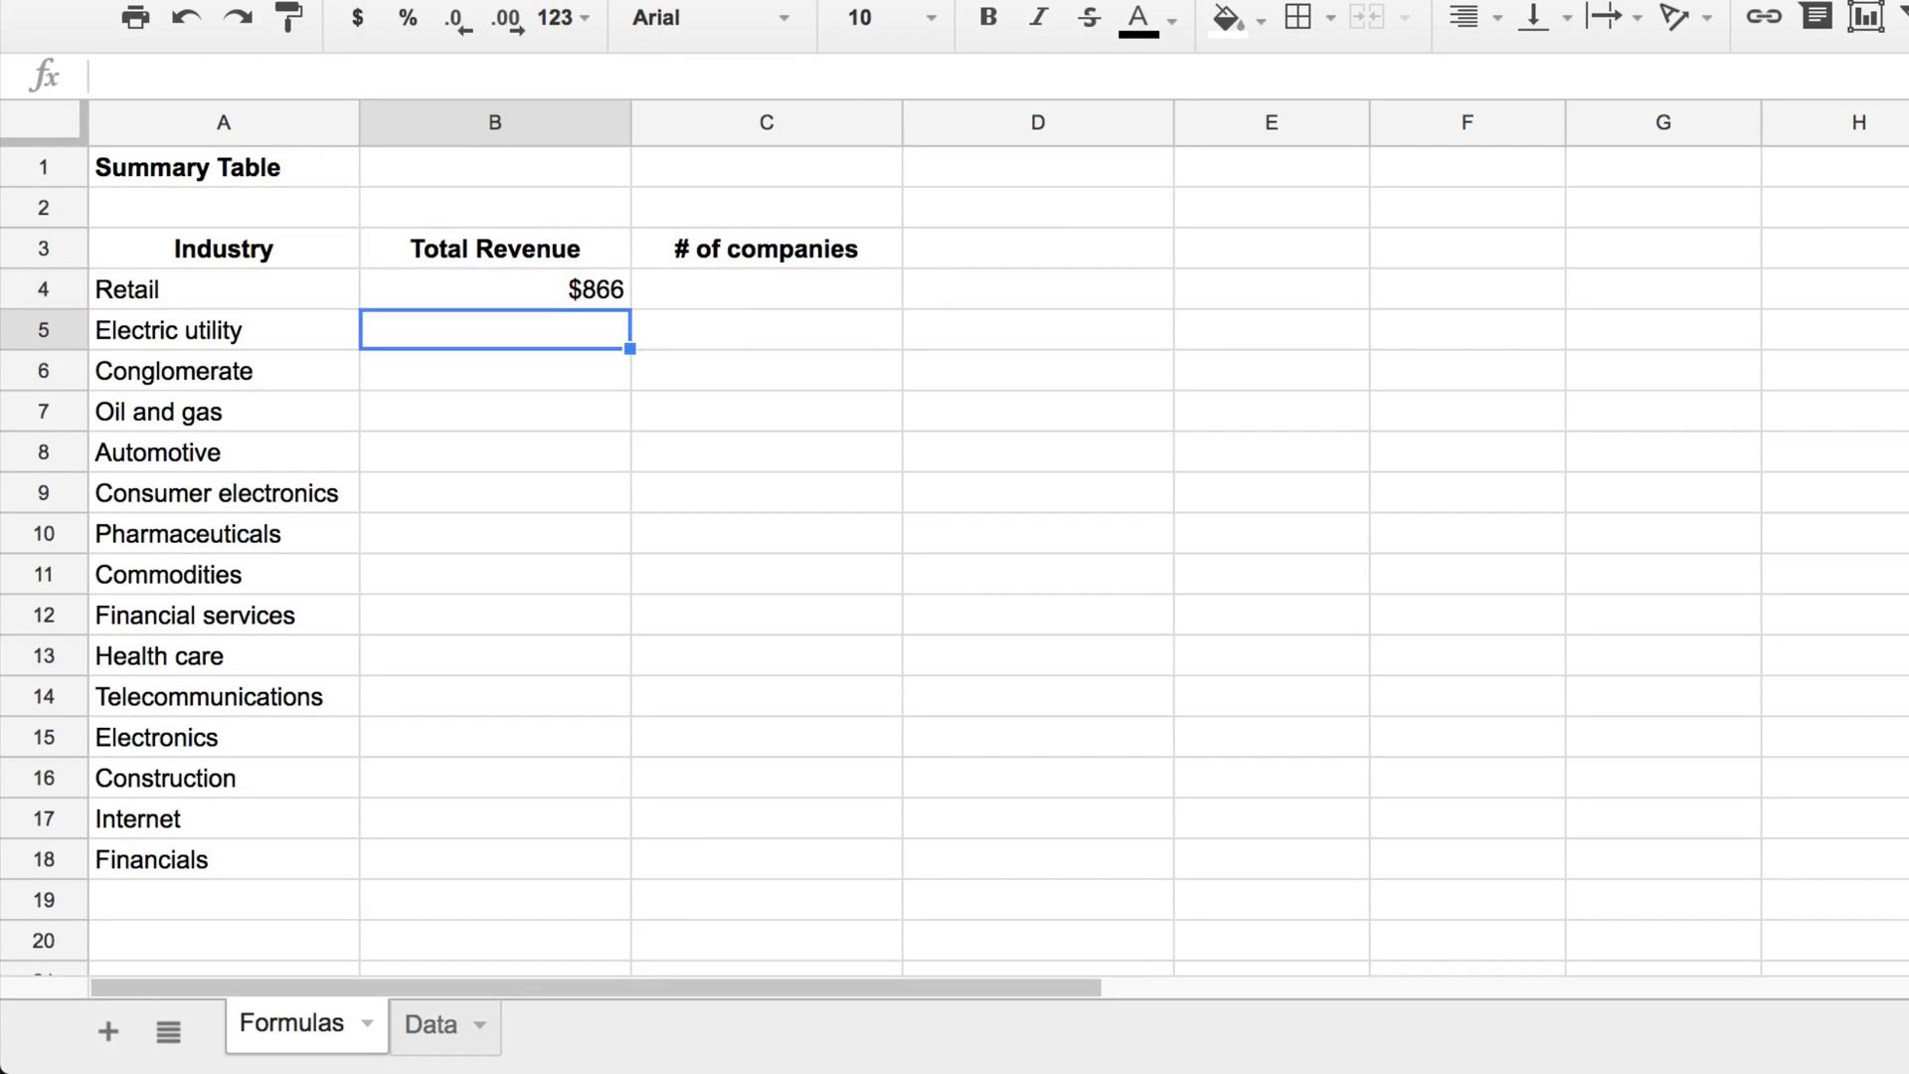
{"action": "left_click", "coordinate": [494, 288]}
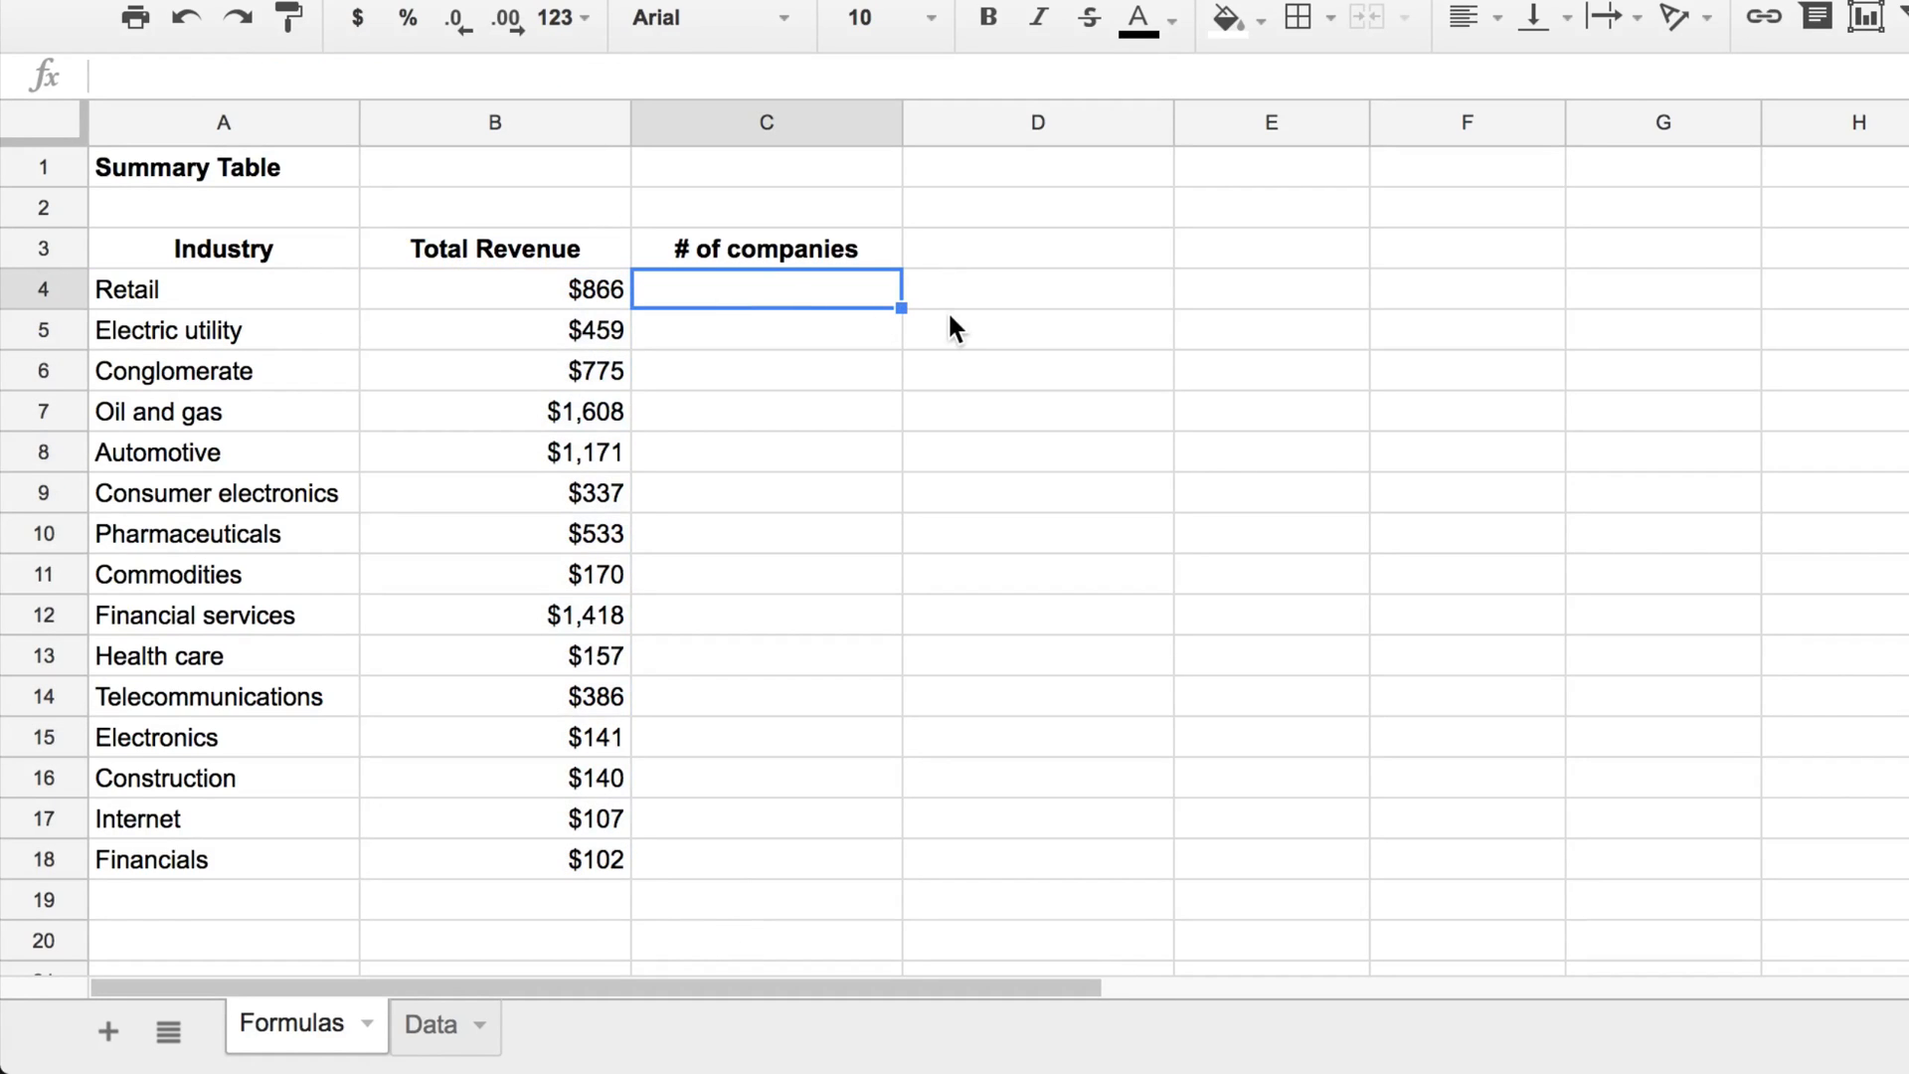
Step: Count Retail's companies in C4 with =countif(Data!$C$4:$C$53,A4), giving 4
{"action": "type", "text": "="}
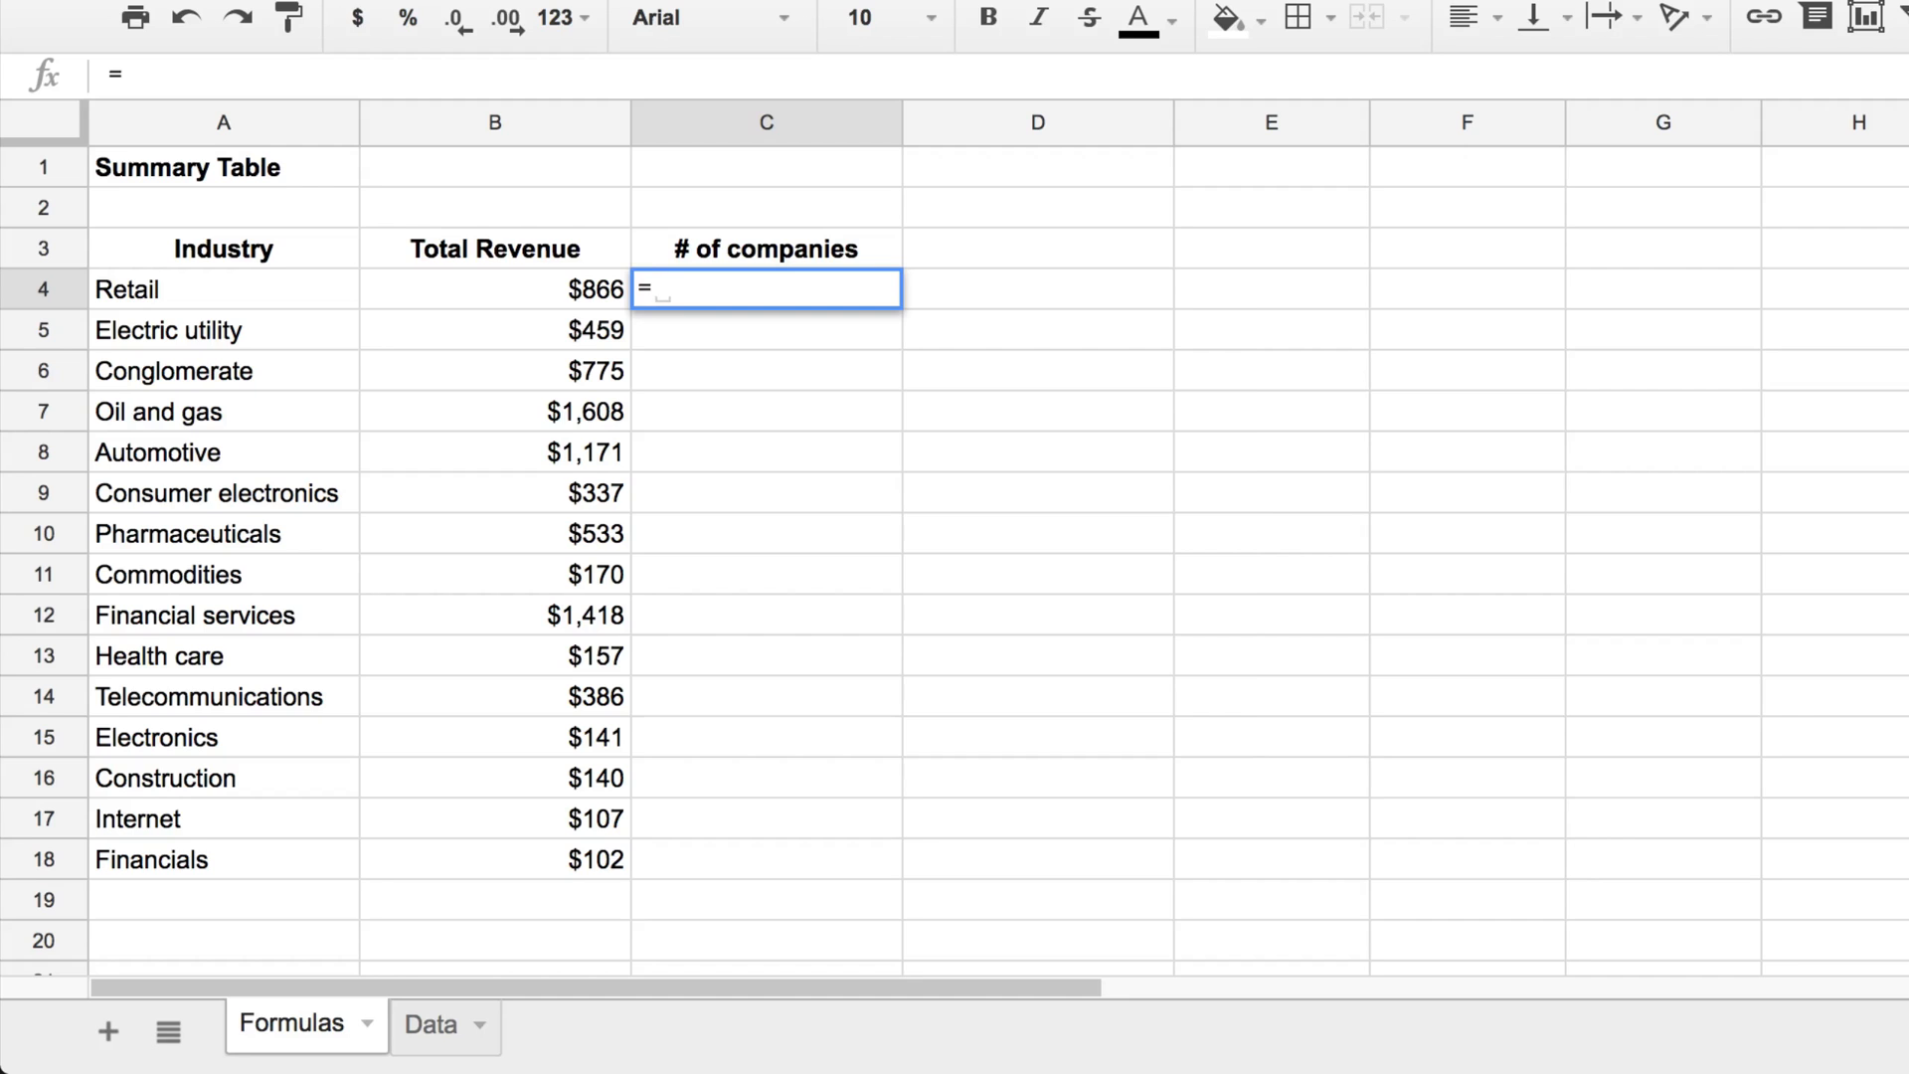
{"action": "type", "text": "countif("}
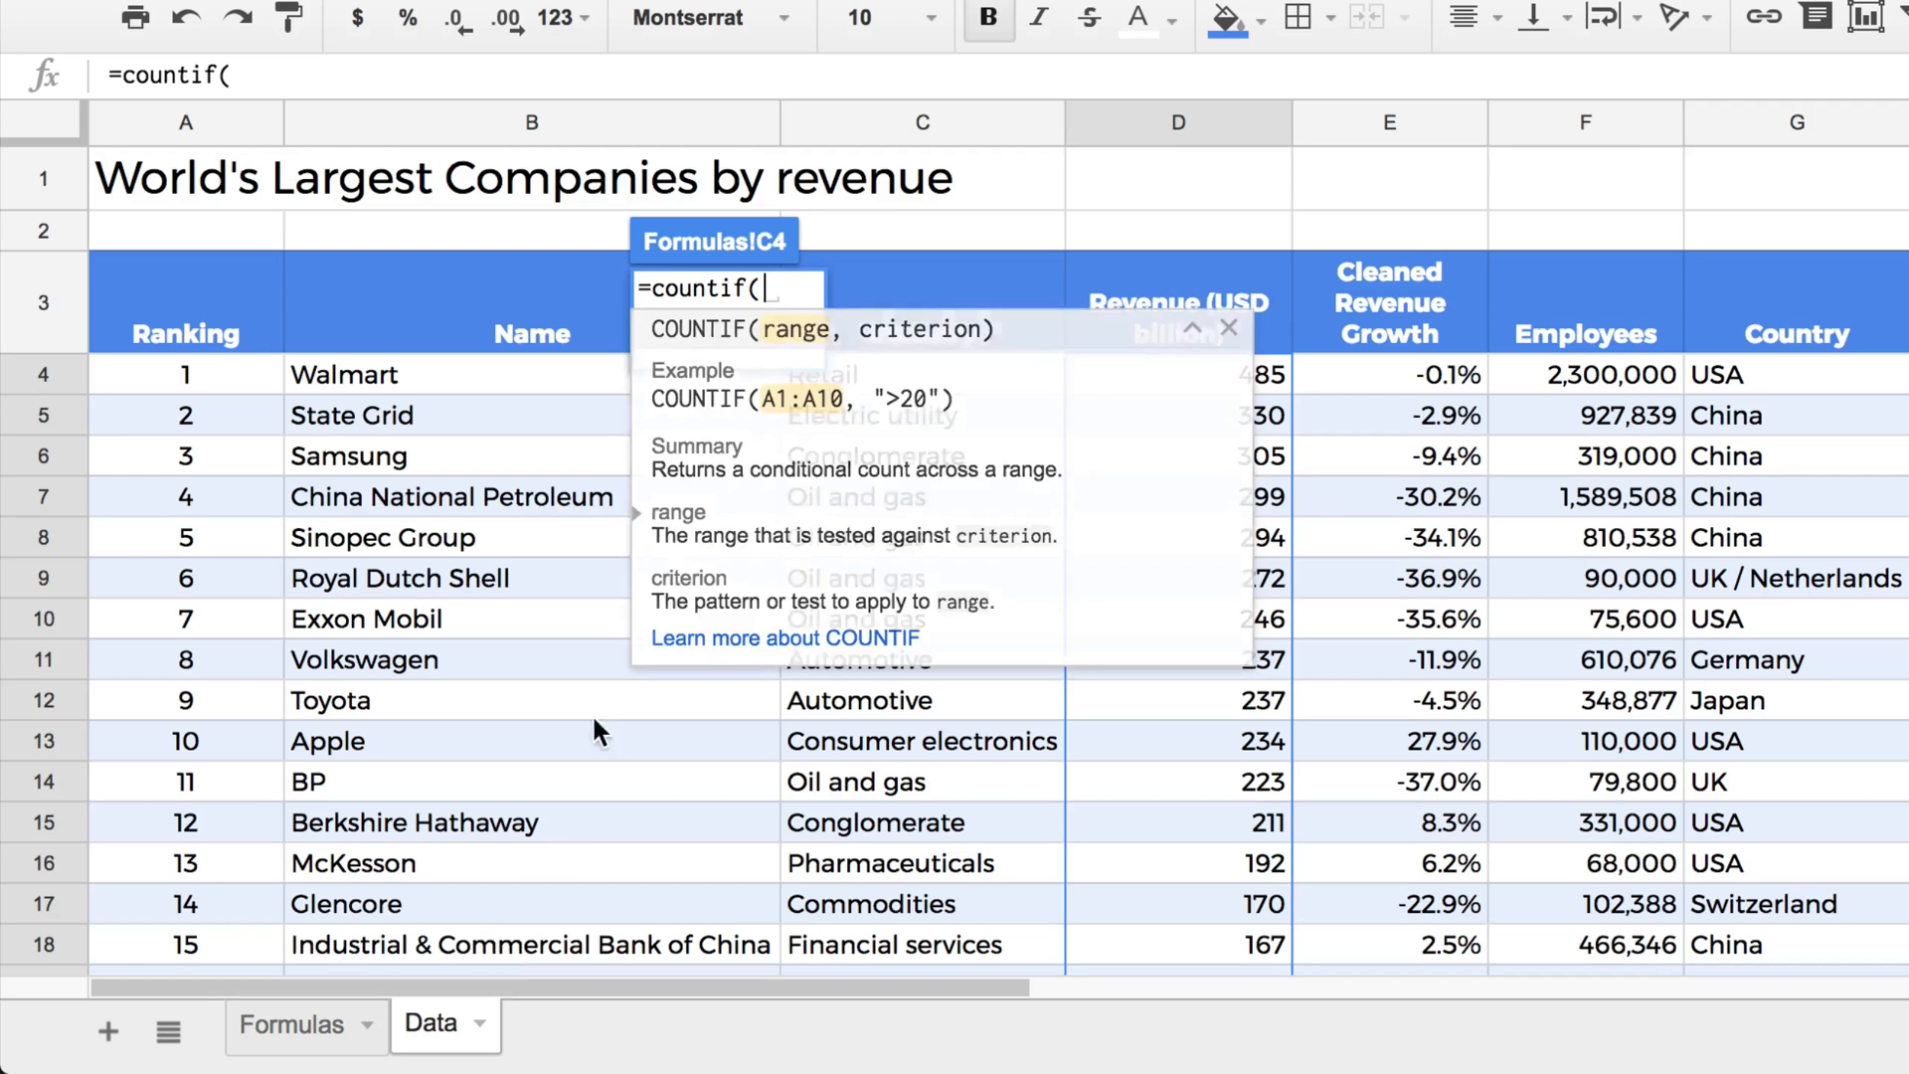
{"action": "left_click", "coordinate": [1229, 329]}
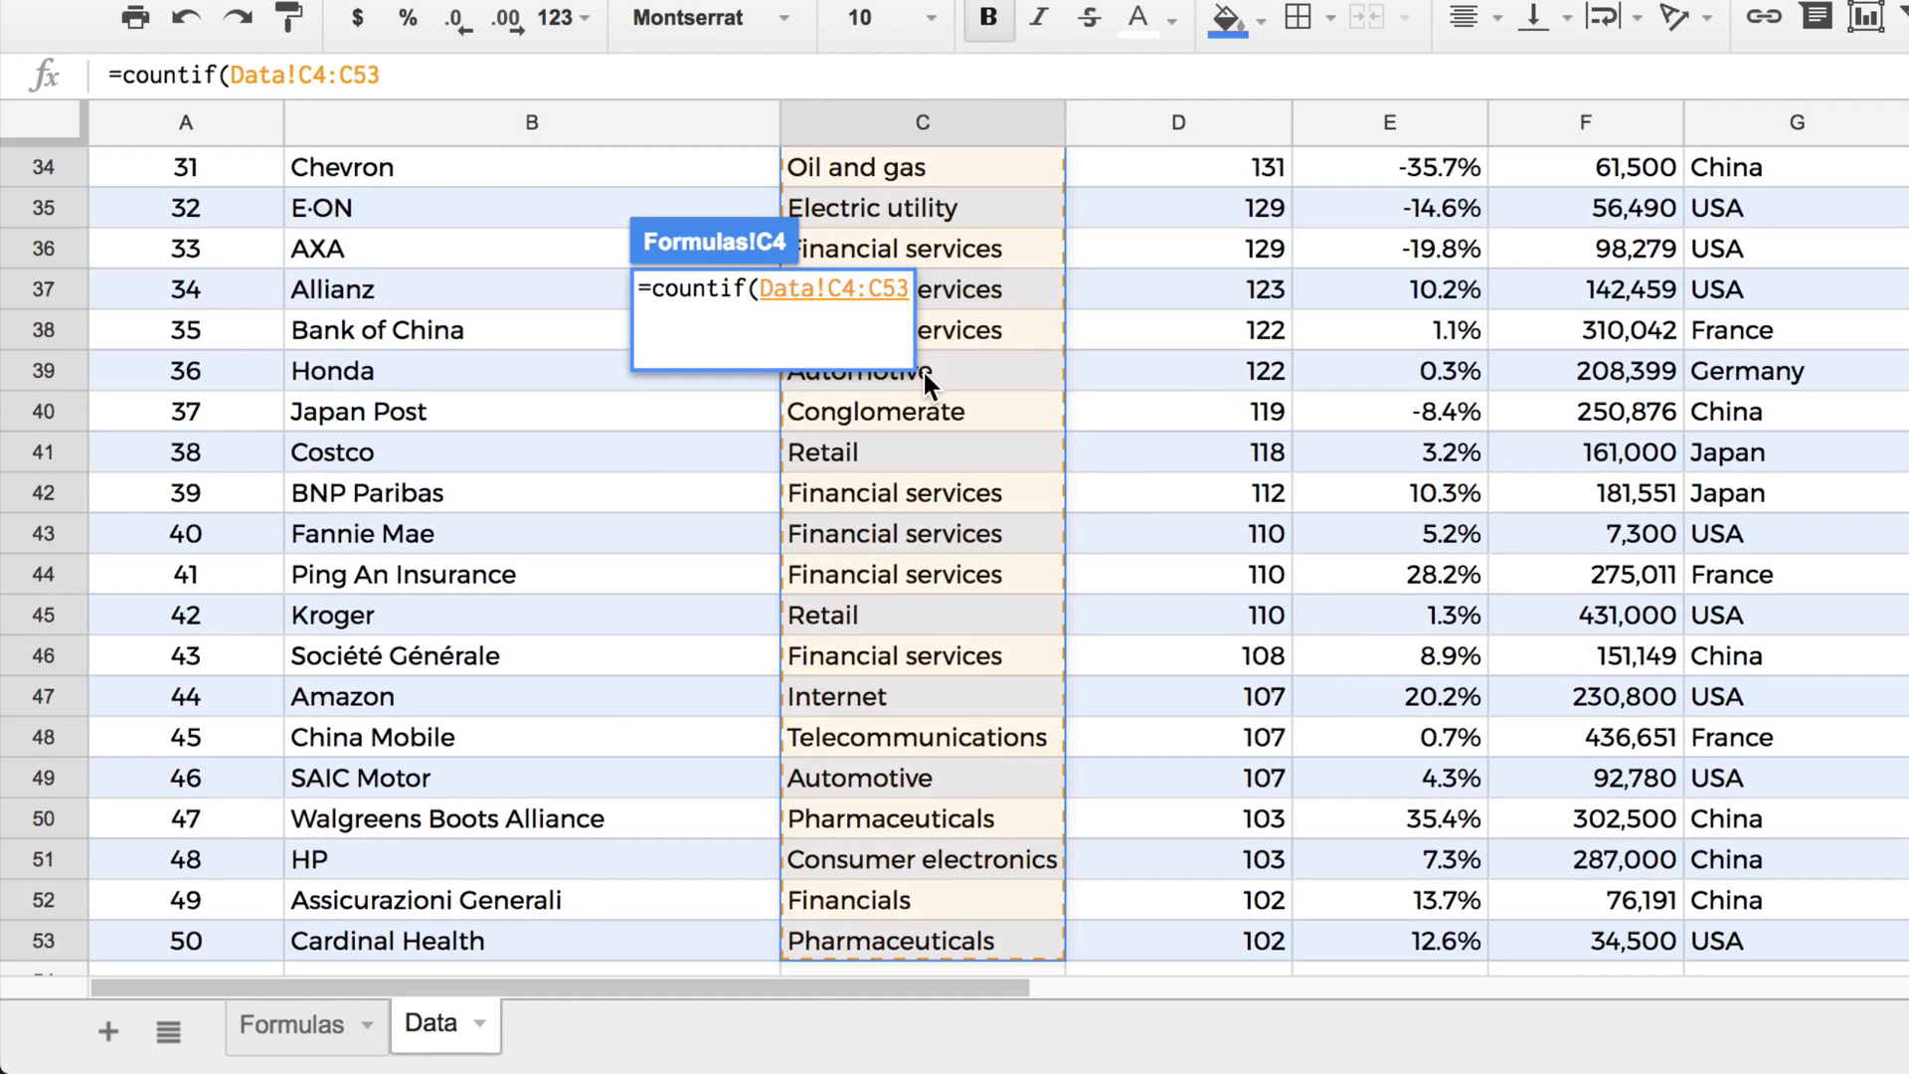
{"action": "key", "text": "f4"}
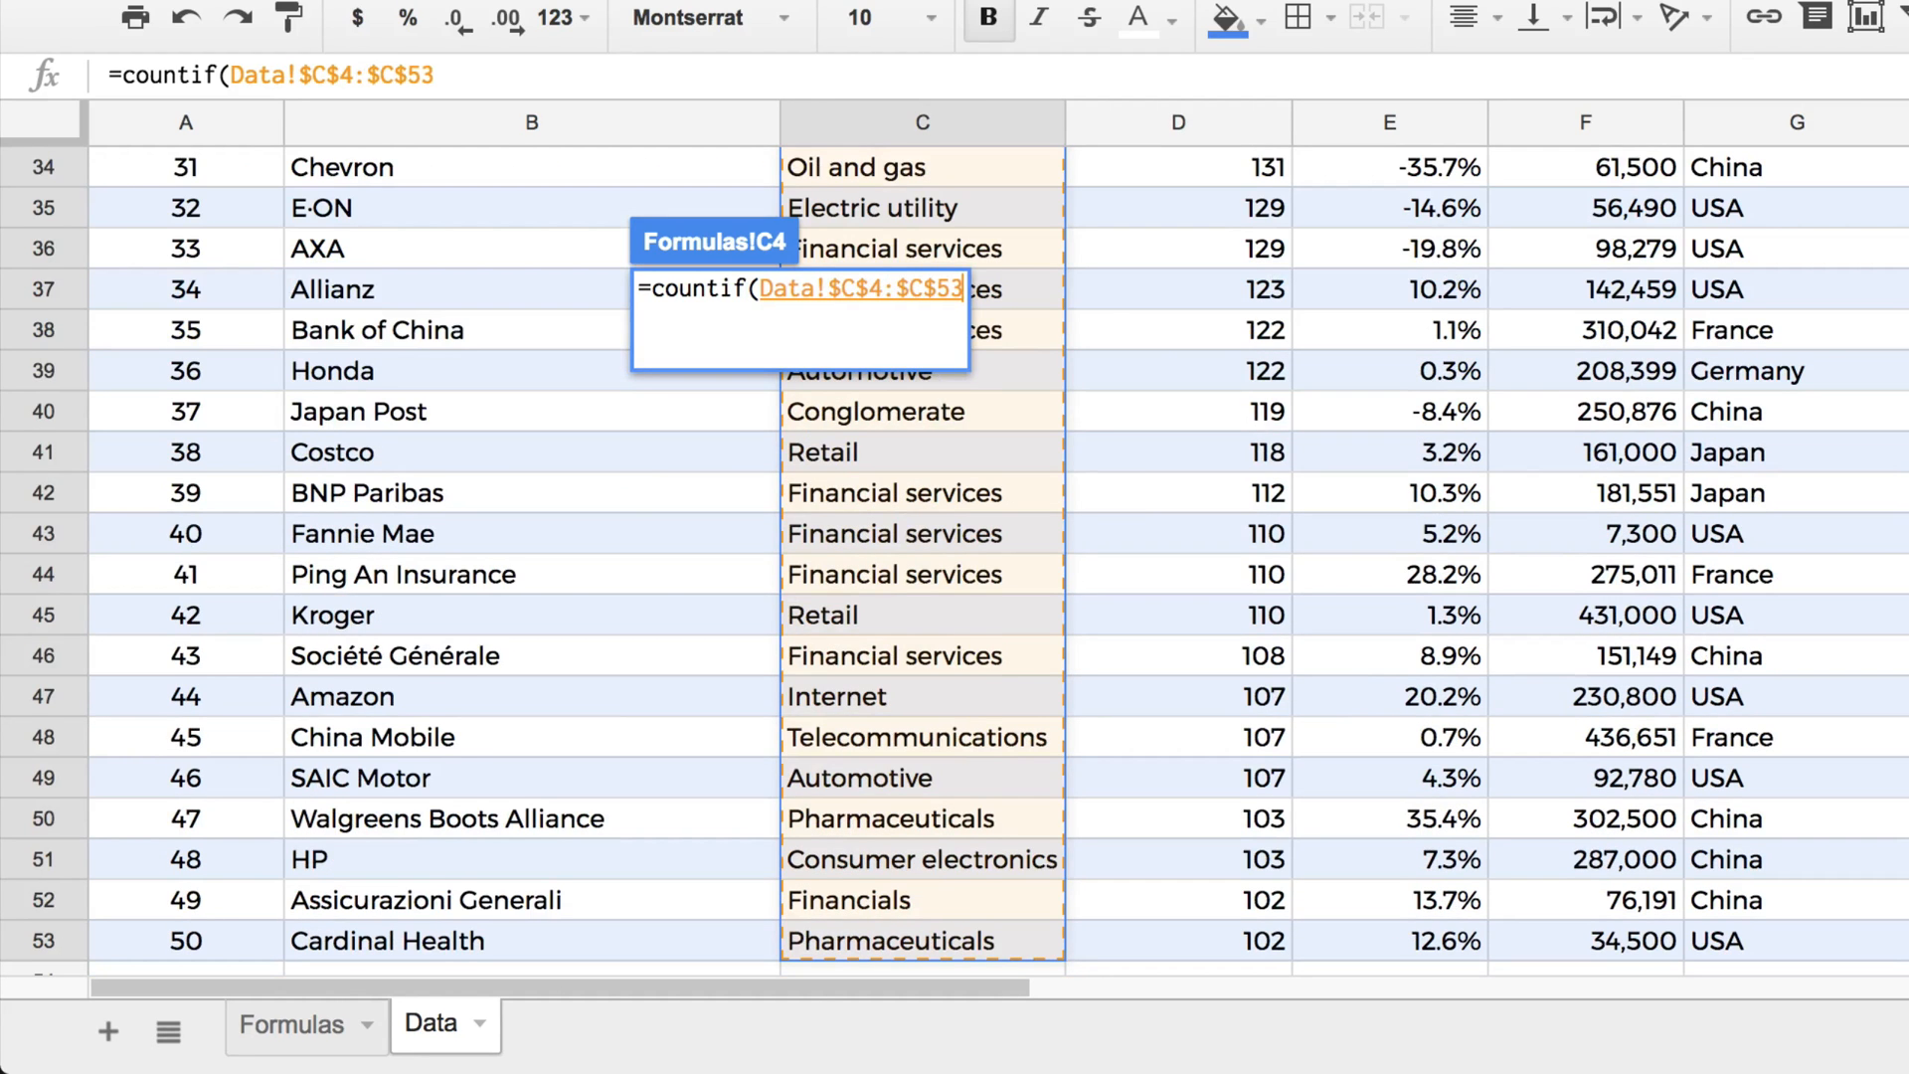
{"action": "type", "text": ",a4"}
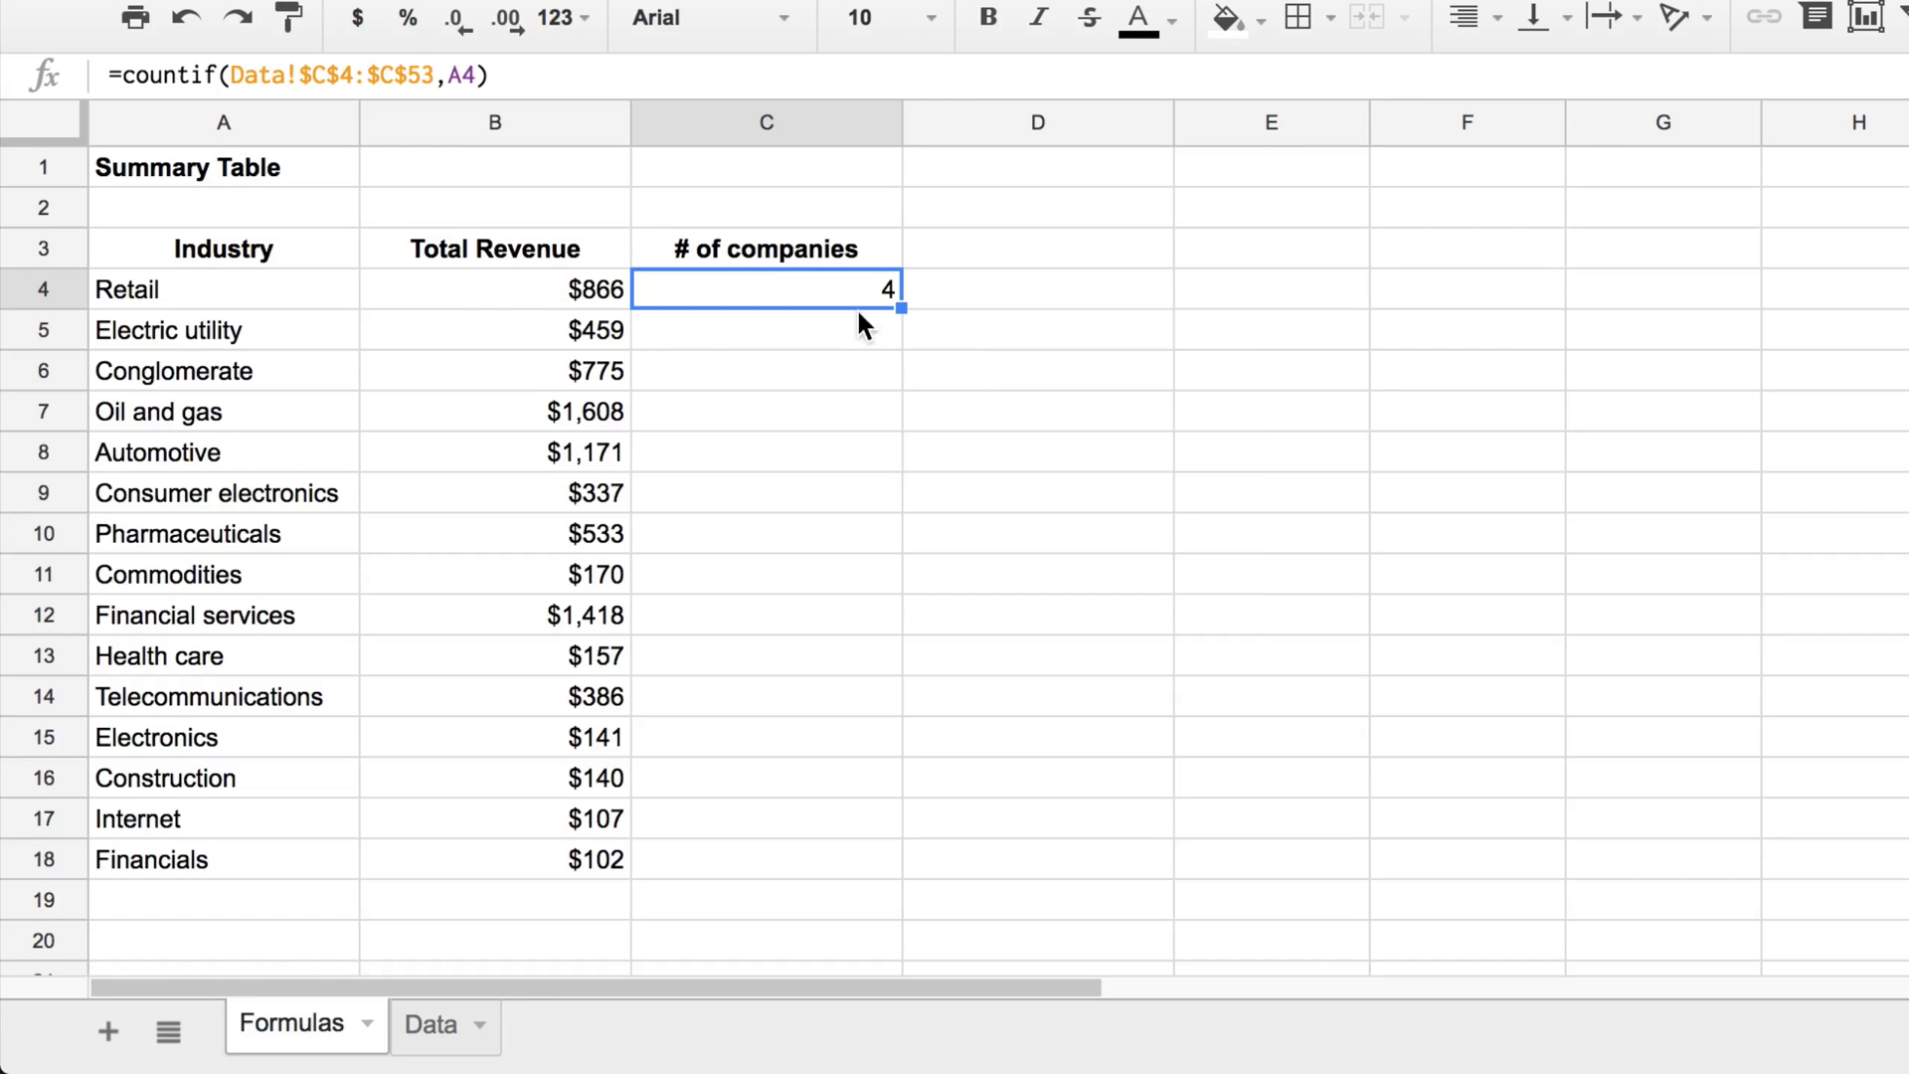
{"action": "mouse_move", "coordinate": [496, 307]}
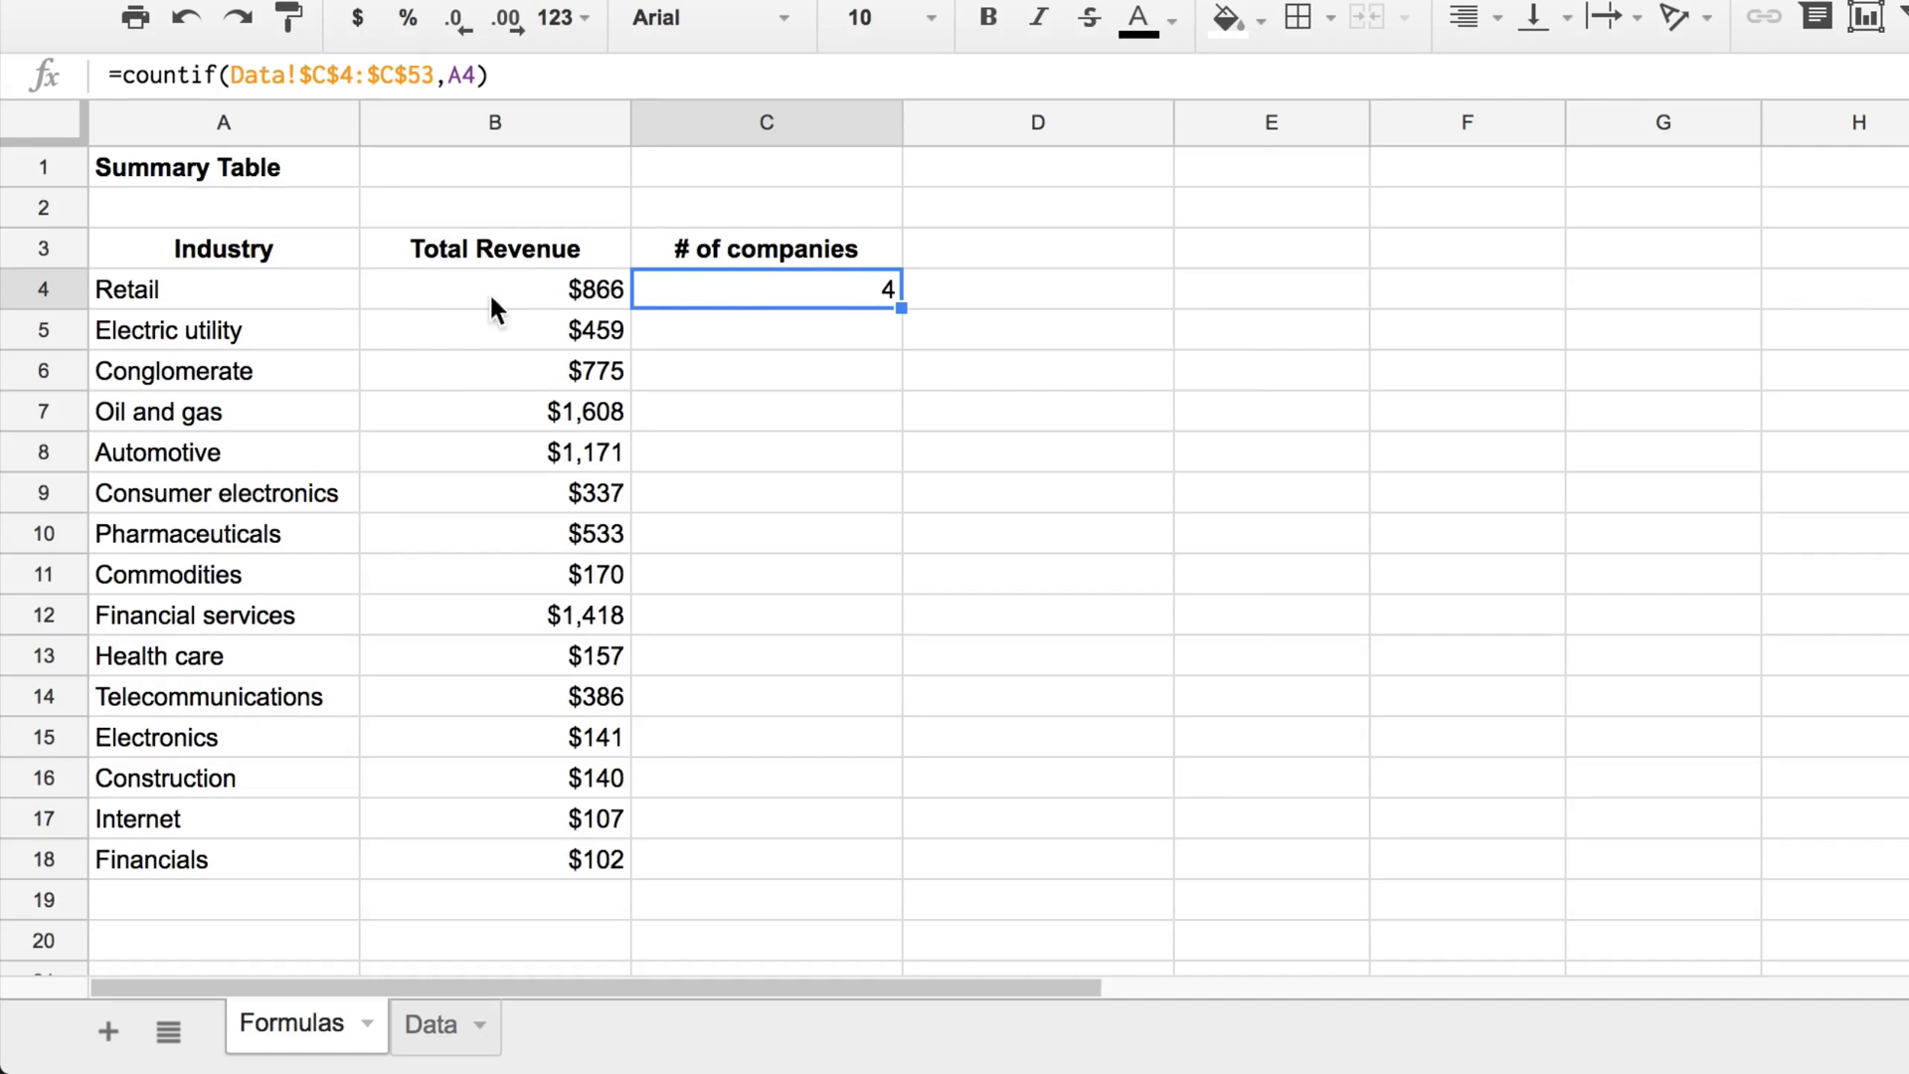
{"action": "mouse_move", "coordinate": [242, 304]}
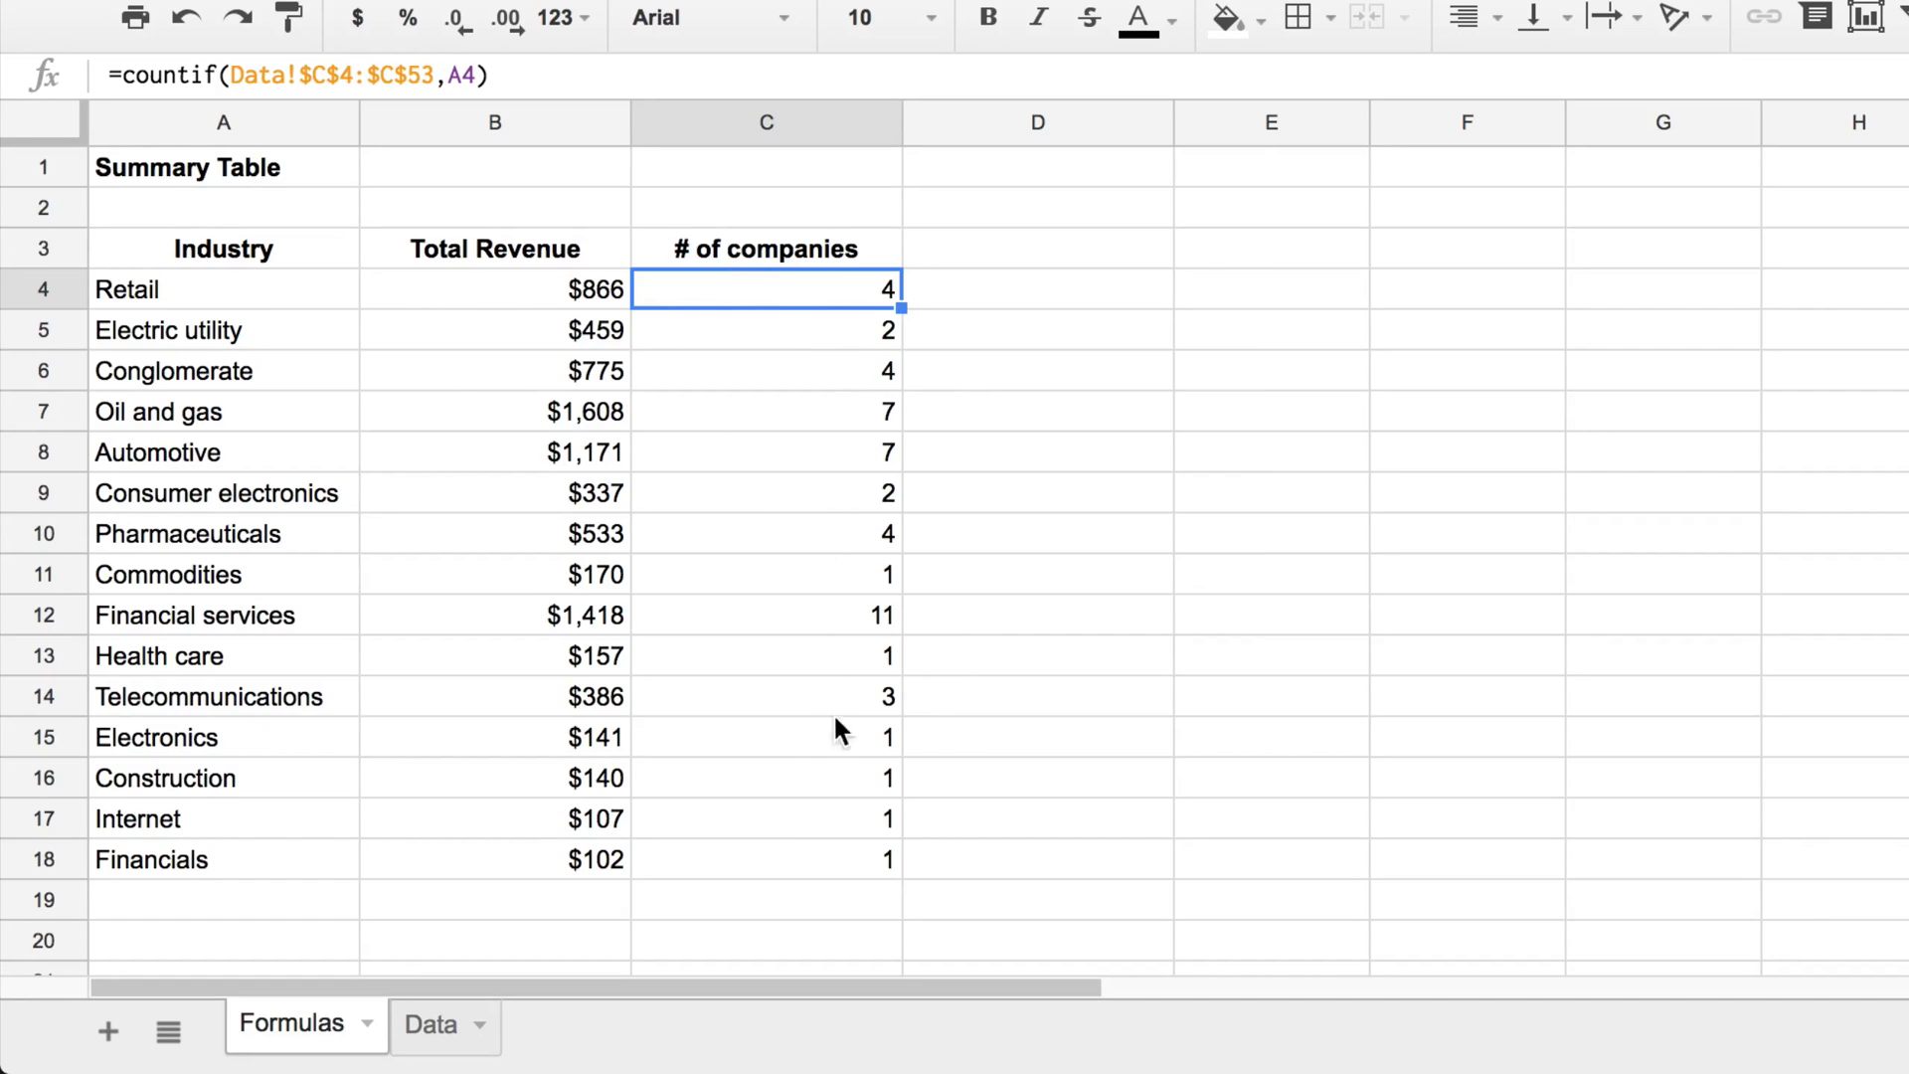
{"action": "mouse_move", "coordinate": [244, 265]}
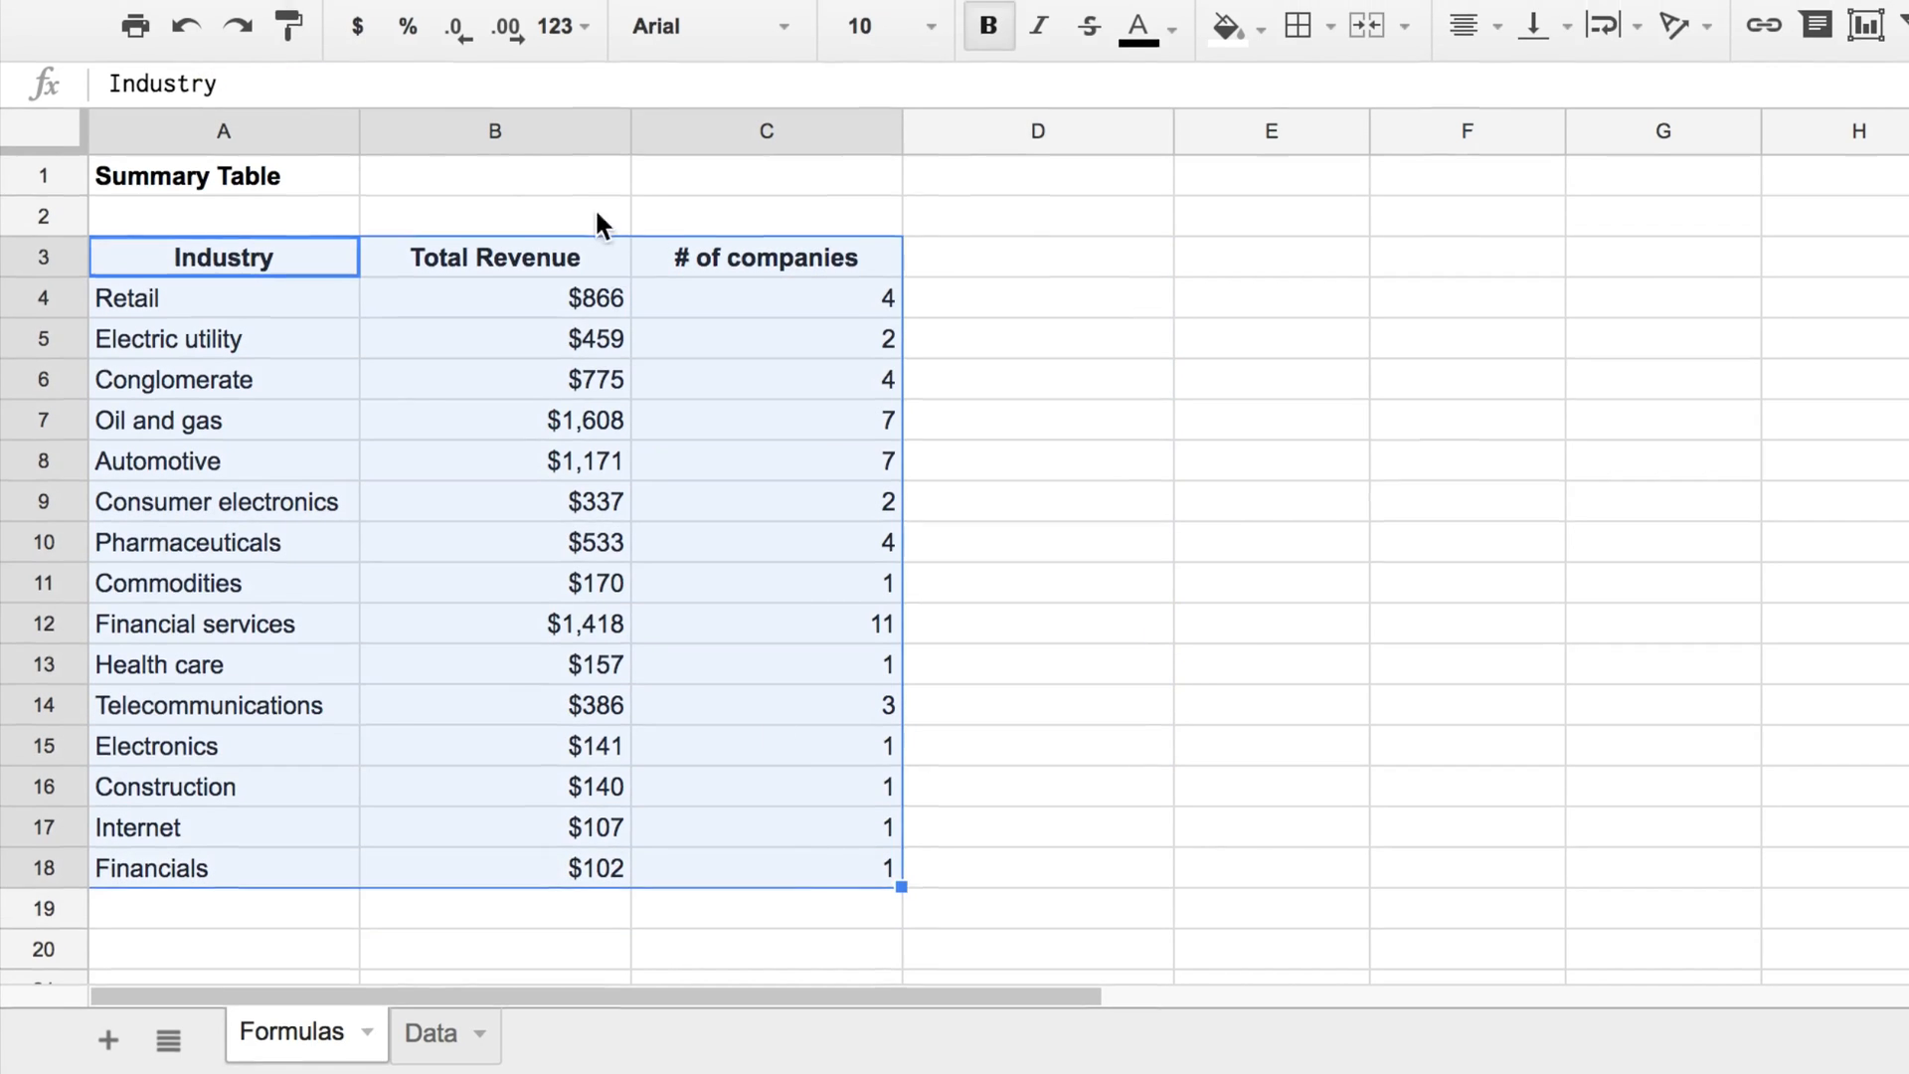
Step: Sort the summary range by Total Revenue Z→A, keeping the header row
{"action": "left_click", "coordinate": [578, 82]}
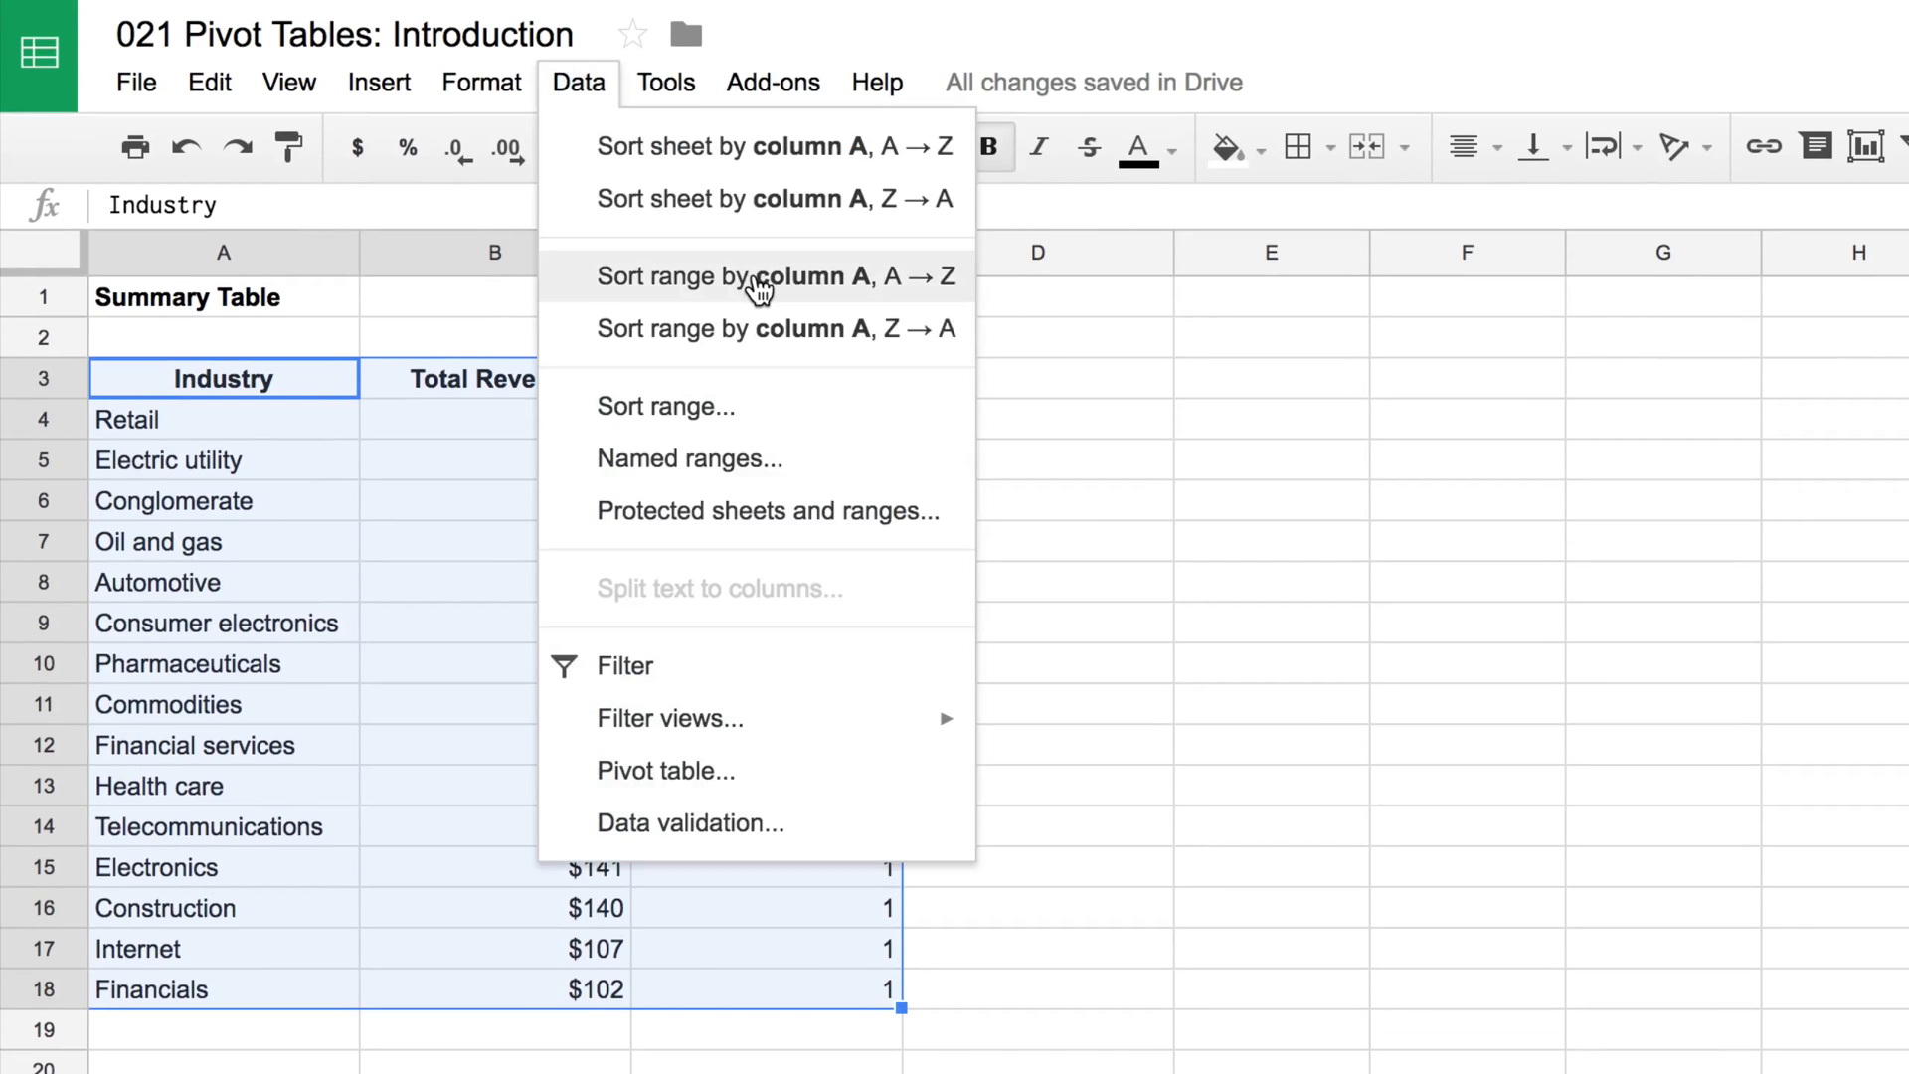
{"action": "left_click", "coordinate": [665, 406]}
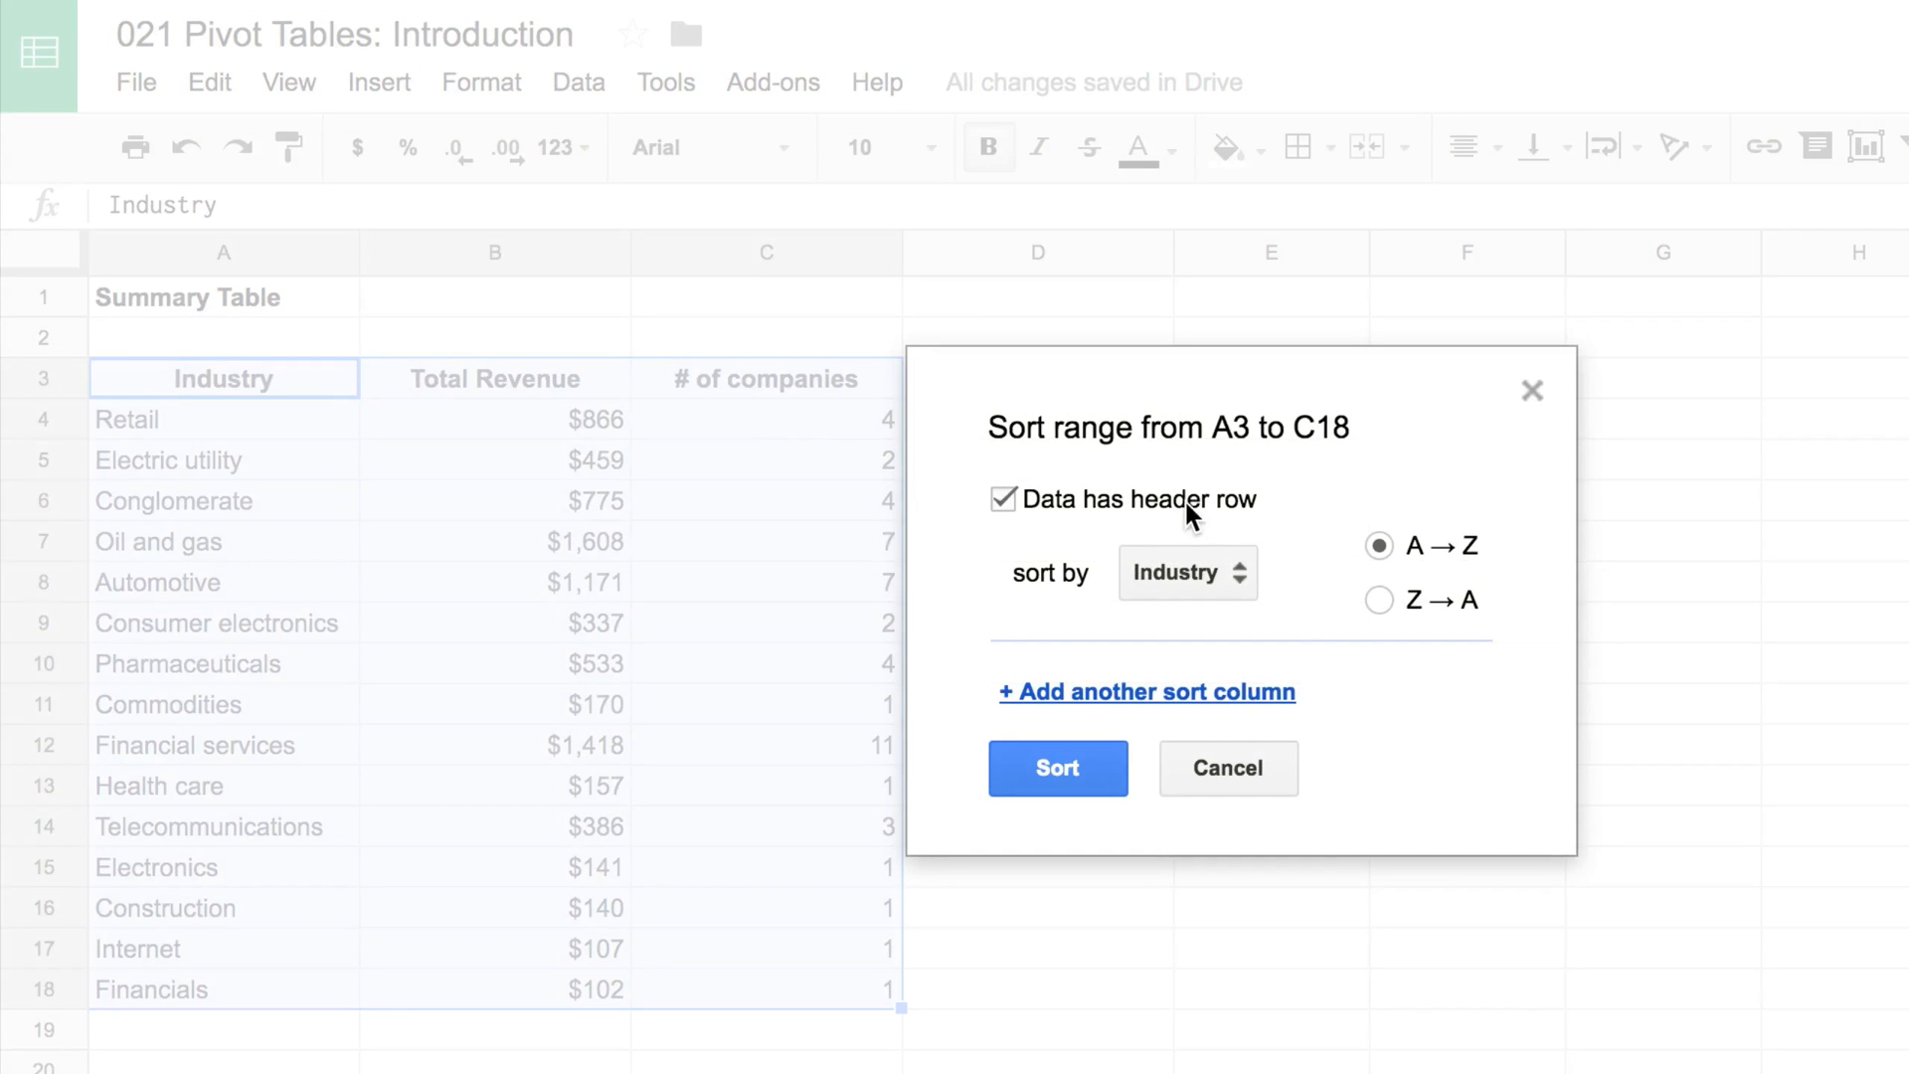
{"action": "left_click", "coordinate": [1183, 573]}
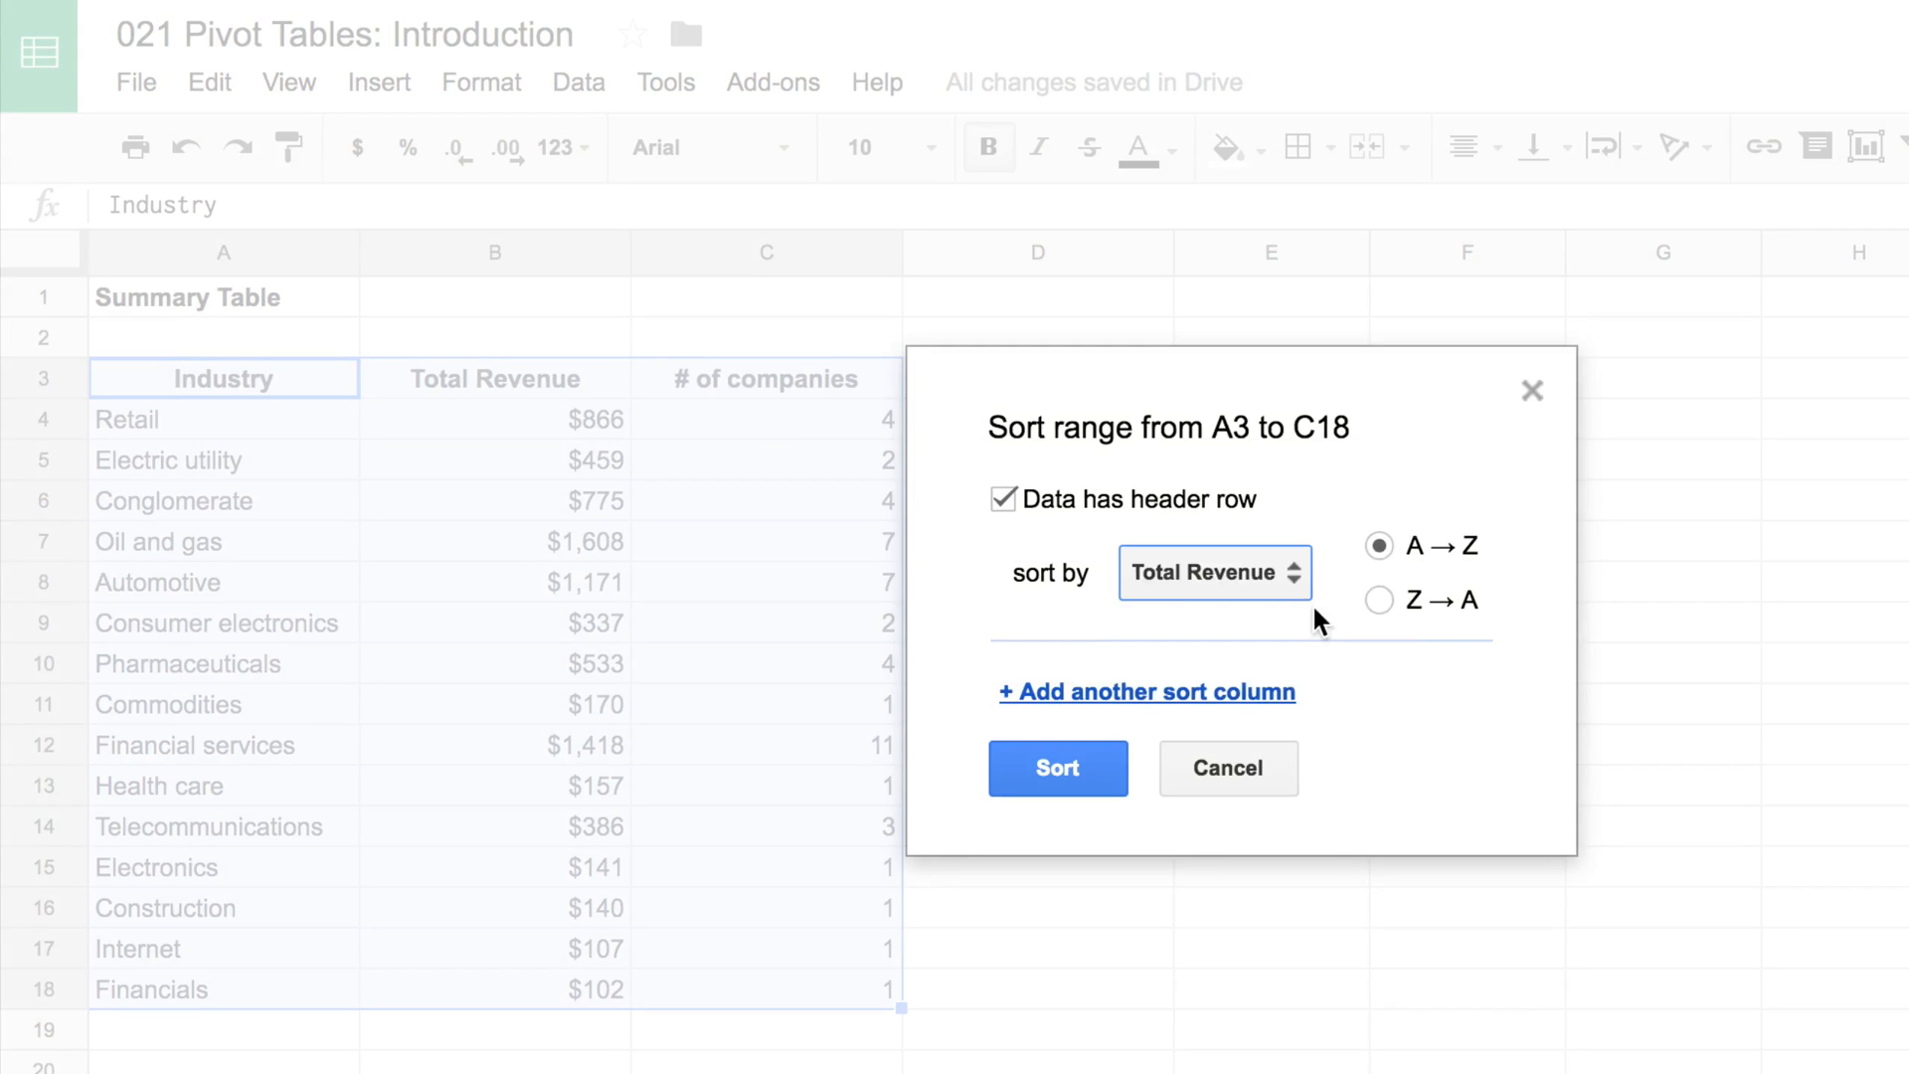
{"action": "left_click", "coordinate": [1379, 599]}
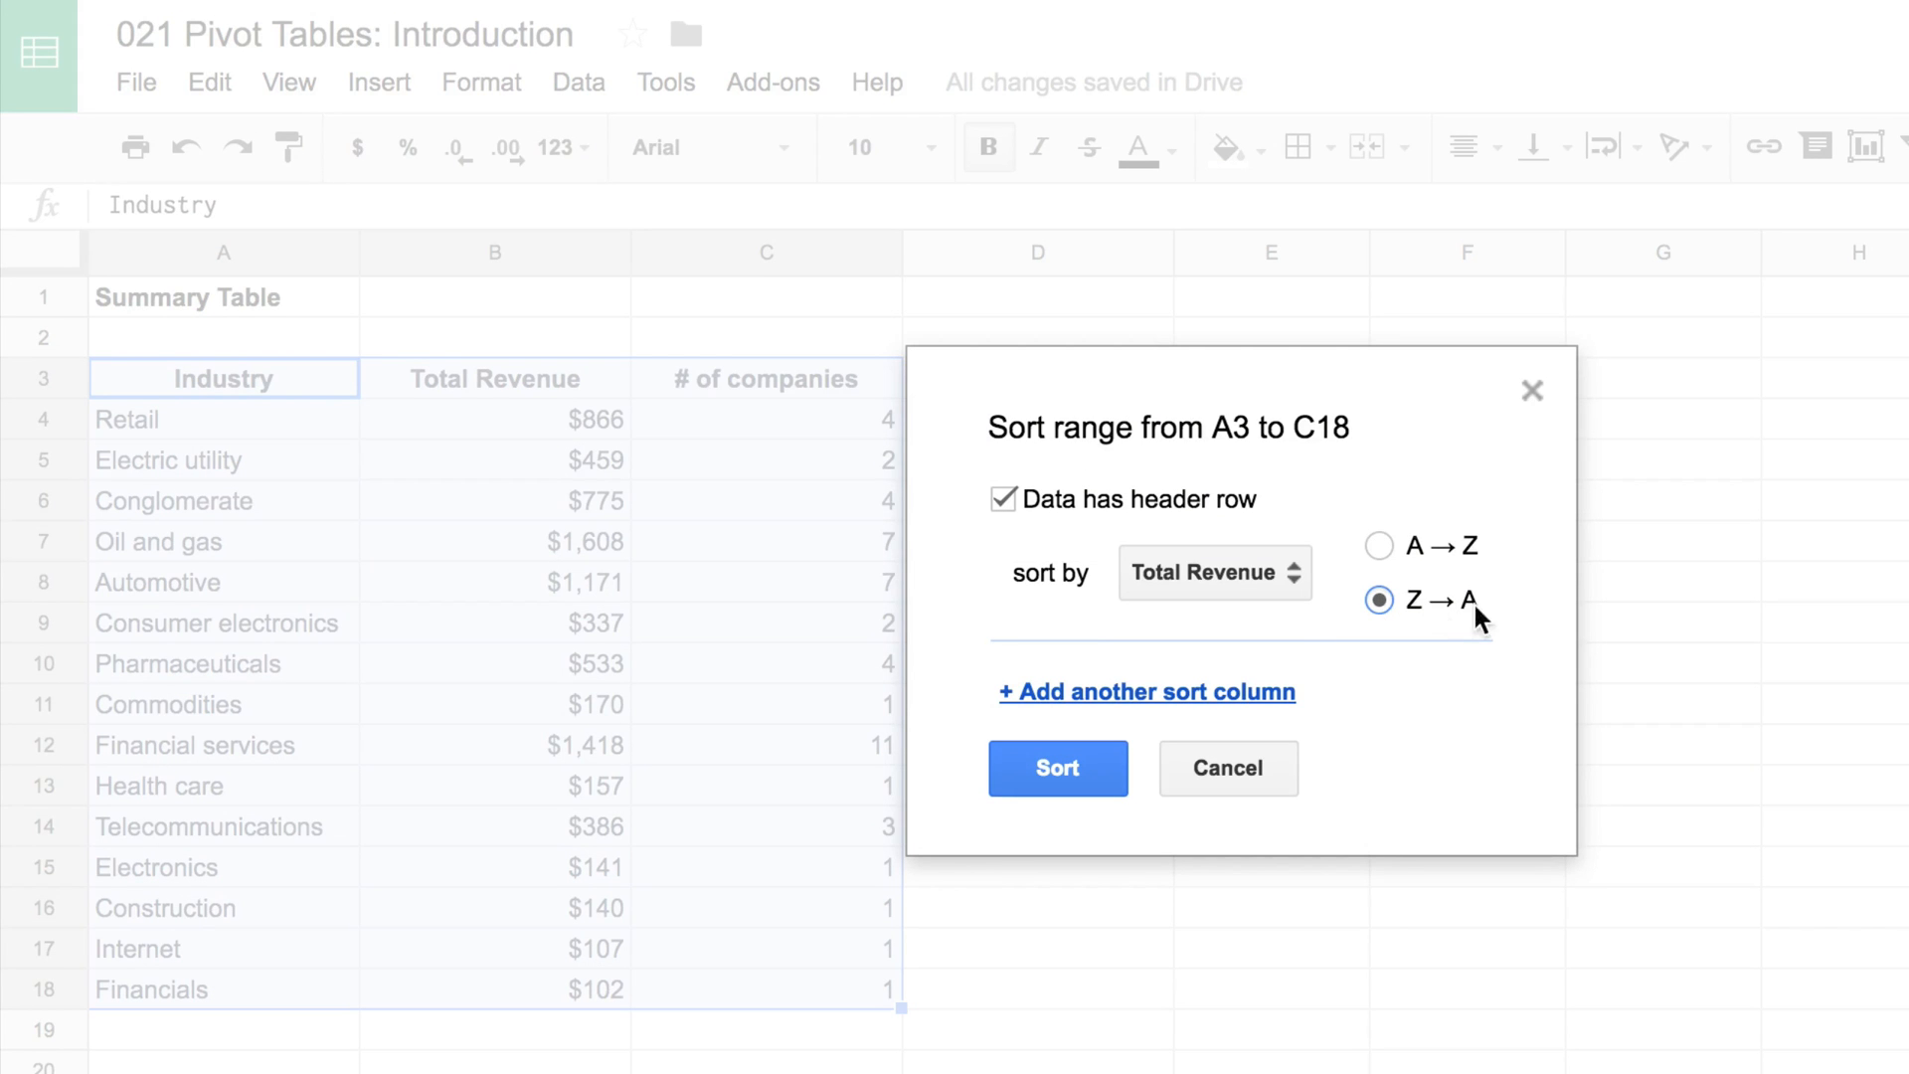
{"action": "left_click", "coordinate": [1054, 769]}
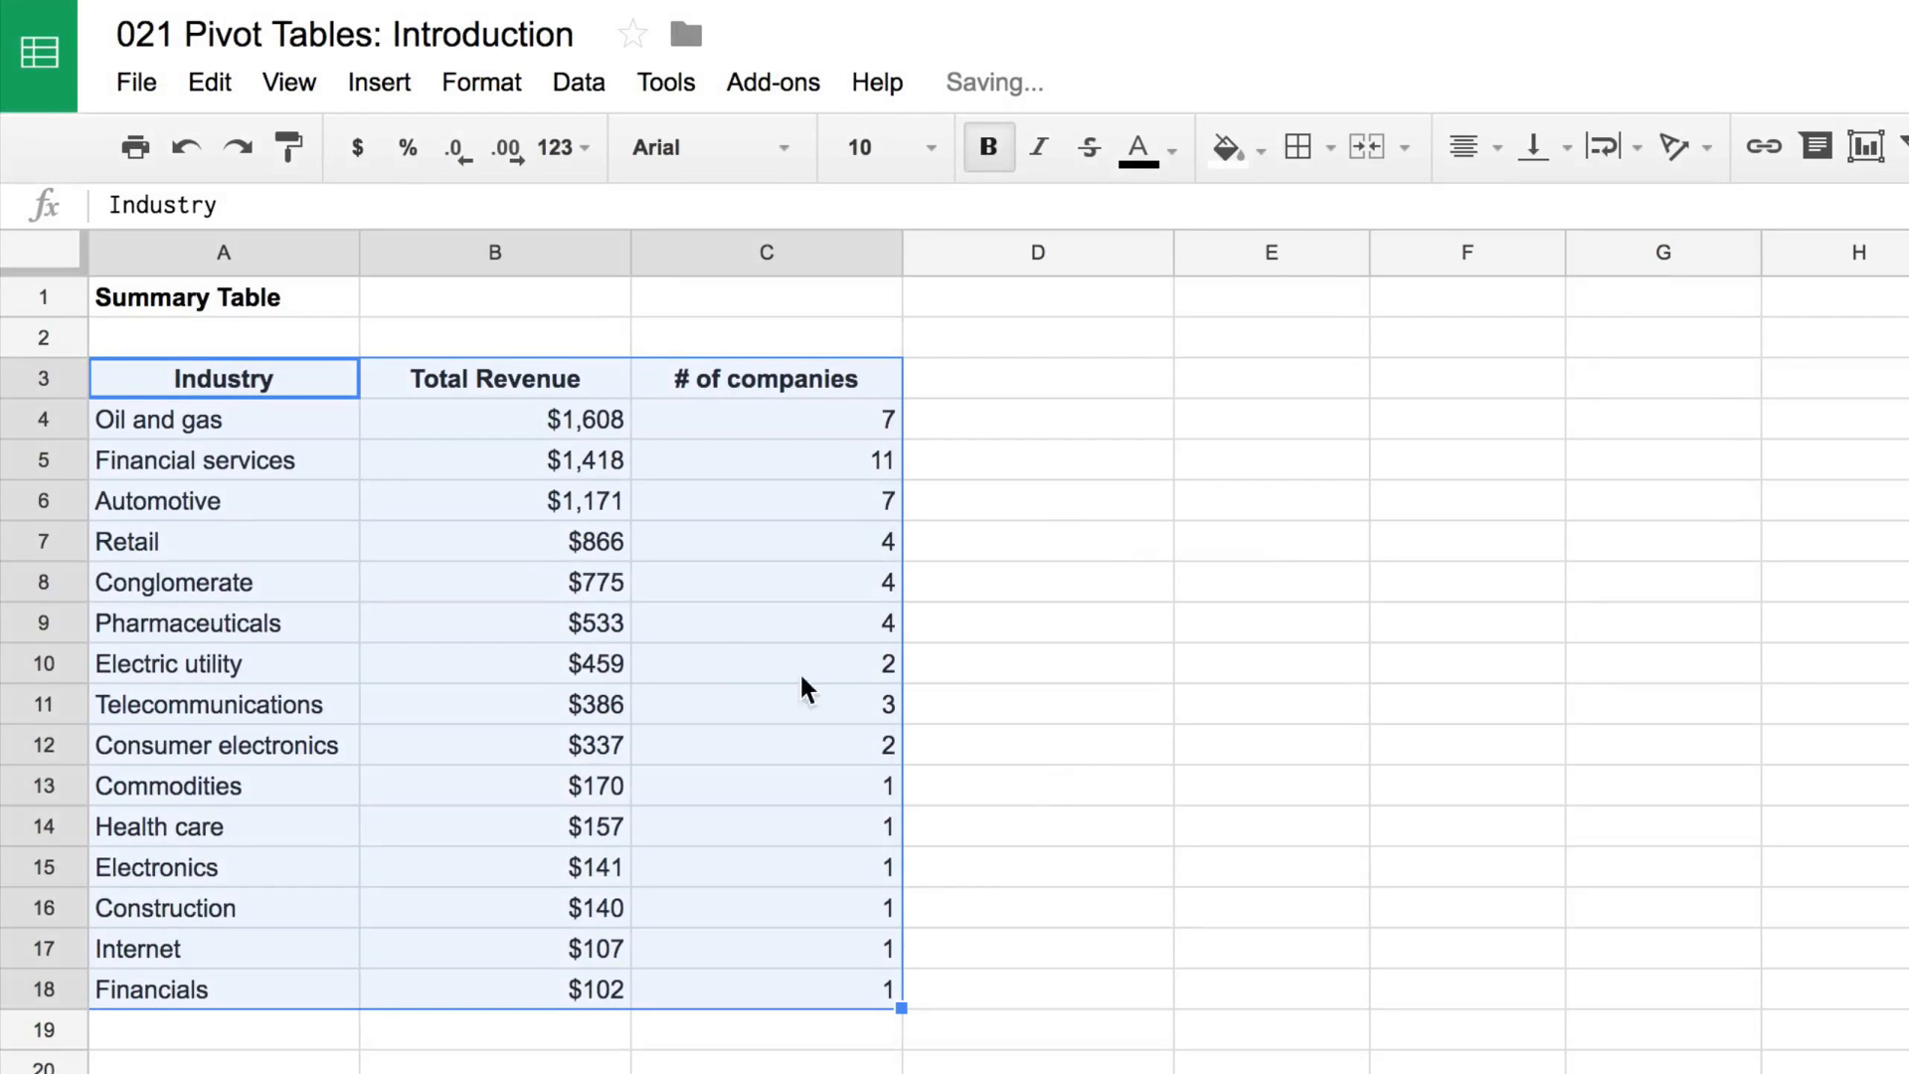
{"action": "left_click", "coordinate": [493, 459]}
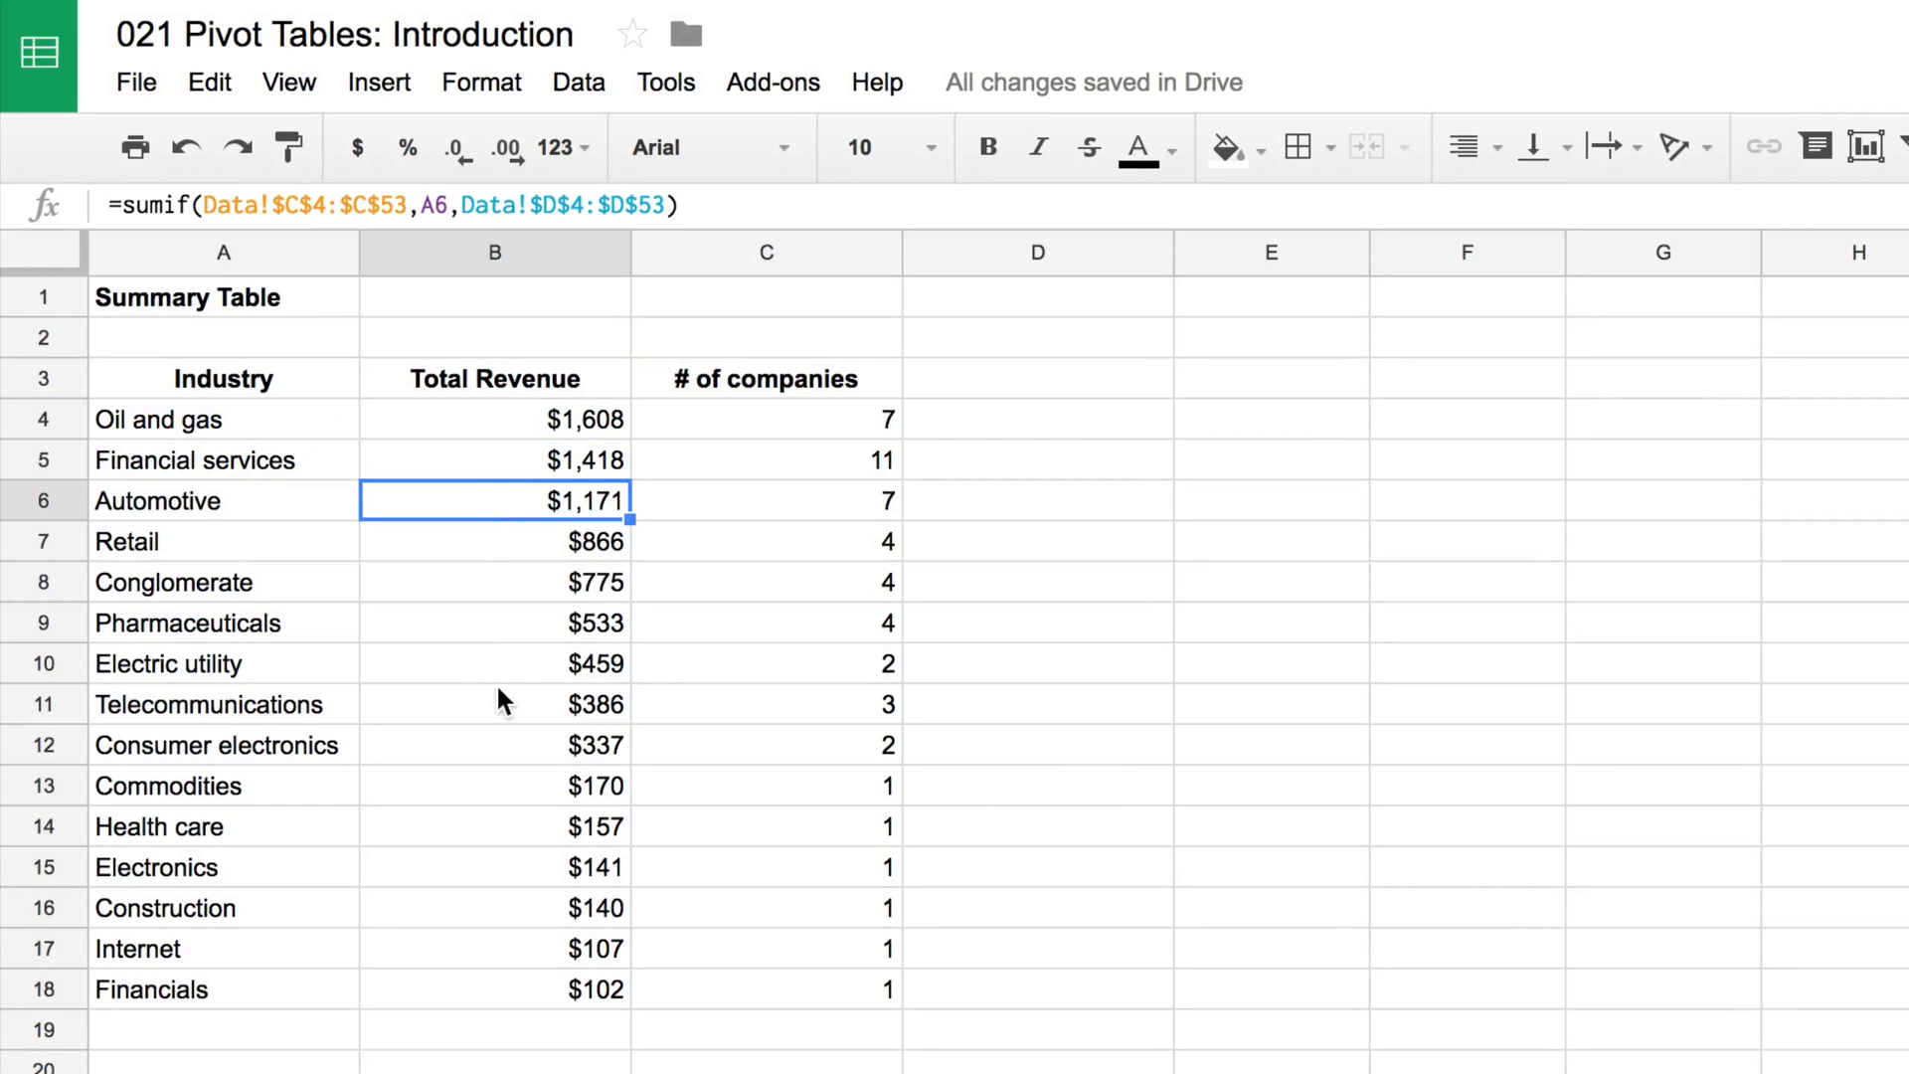
{"action": "mouse_move", "coordinate": [513, 655]}
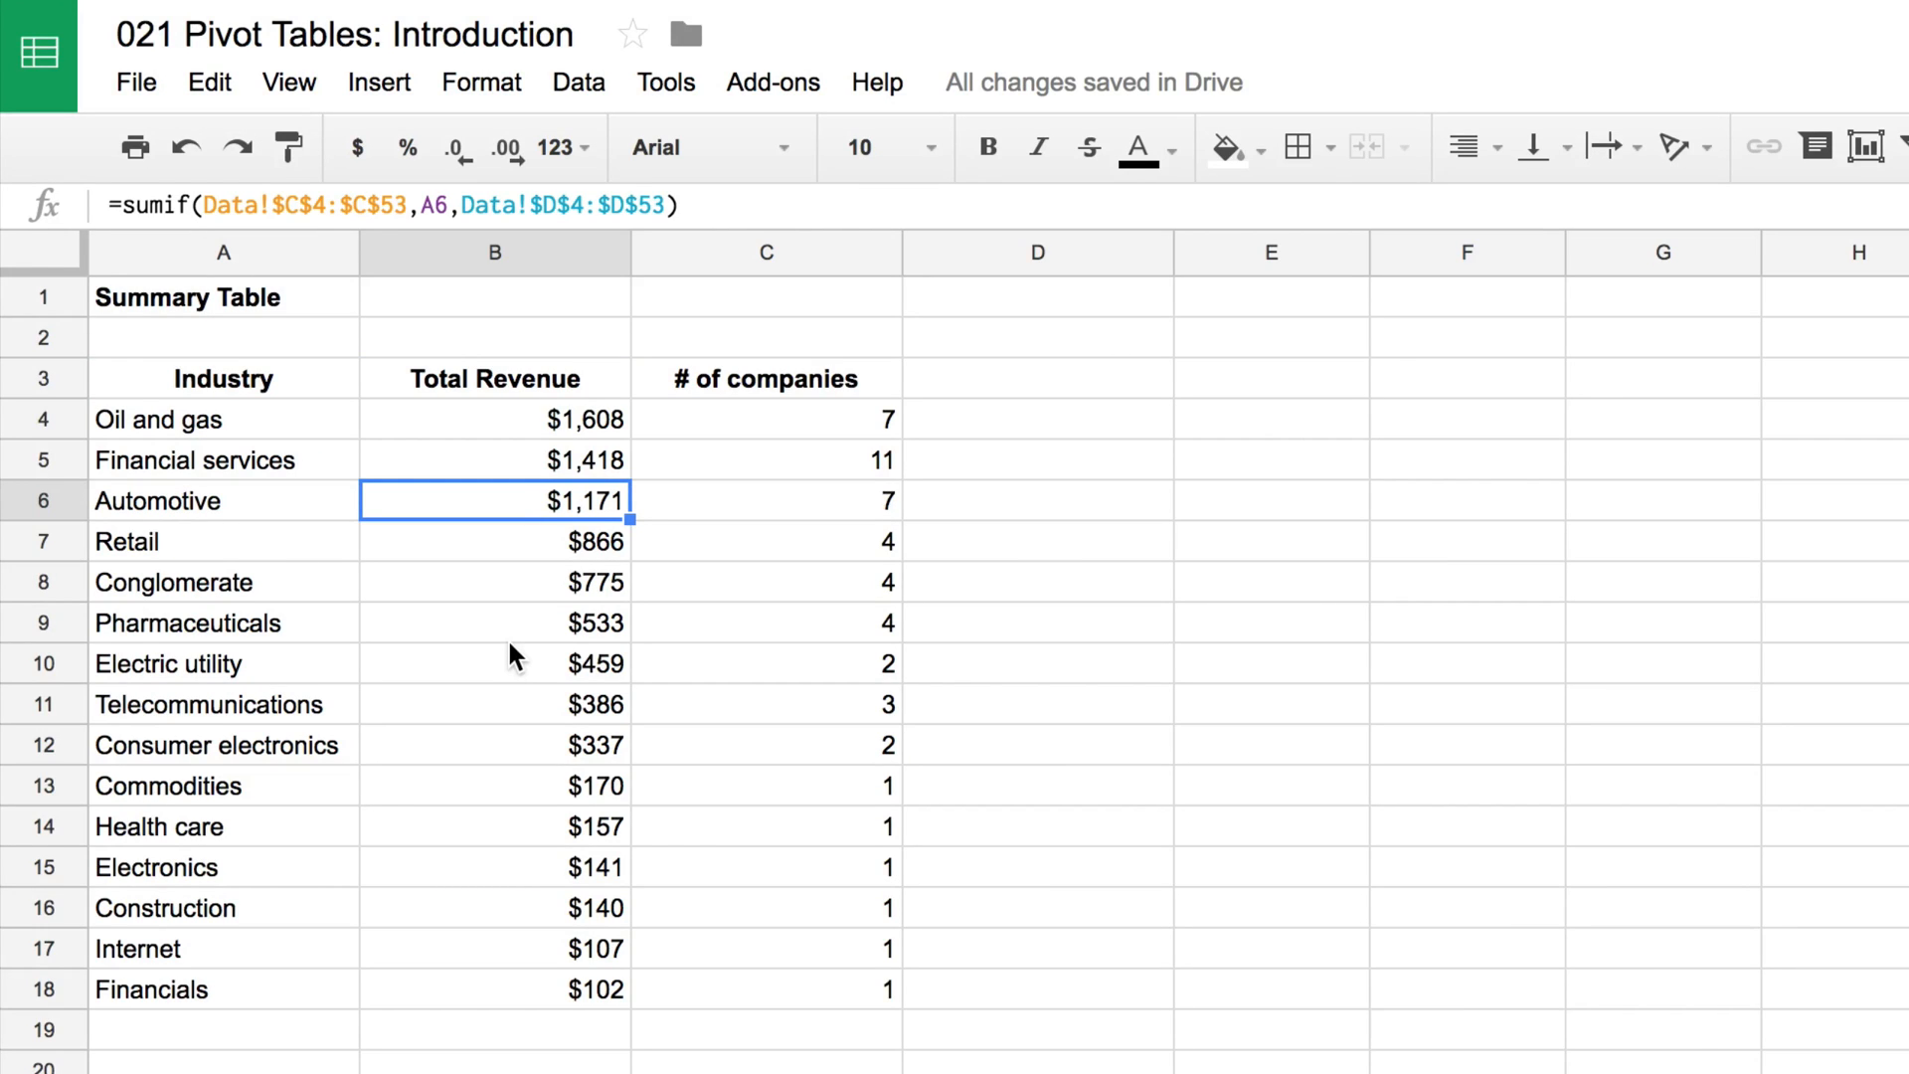
{"action": "mouse_move", "coordinate": [521, 627]}
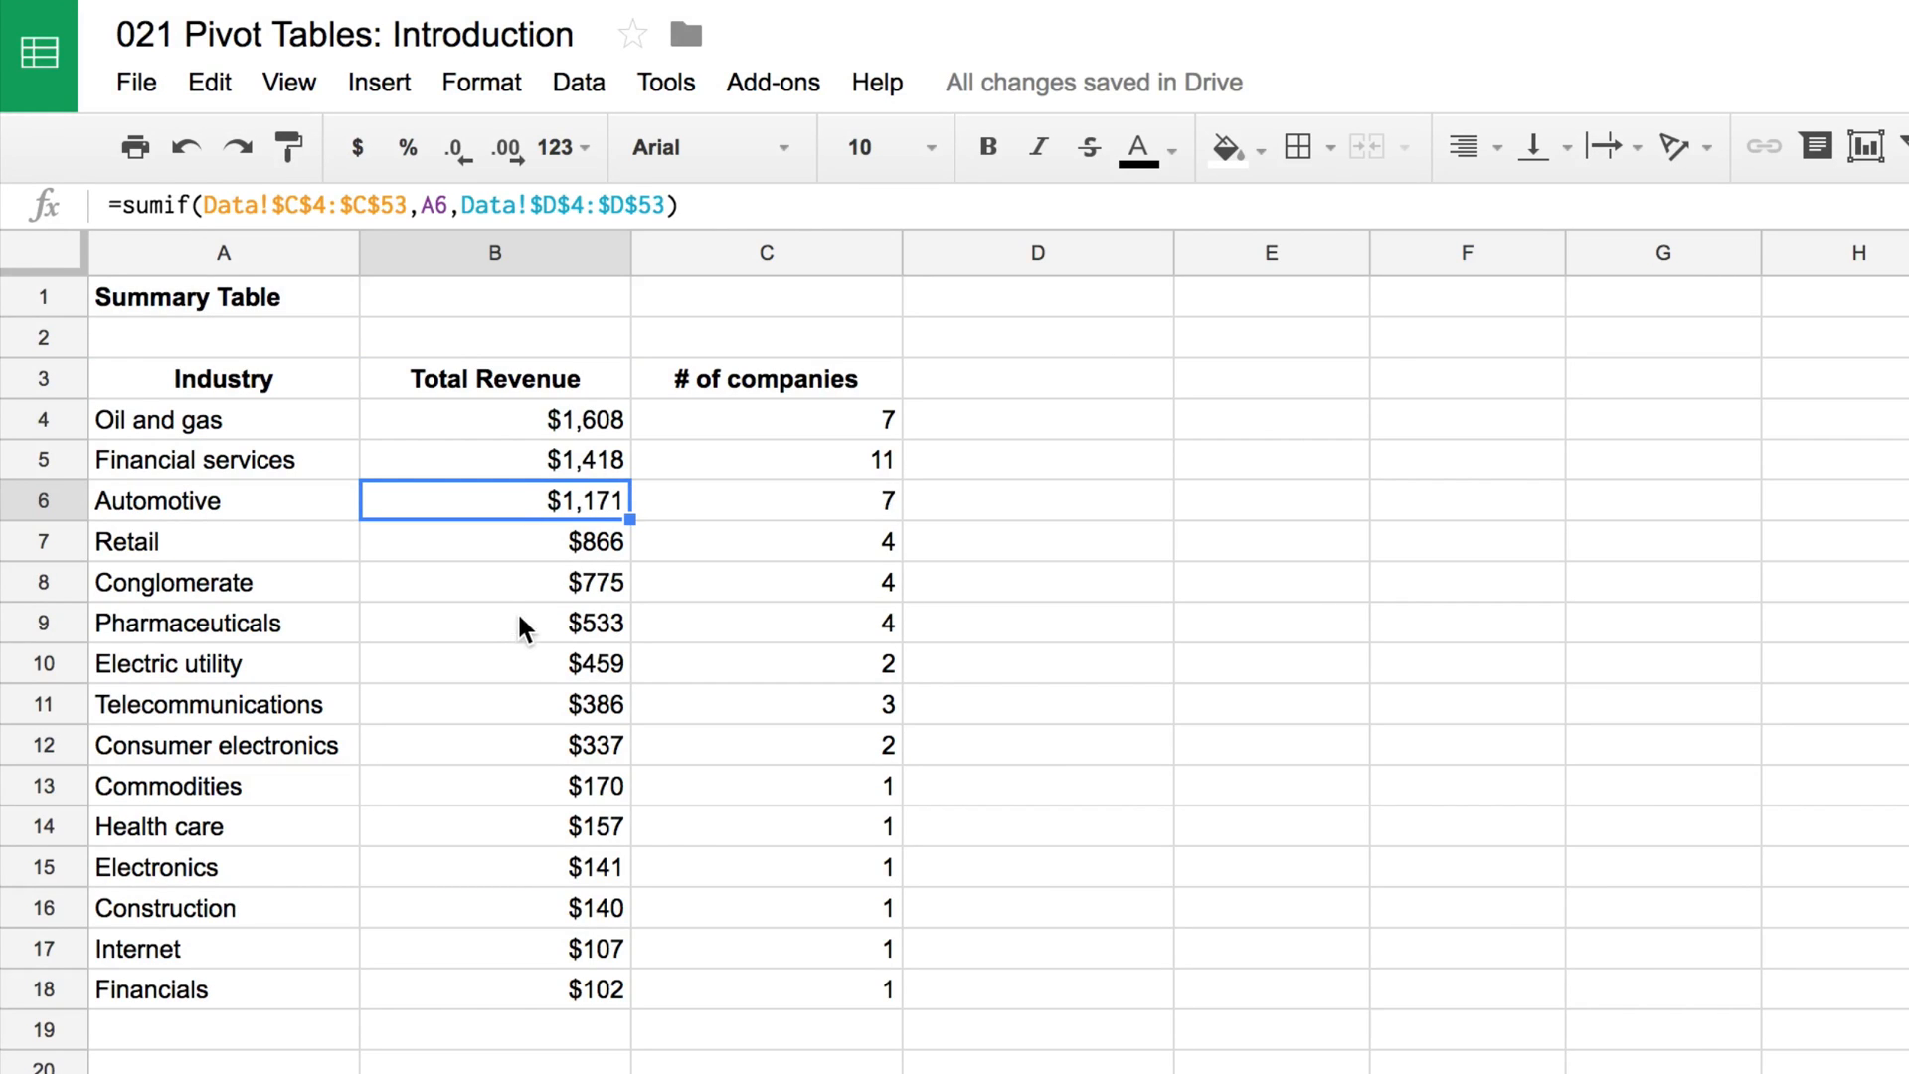
{"action": "mouse_move", "coordinate": [585, 432]}
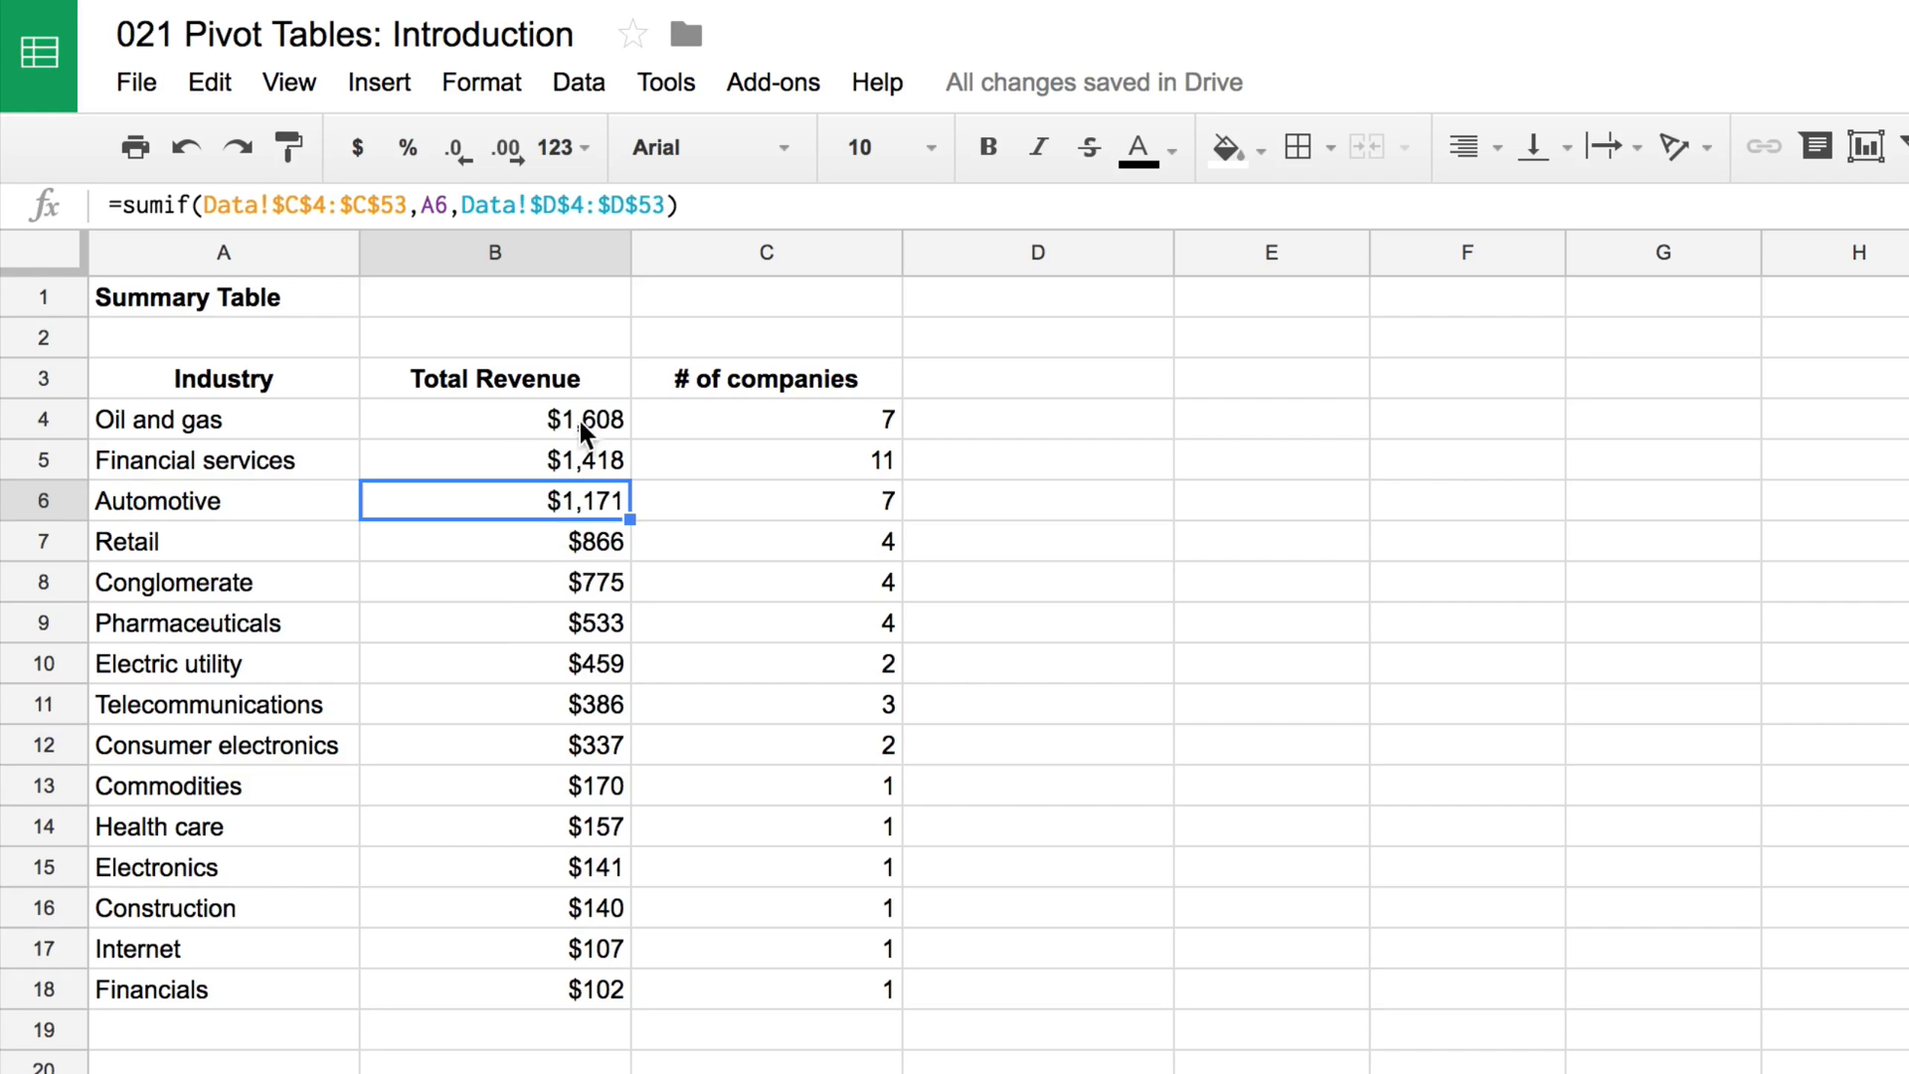
{"action": "mouse_move", "coordinate": [338, 435]}
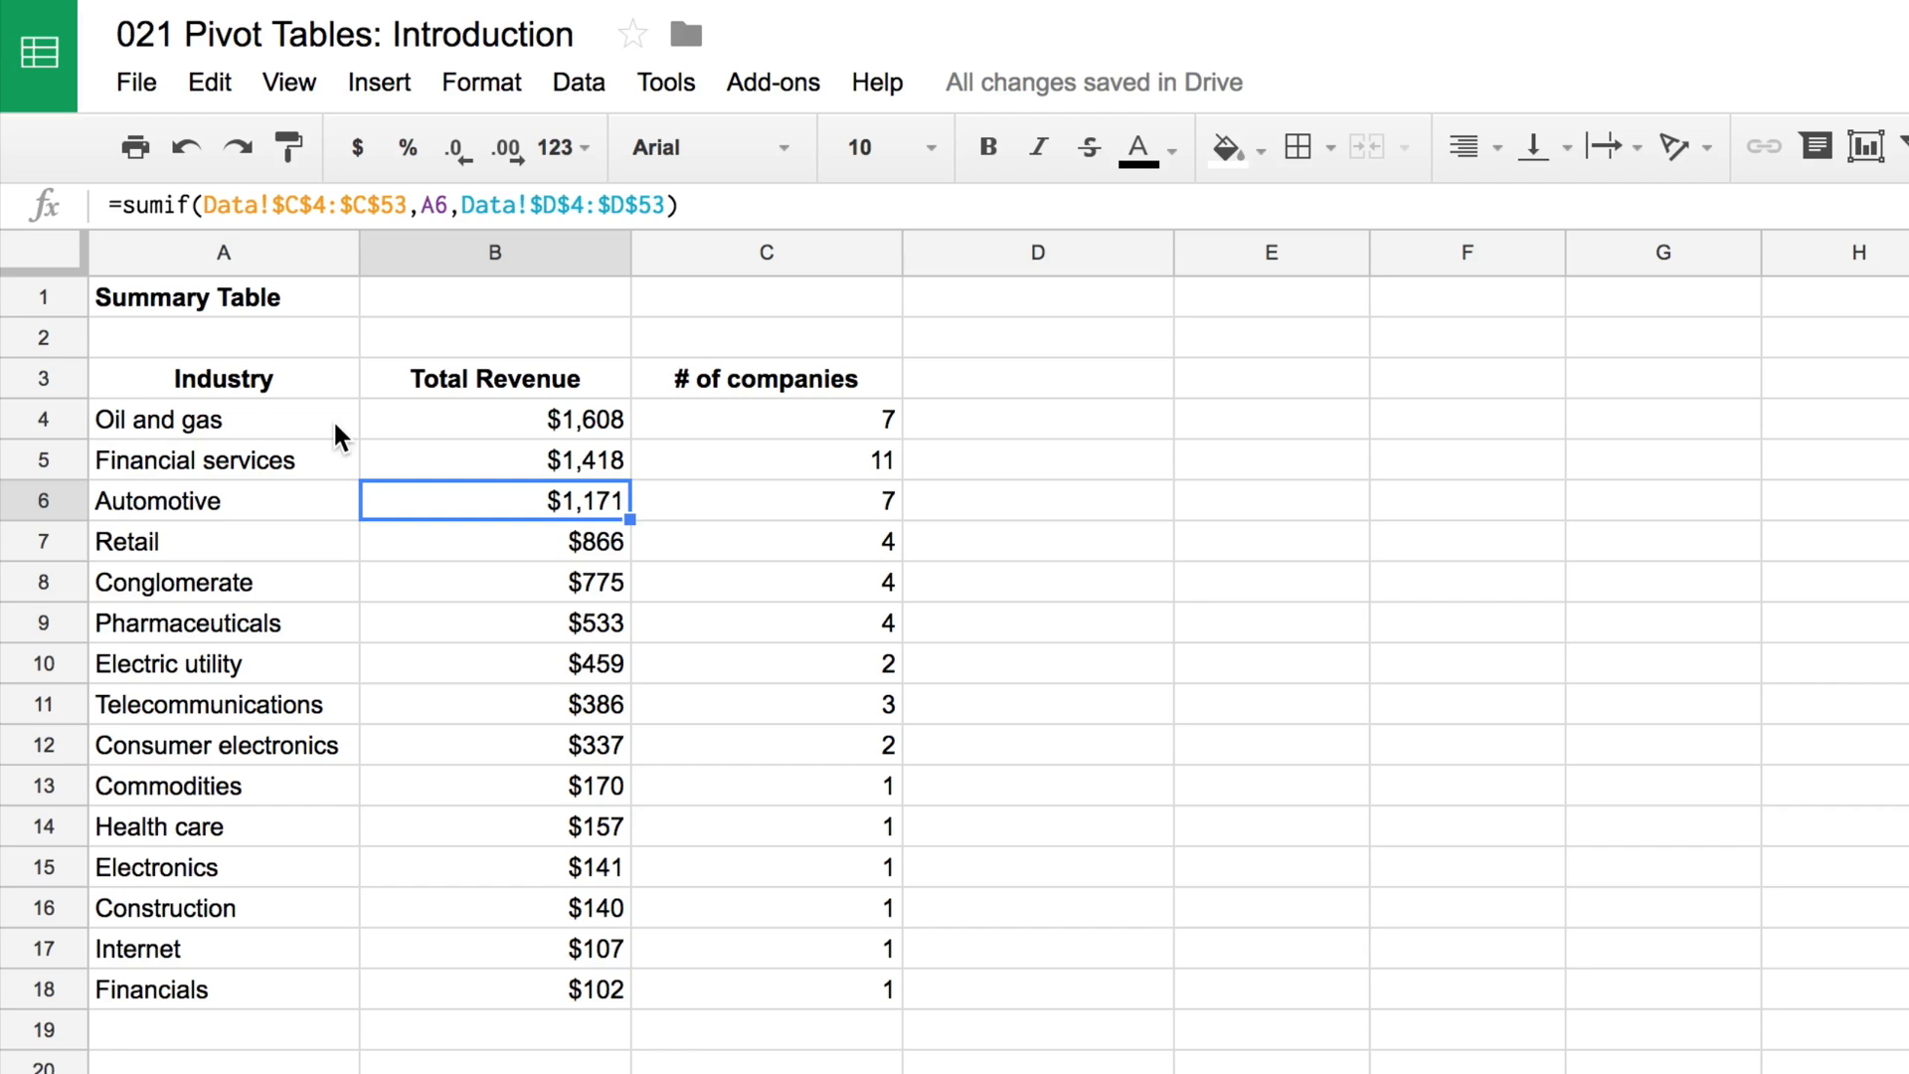
{"action": "mouse_move", "coordinate": [387, 432]}
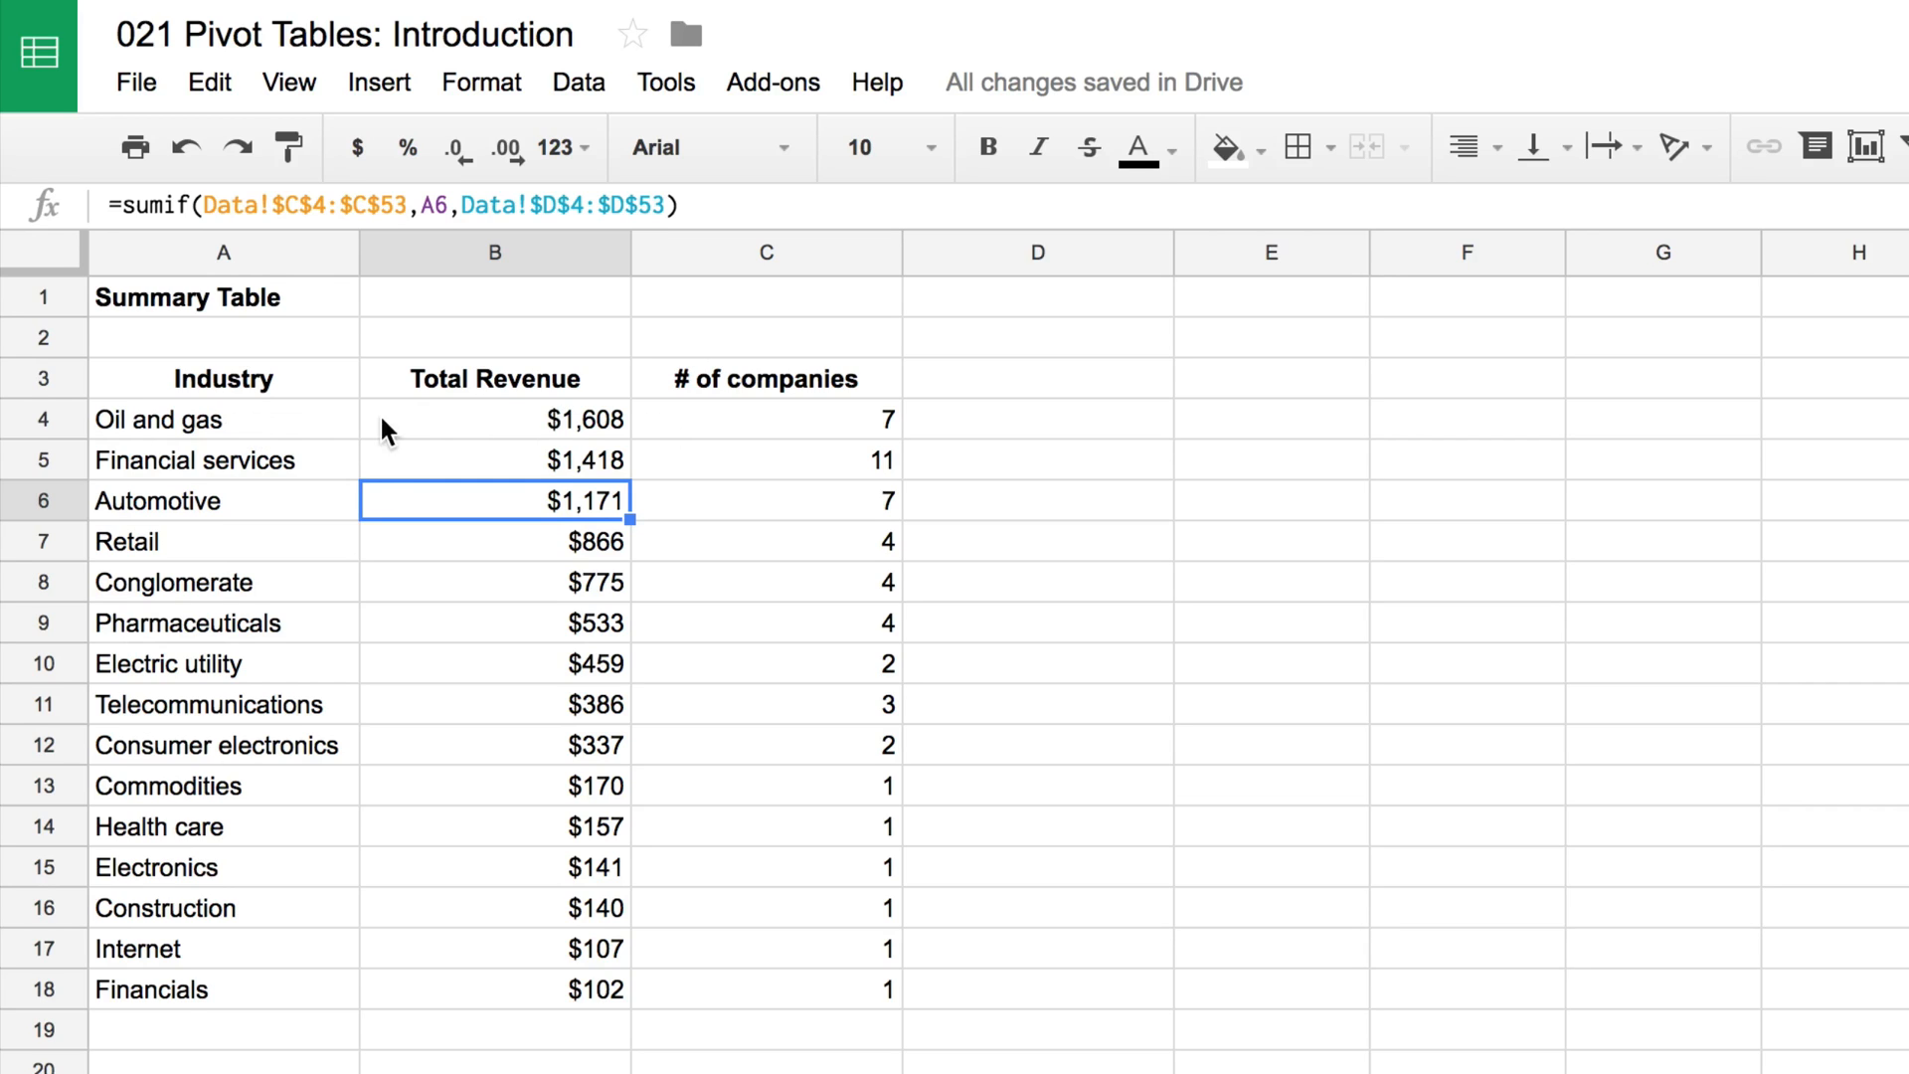
{"action": "mouse_move", "coordinate": [414, 426]}
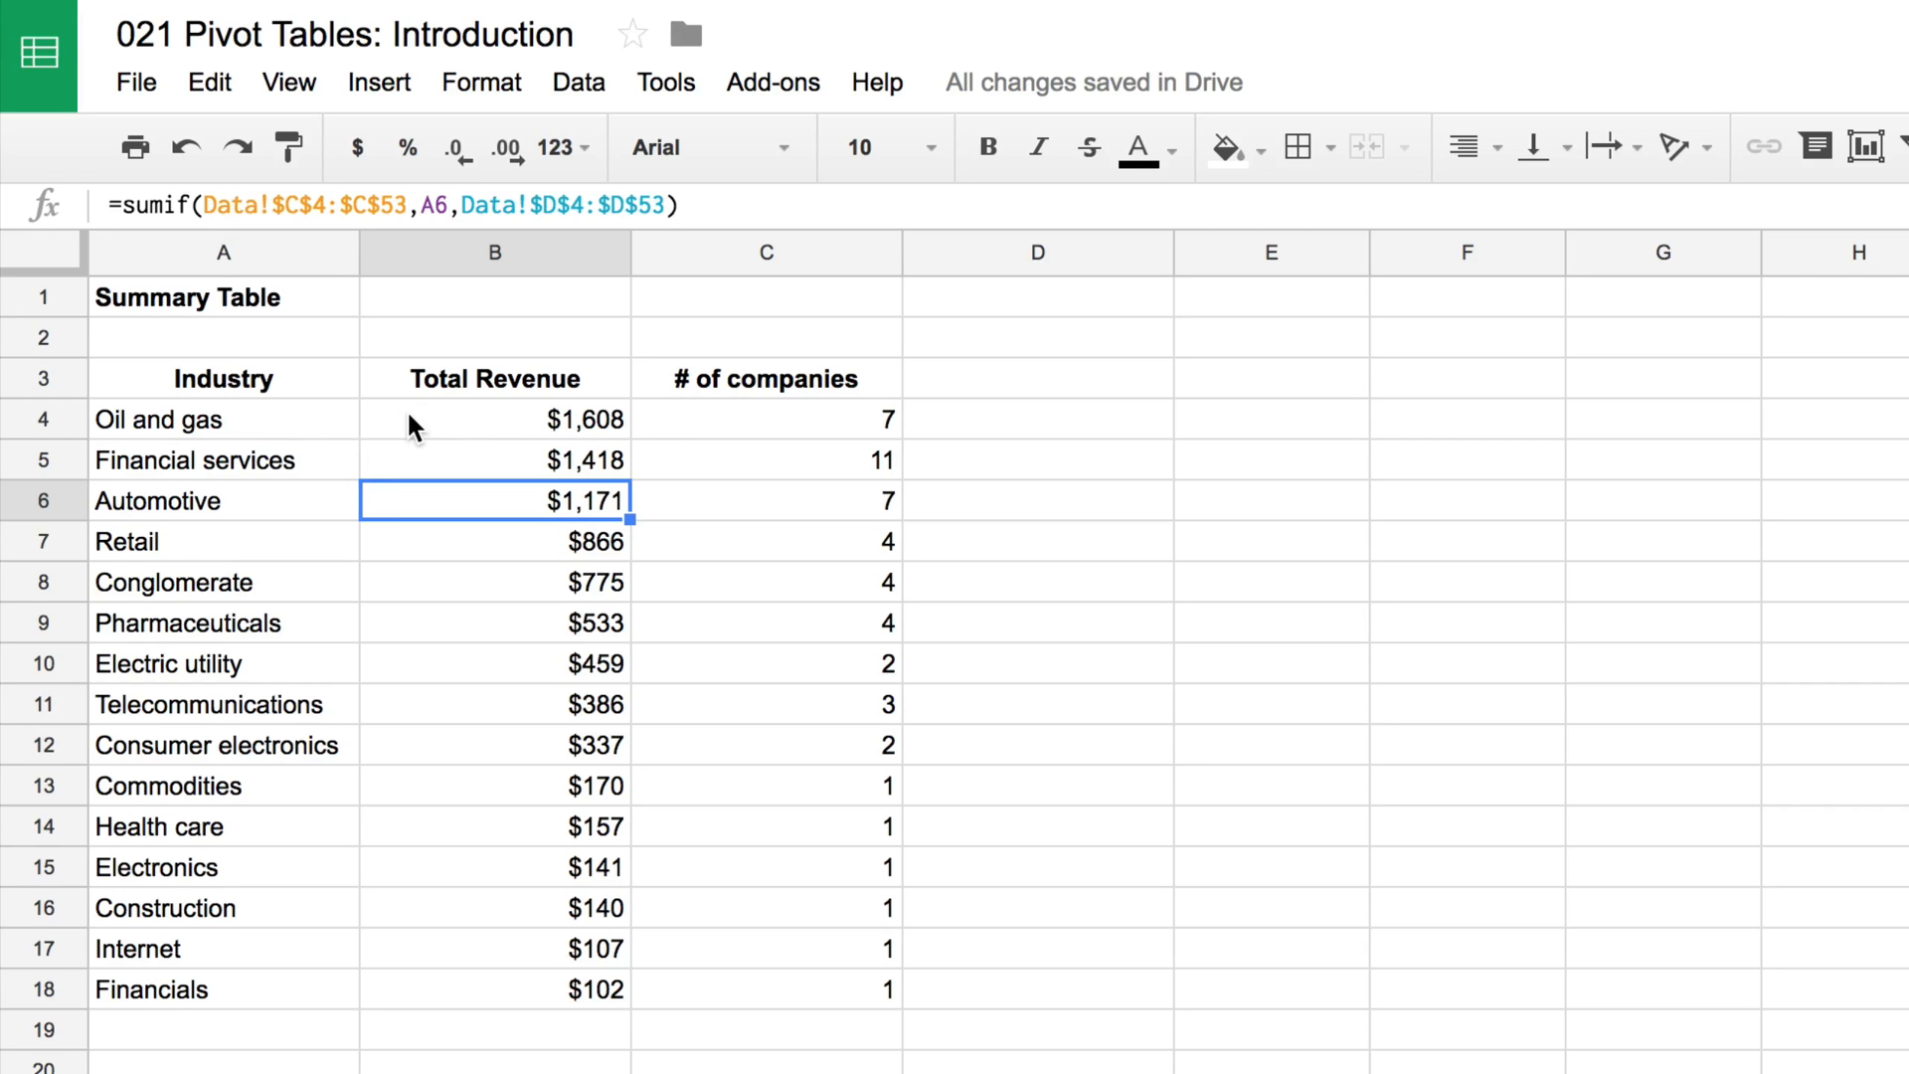
{"action": "mouse_move", "coordinate": [566, 479]}
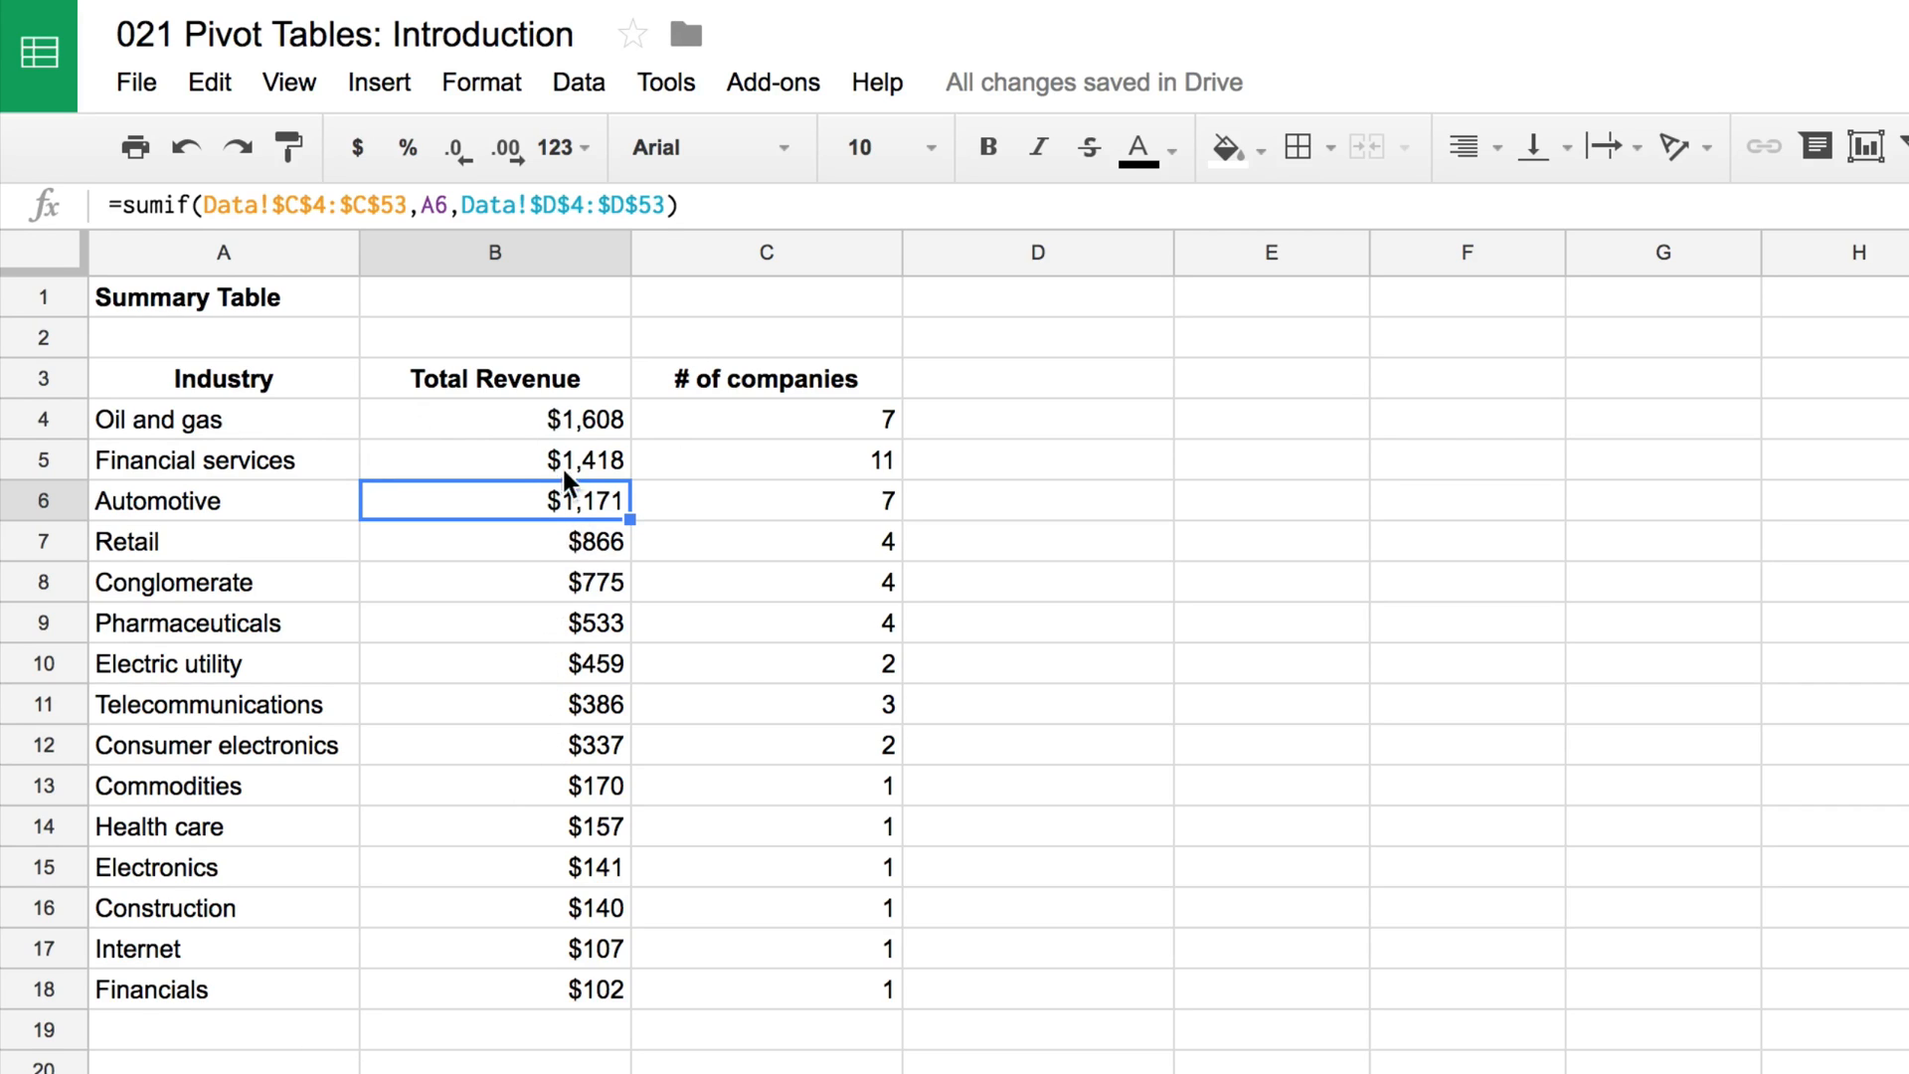
{"action": "mouse_move", "coordinate": [731, 669]}
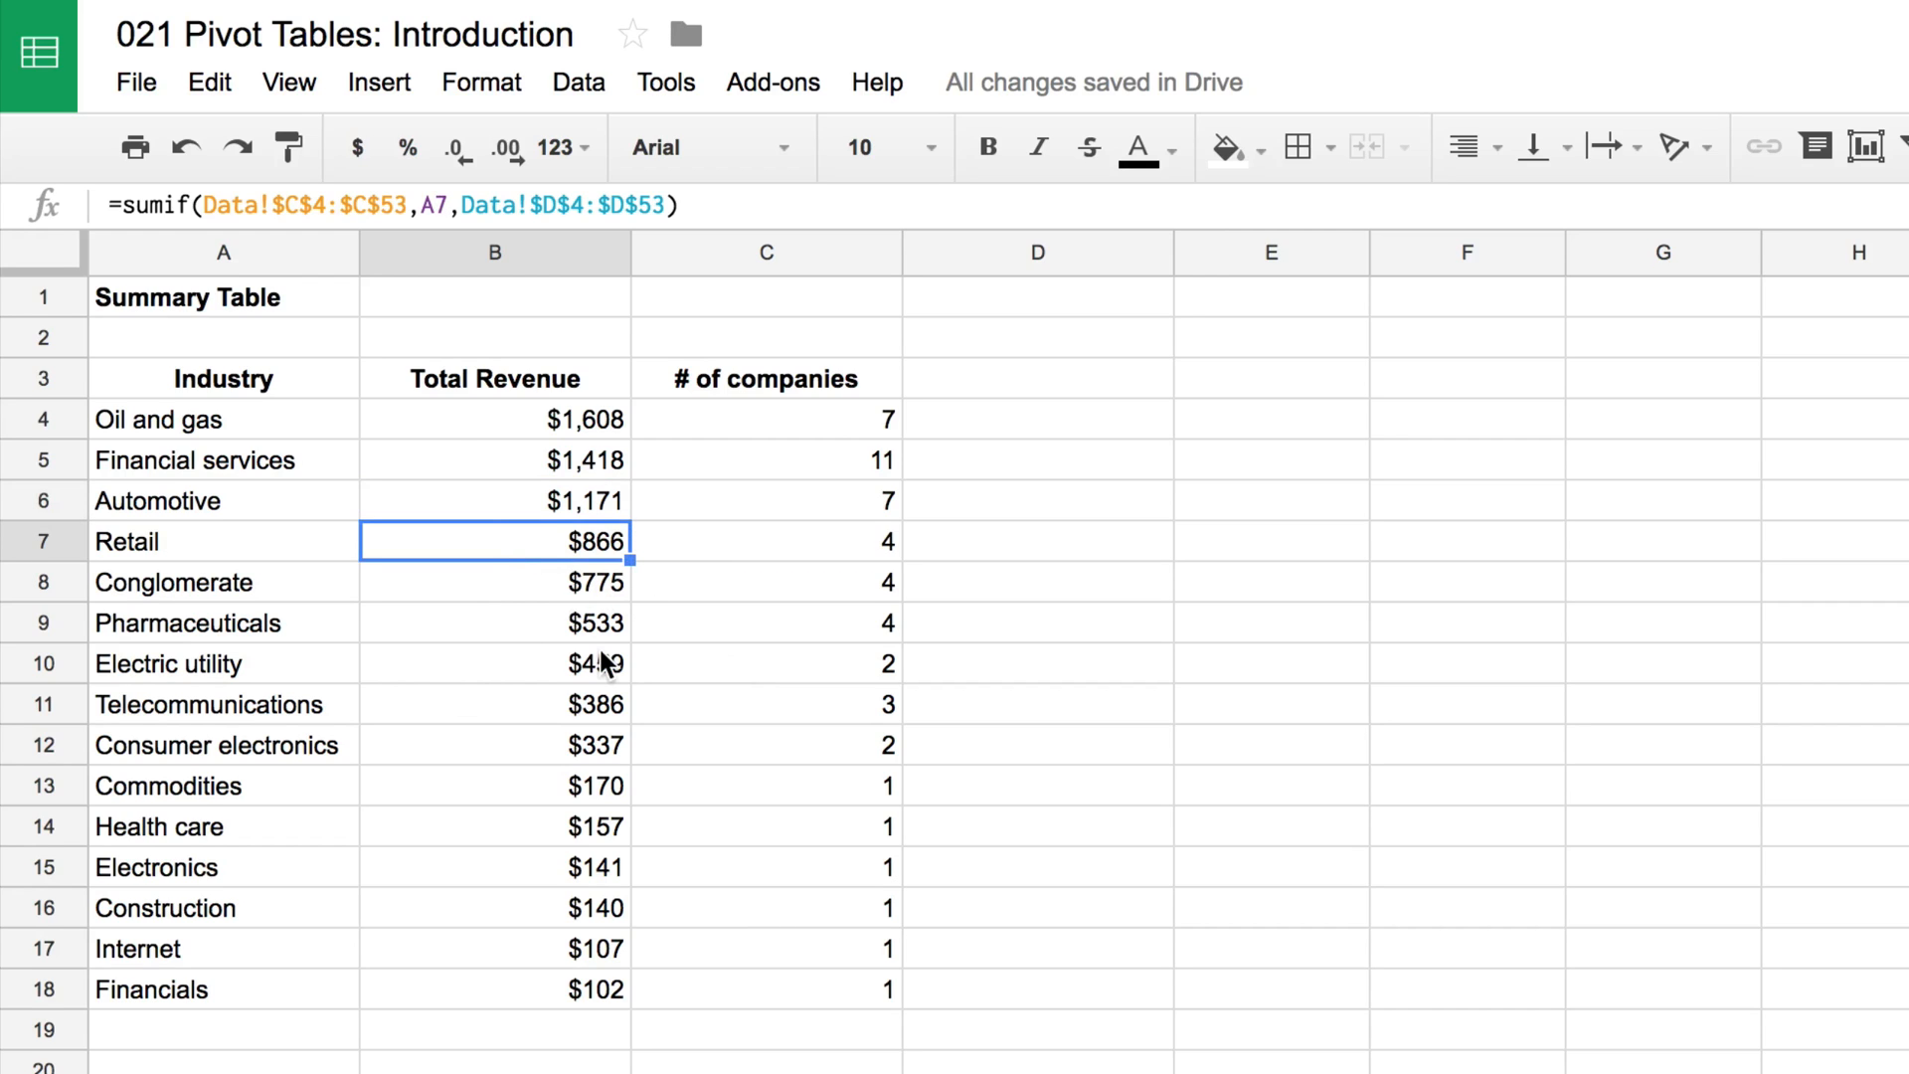
{"action": "mouse_move", "coordinate": [517, 586]}
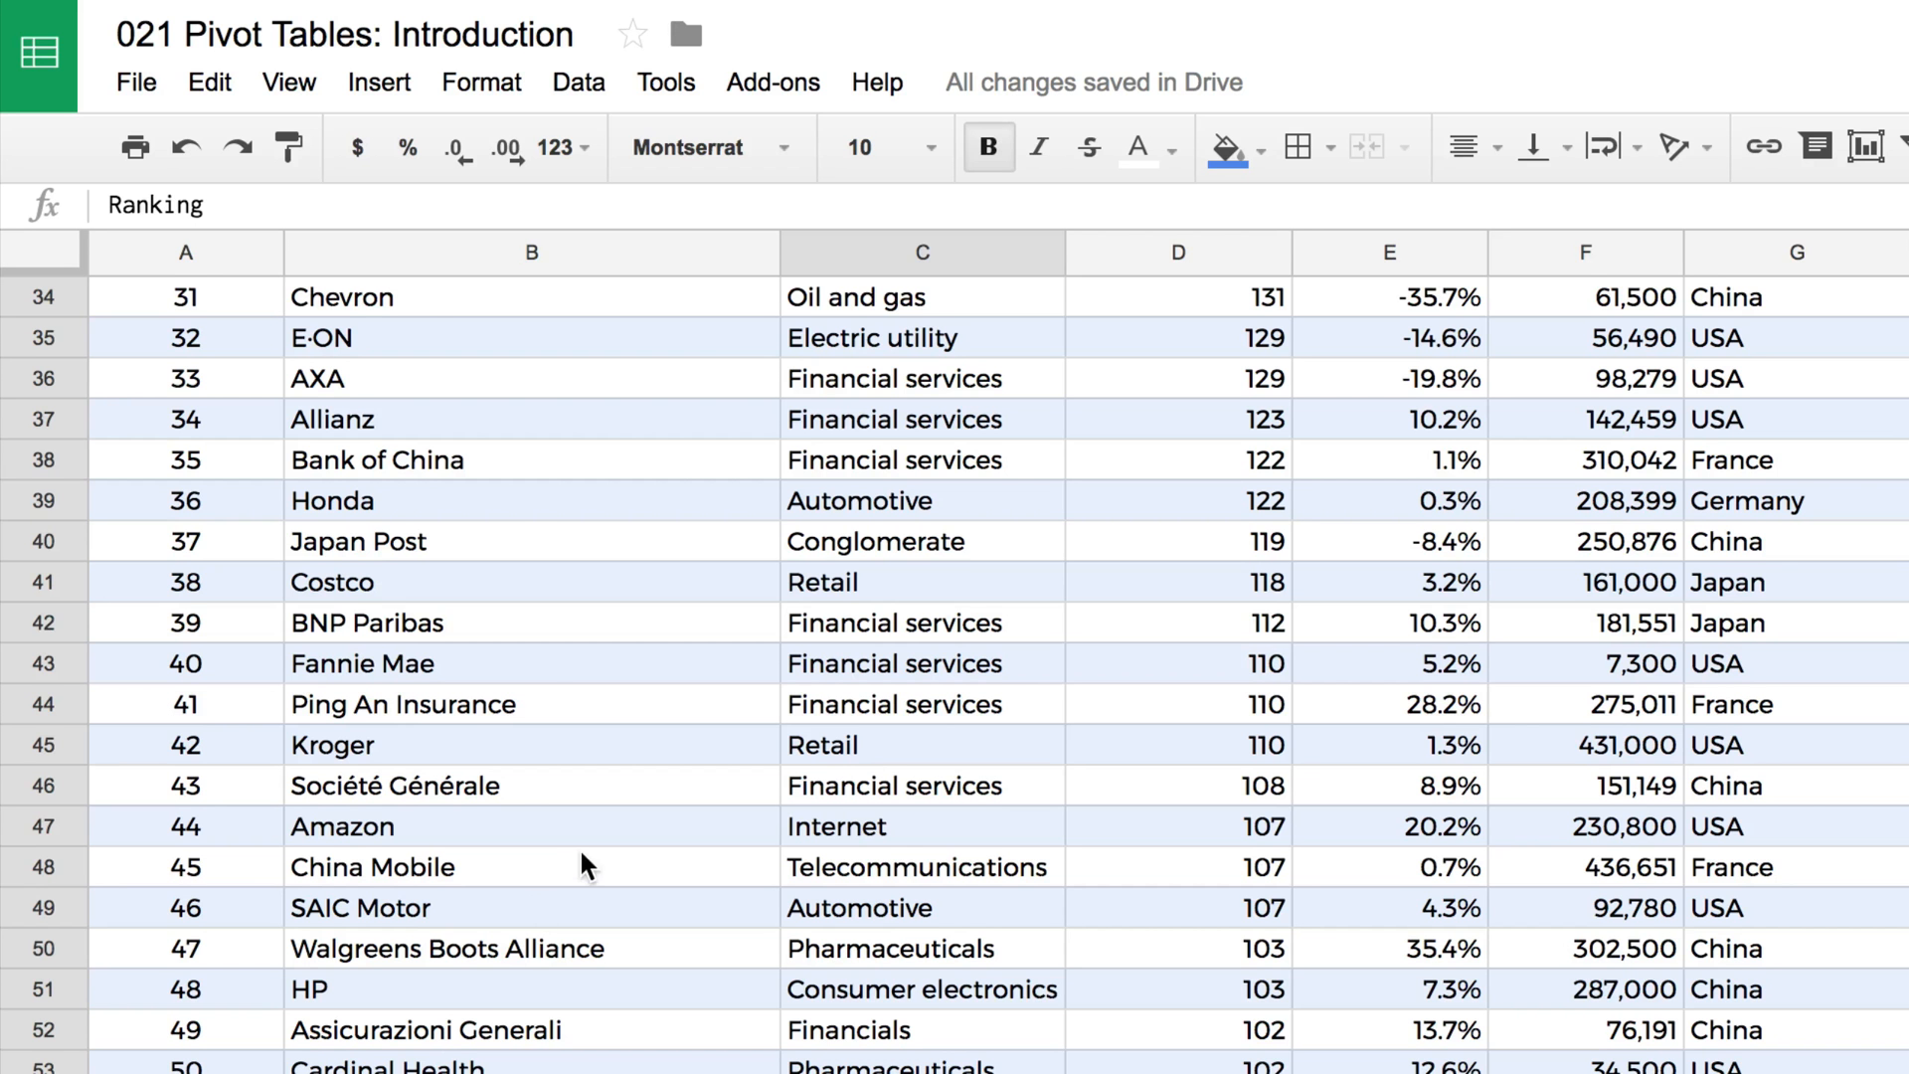
Step: Scroll to row 1 of the Data sheet and select the Ranking header in A3
{"action": "scroll", "scroll_direction": "up", "scroll_amount": 3}
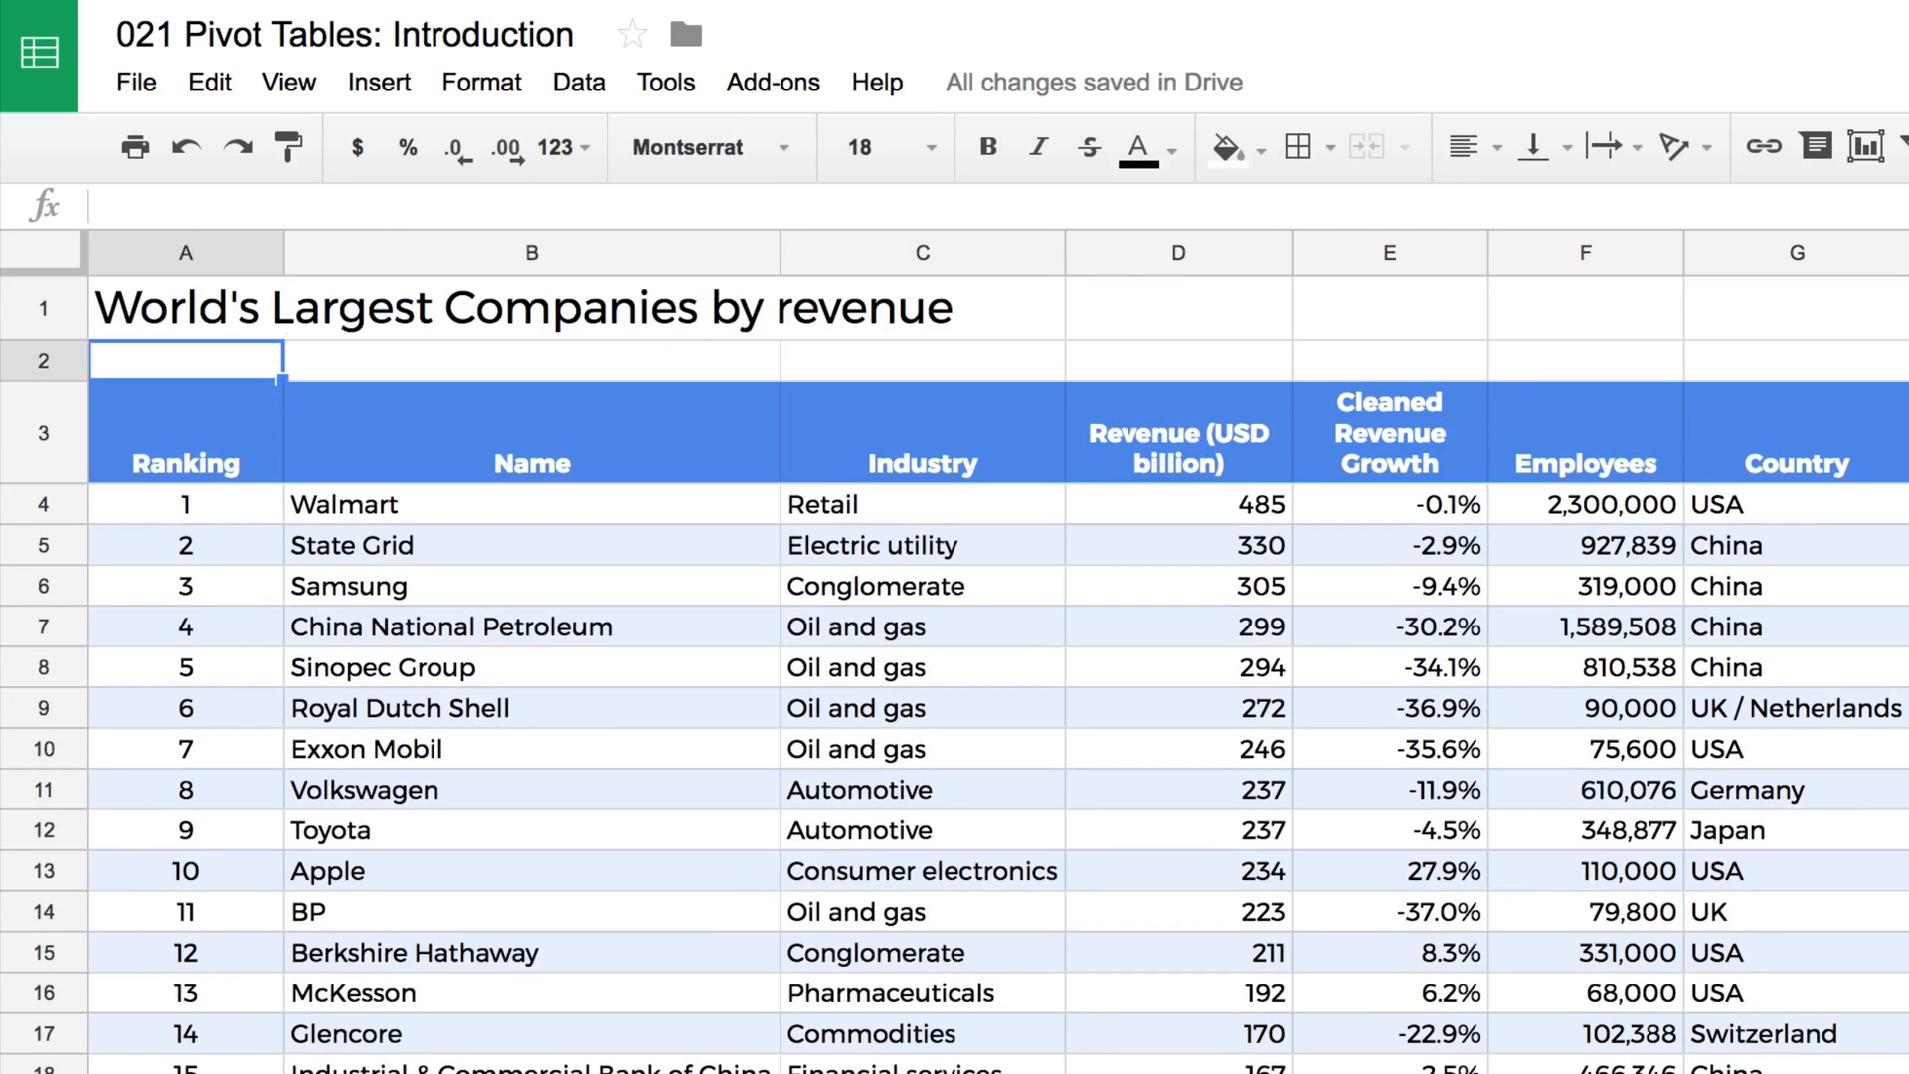
{"action": "left_click", "coordinate": [185, 432]}
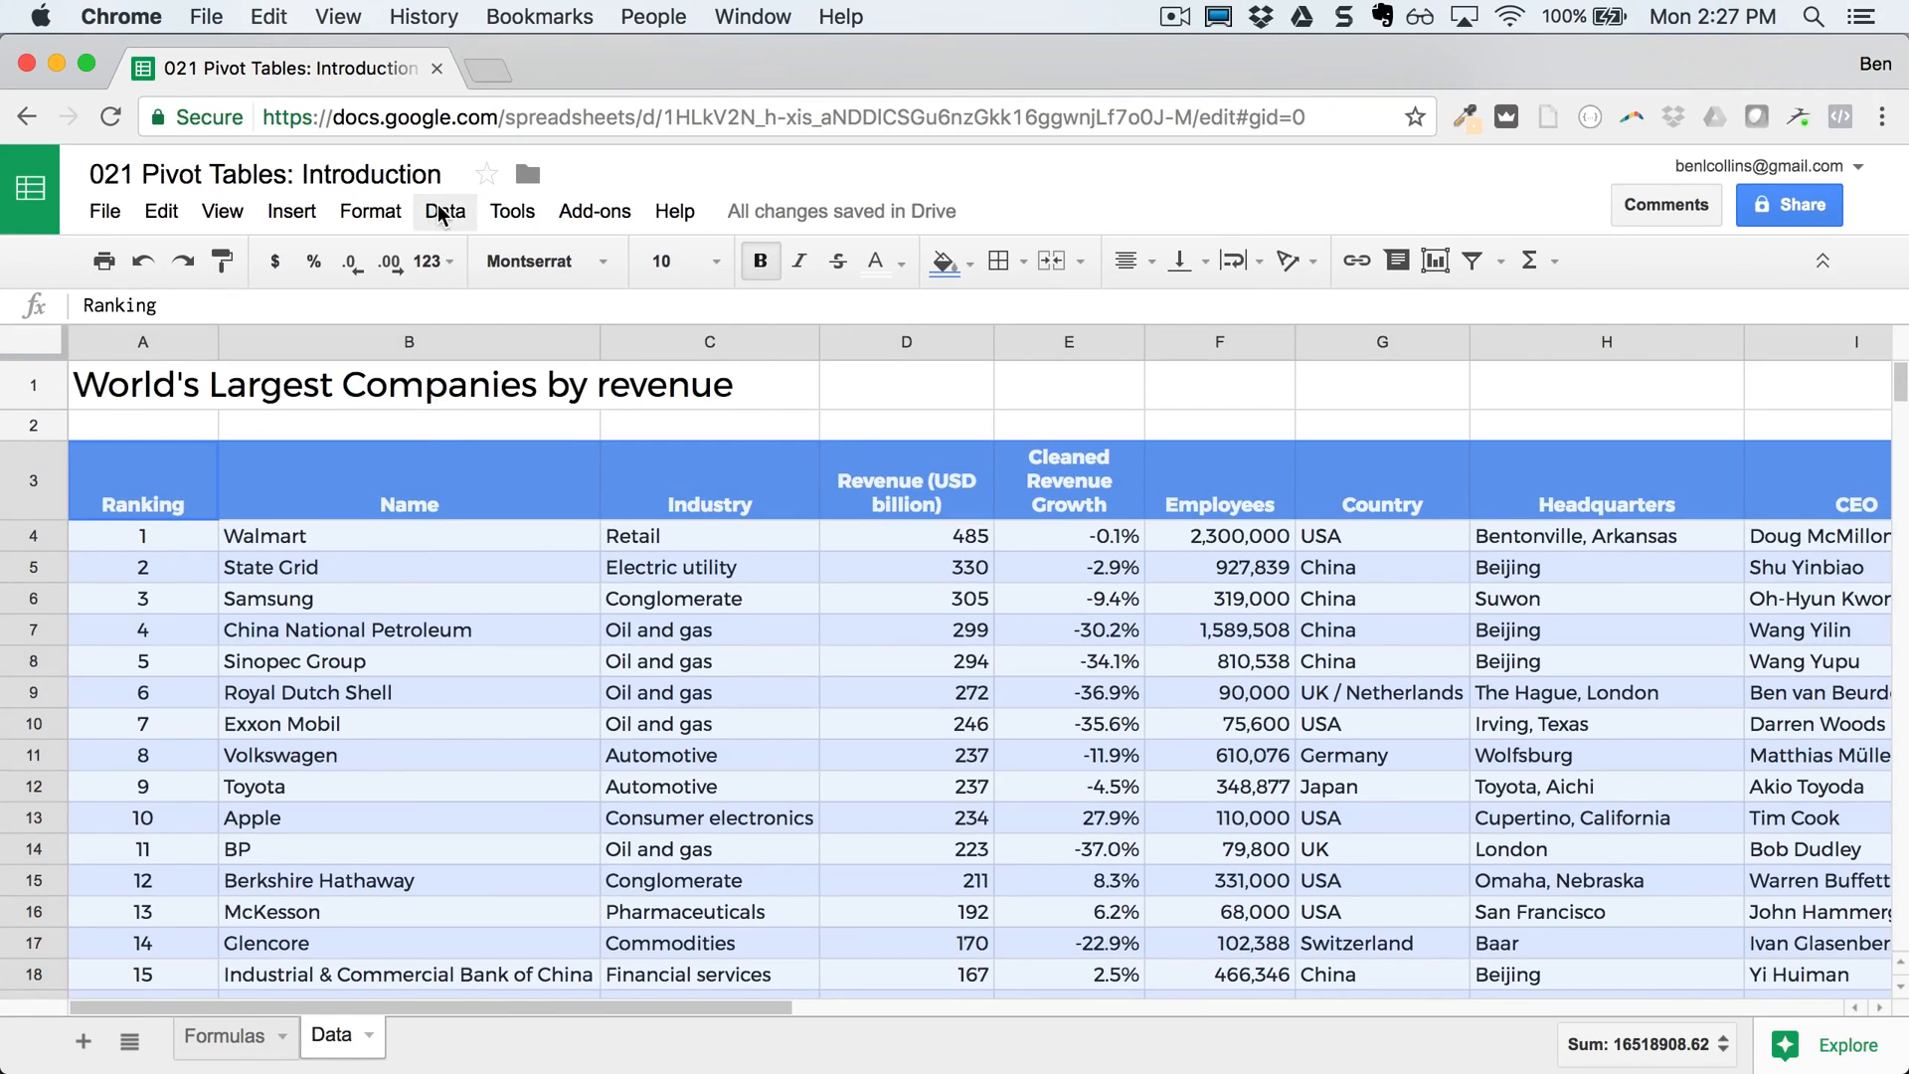
Step: Insert a pivot table from the company data with Industry as the Rows field
{"action": "left_click", "coordinate": [444, 211]}
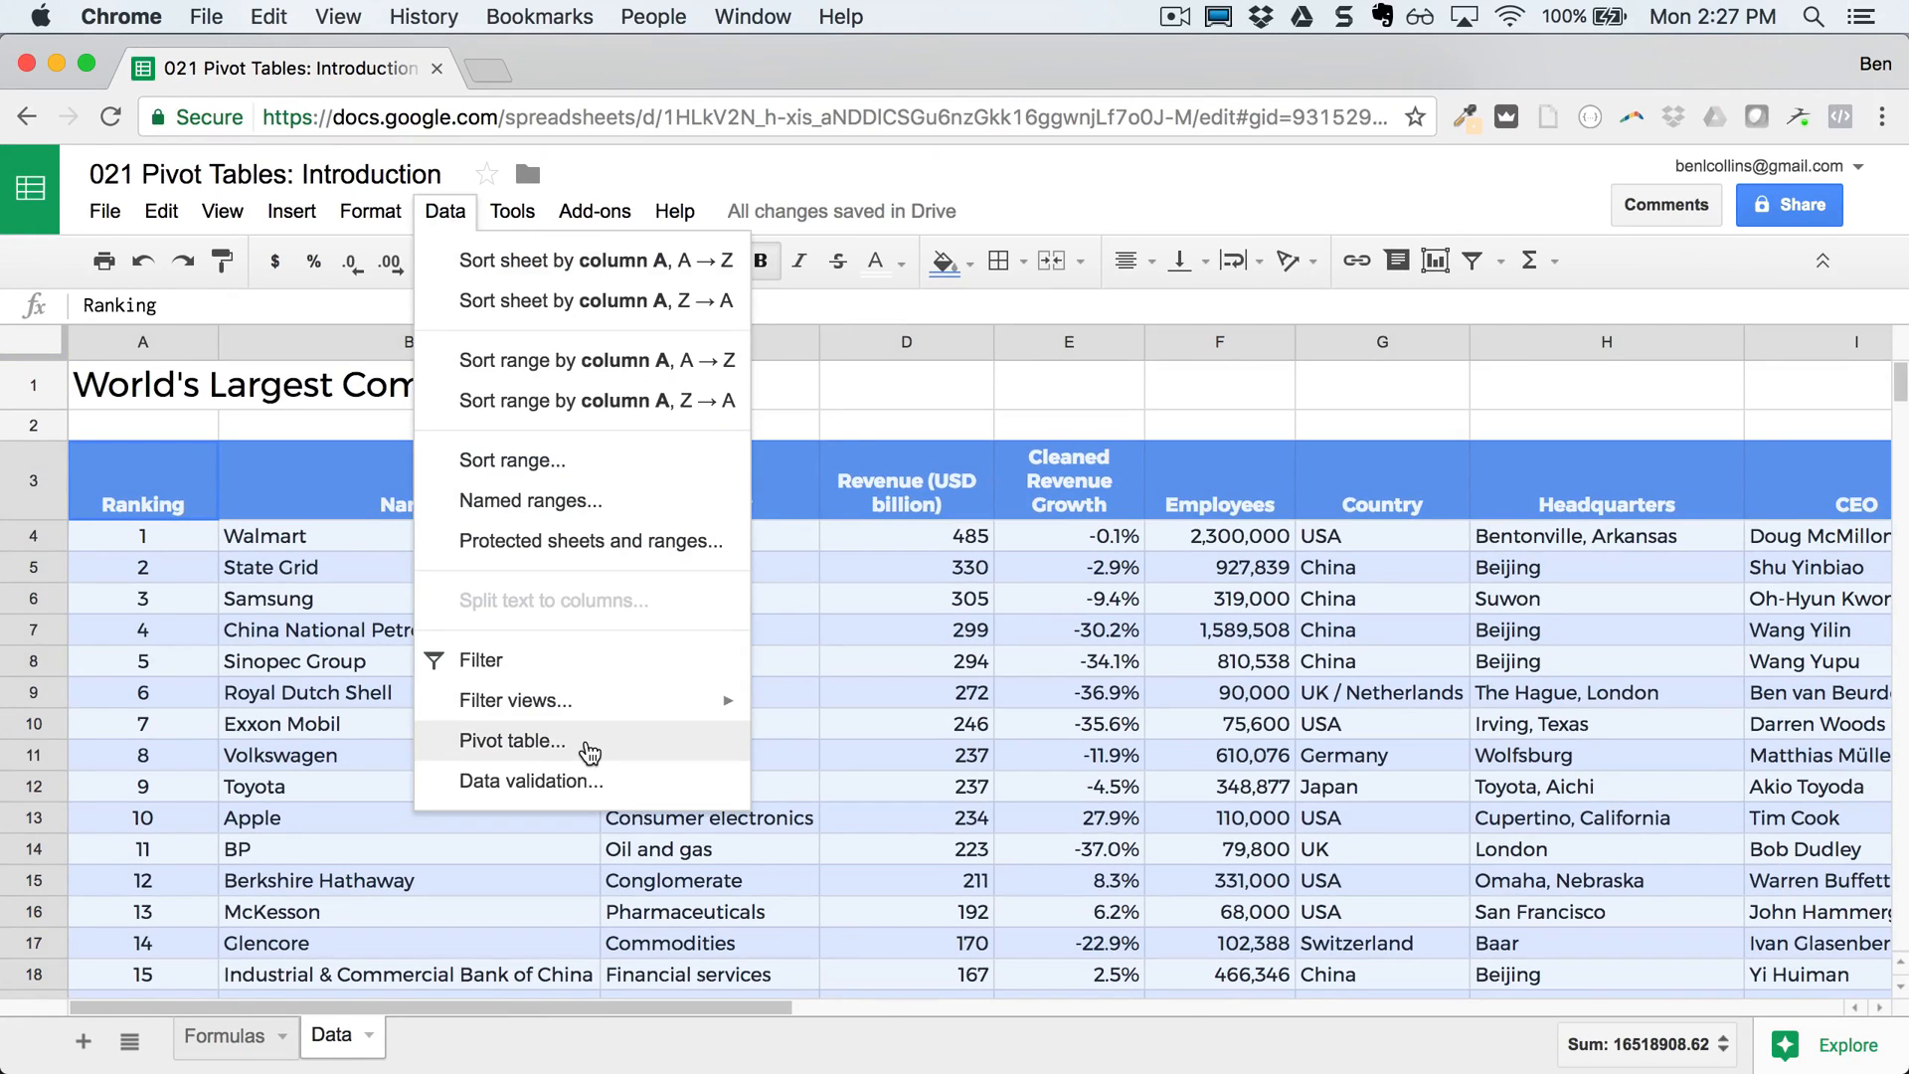
{"action": "left_click", "coordinate": [511, 740]}
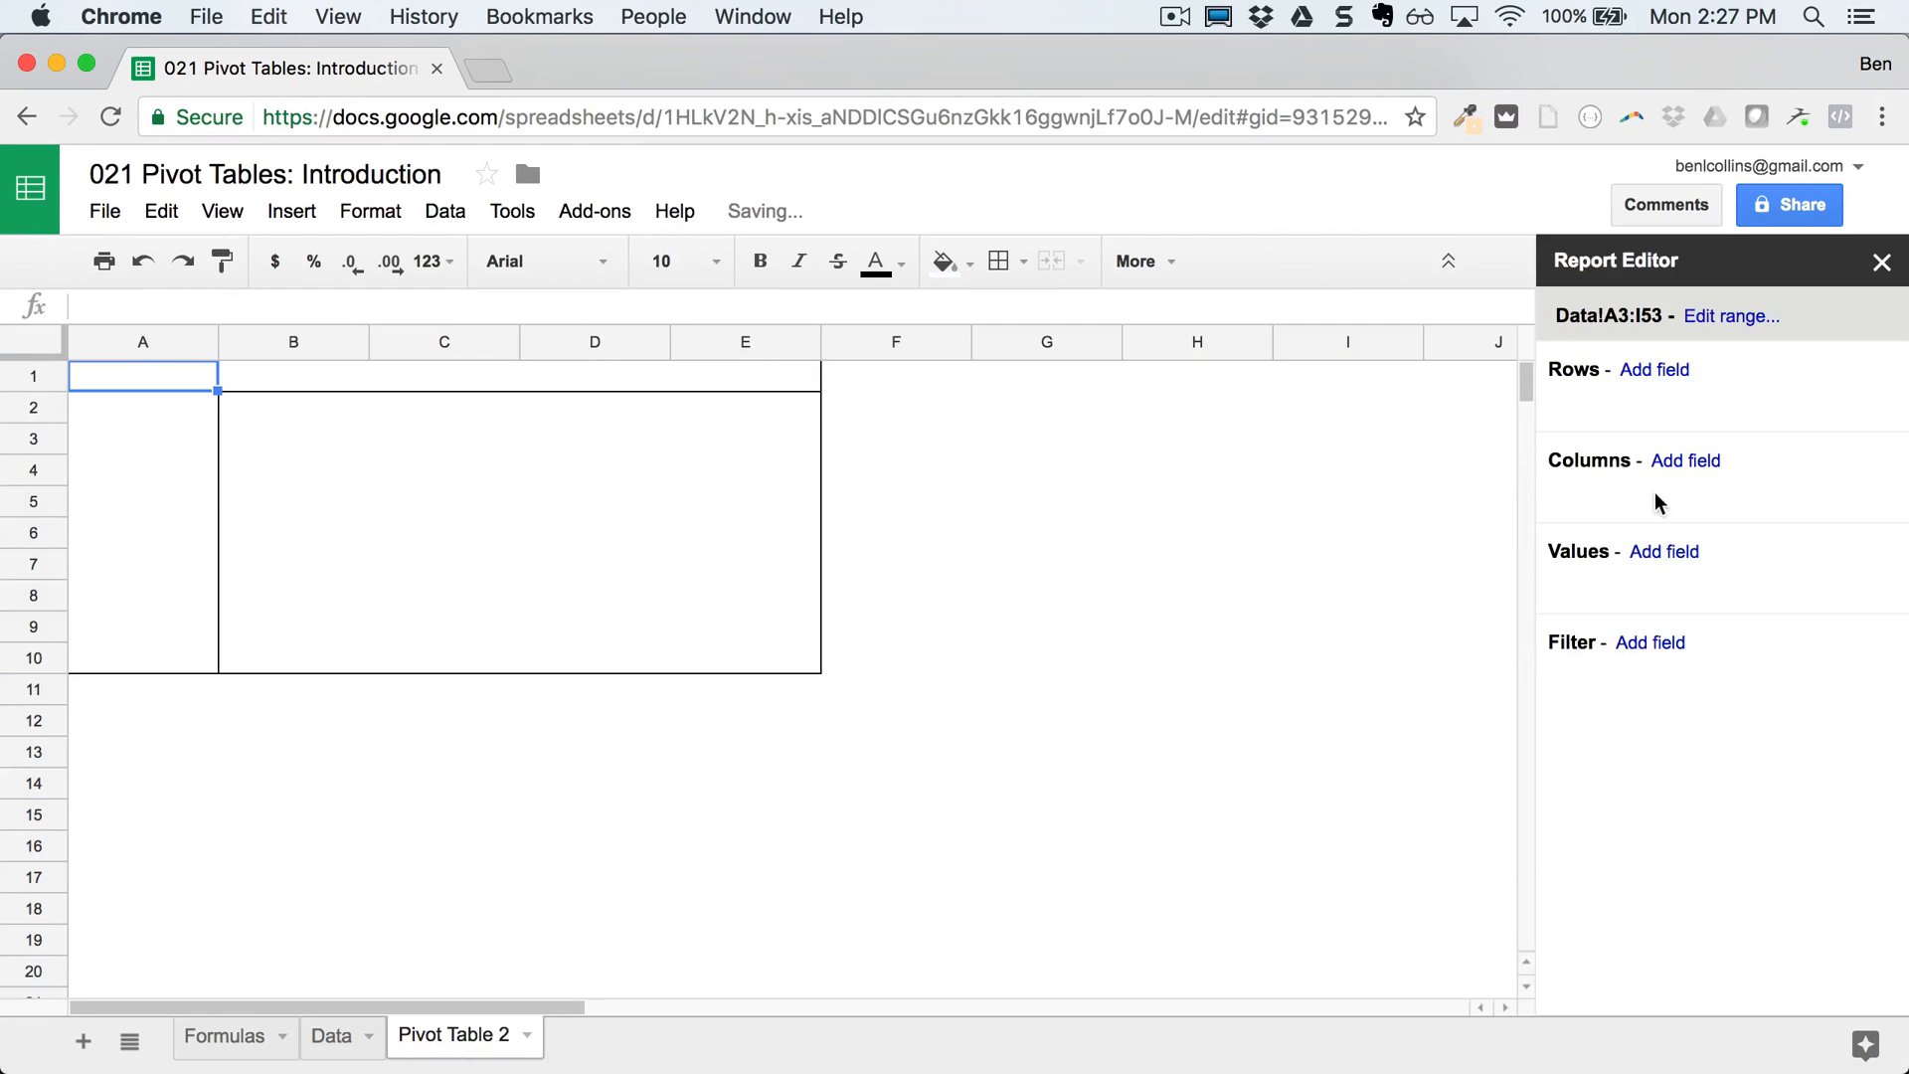
{"action": "left_click", "coordinate": [1655, 369]}
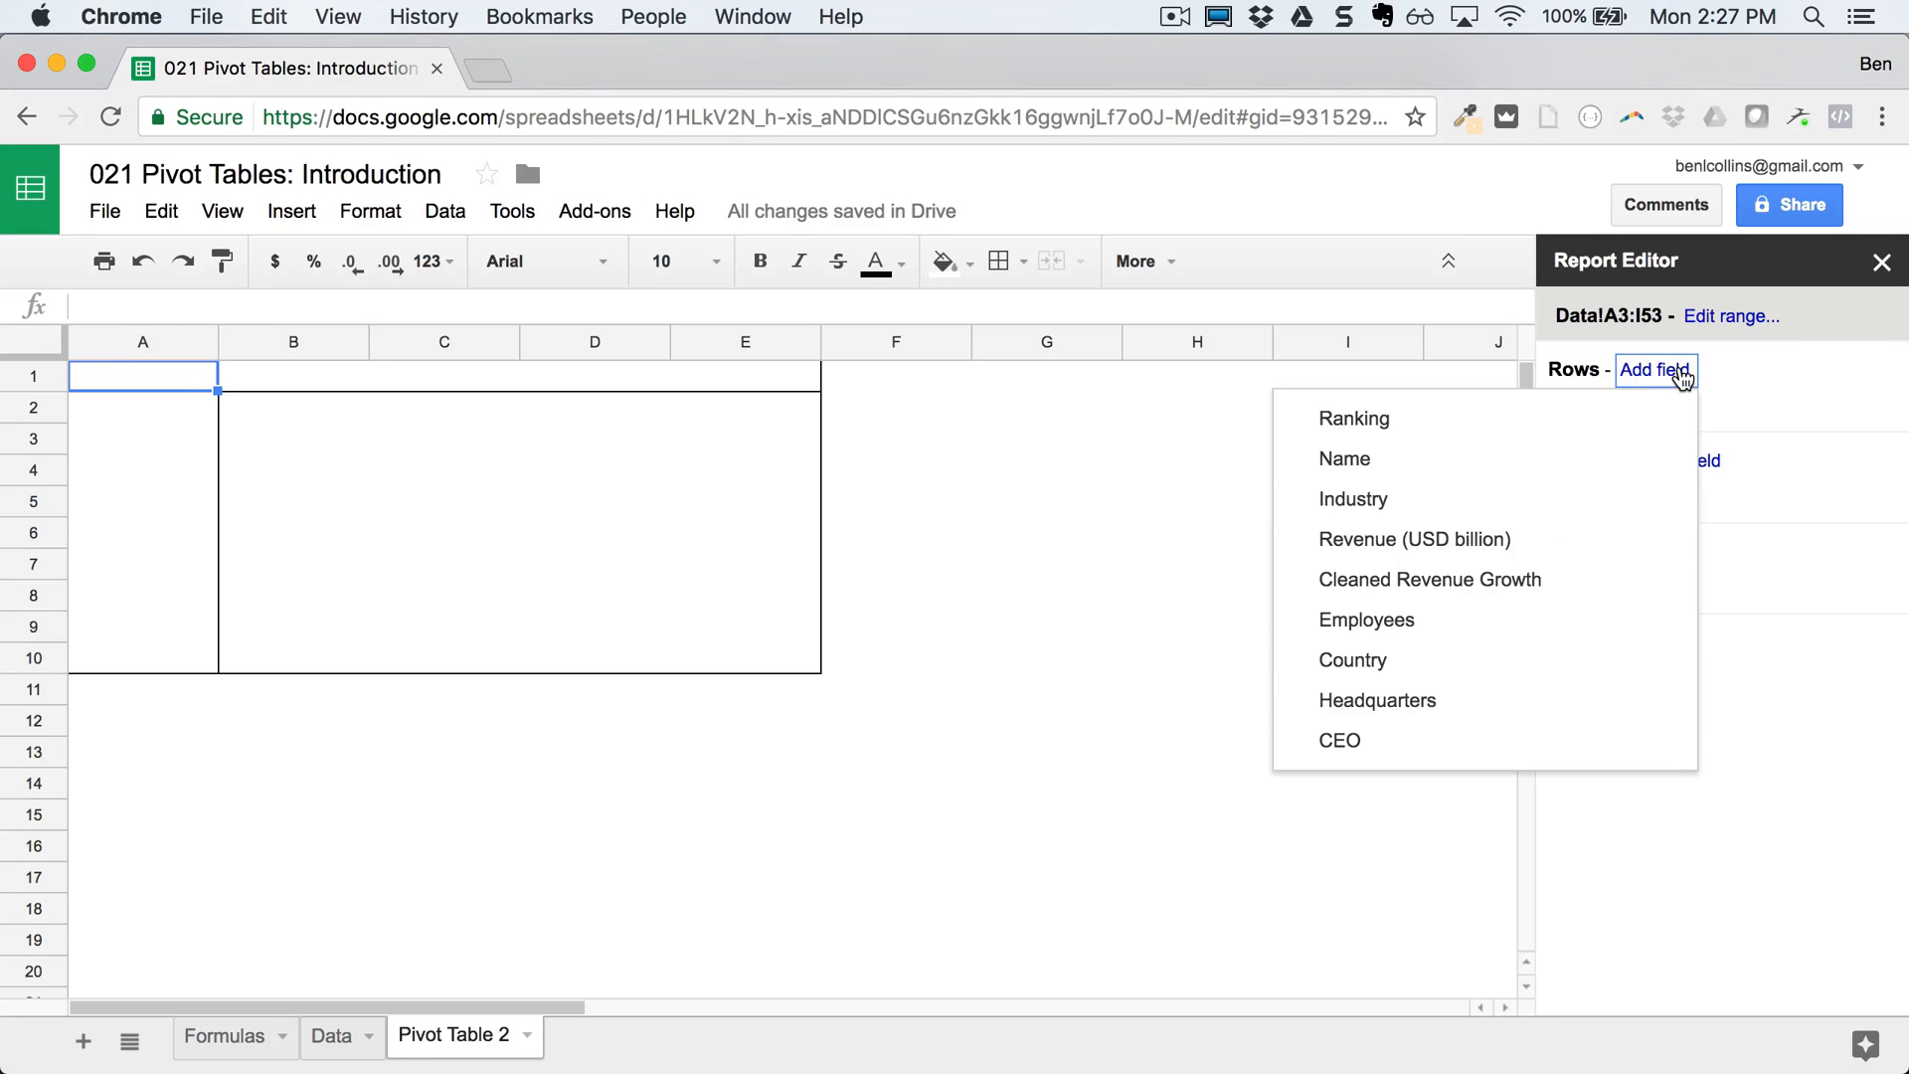
{"action": "left_click", "coordinate": [1353, 498]}
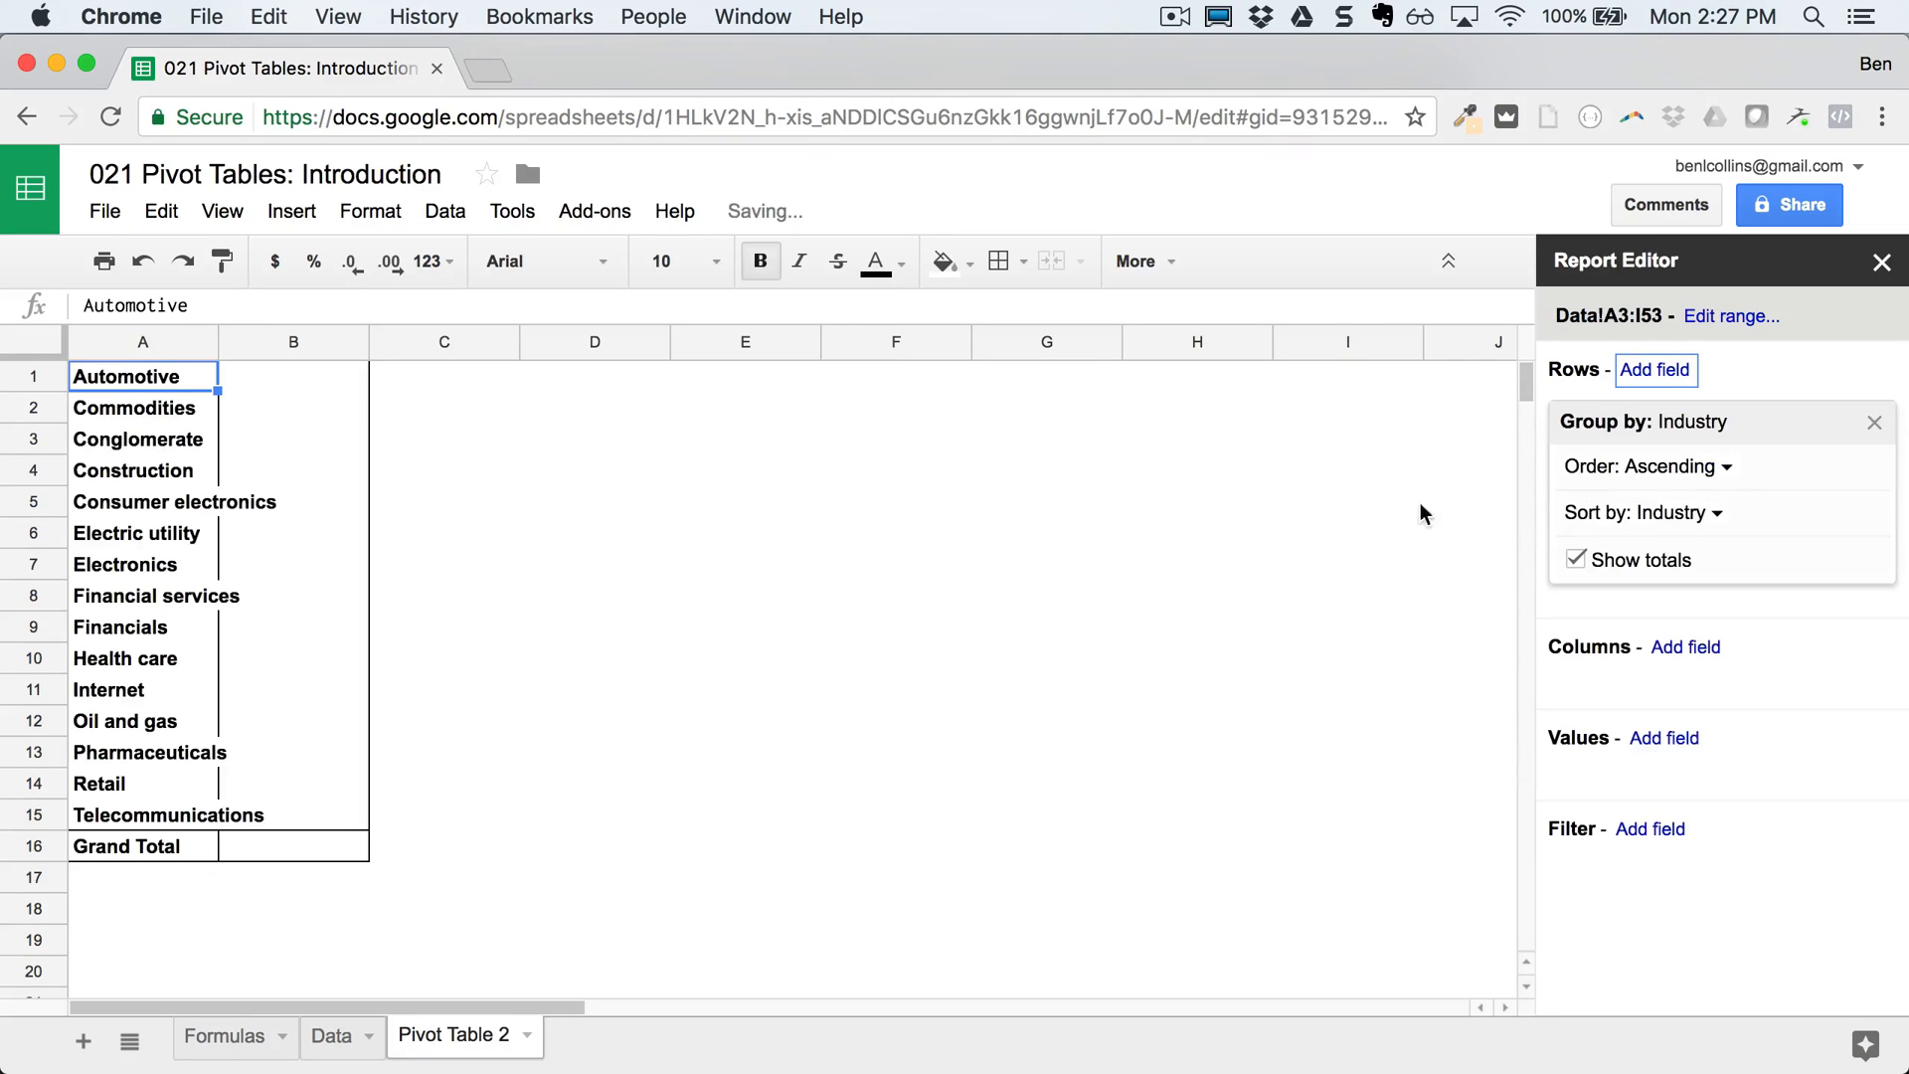
{"action": "mouse_move", "coordinate": [173, 839]}
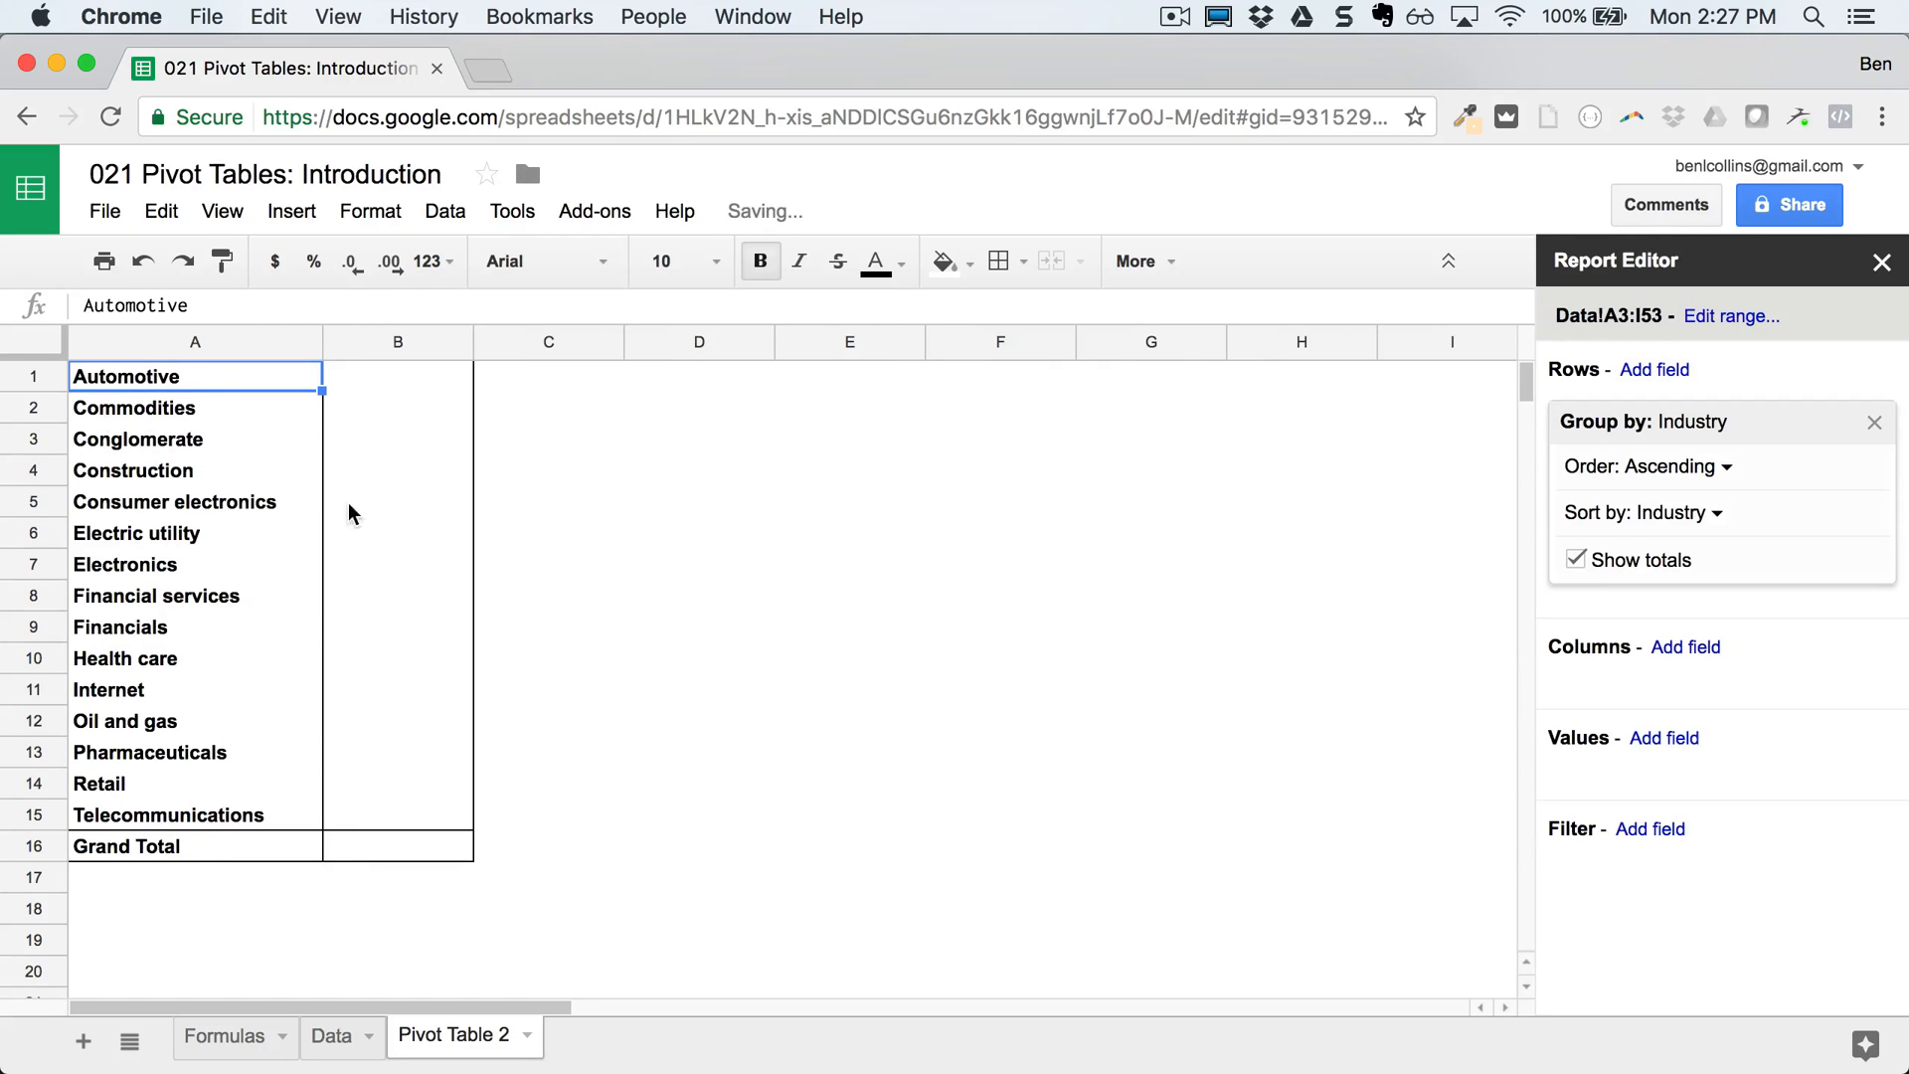
{"action": "mouse_move", "coordinate": [322, 483]}
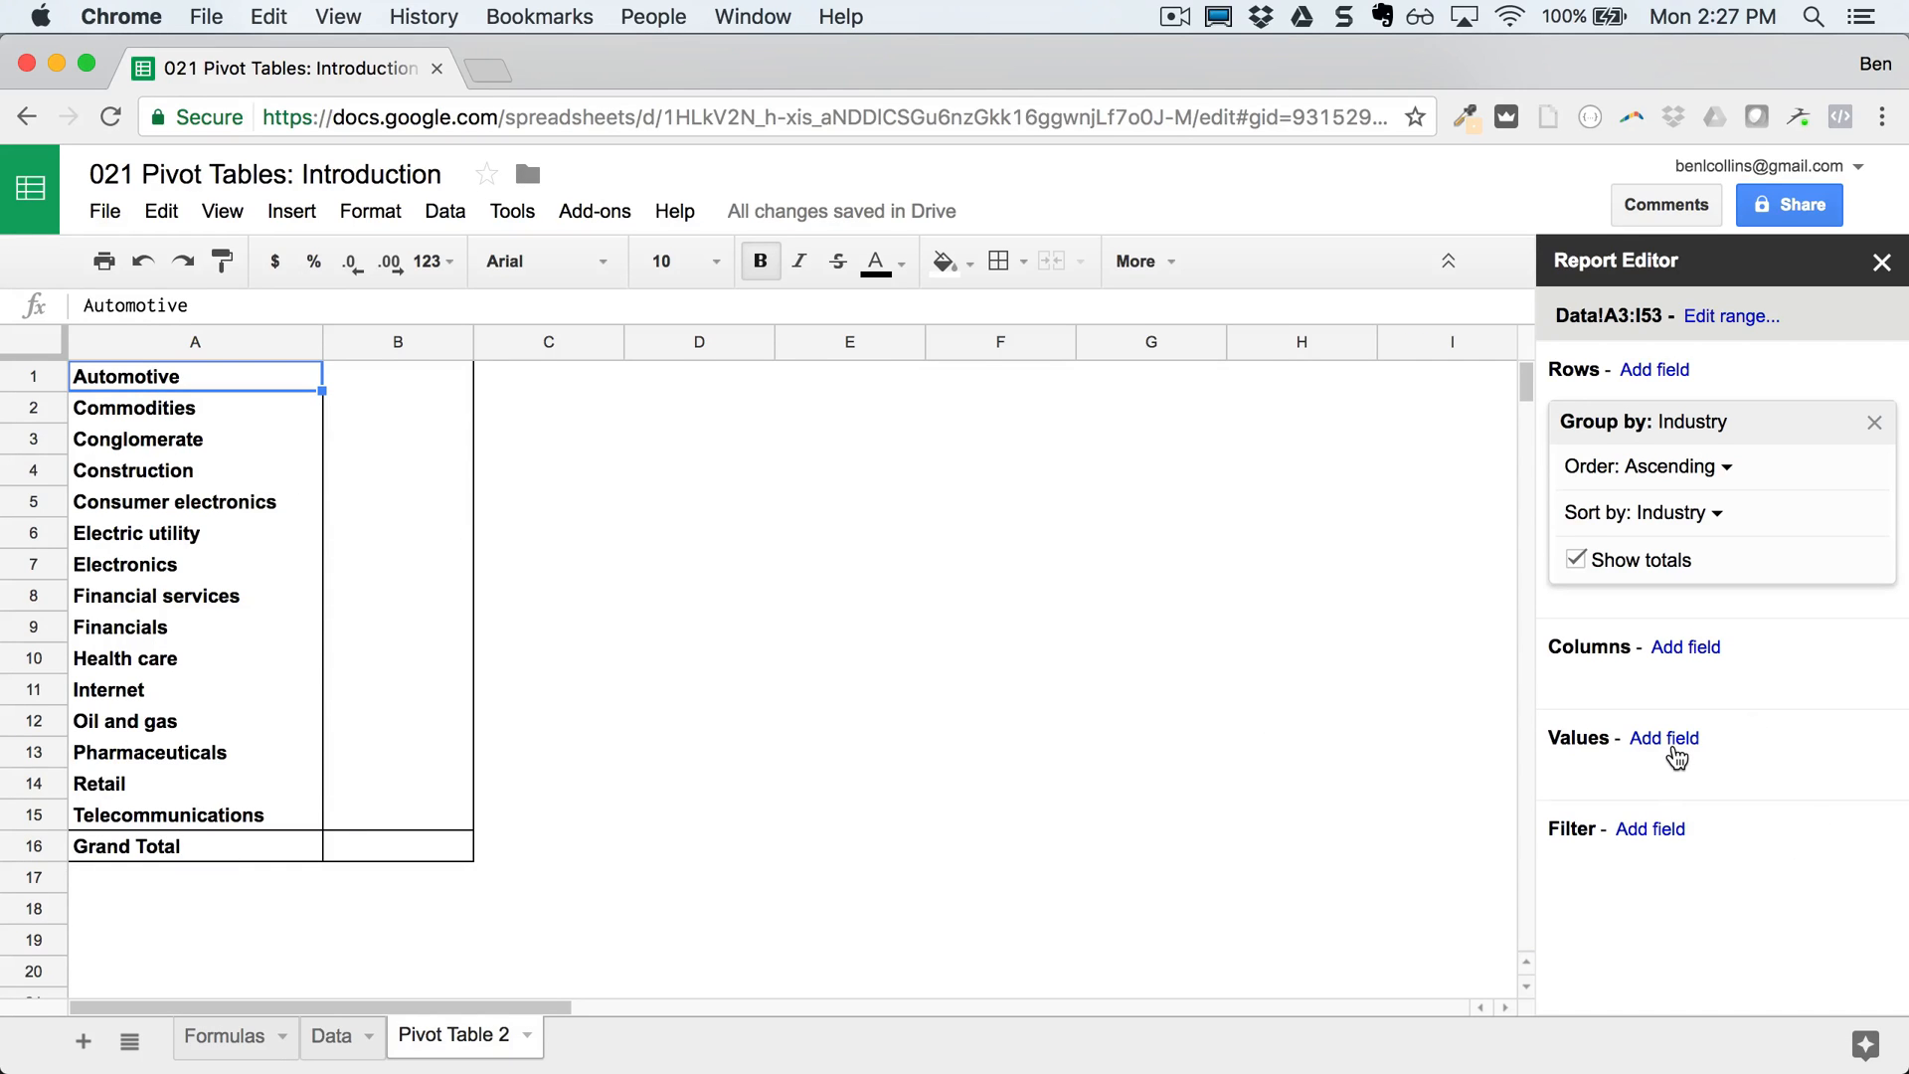
{"action": "mouse_move", "coordinate": [1506, 844]}
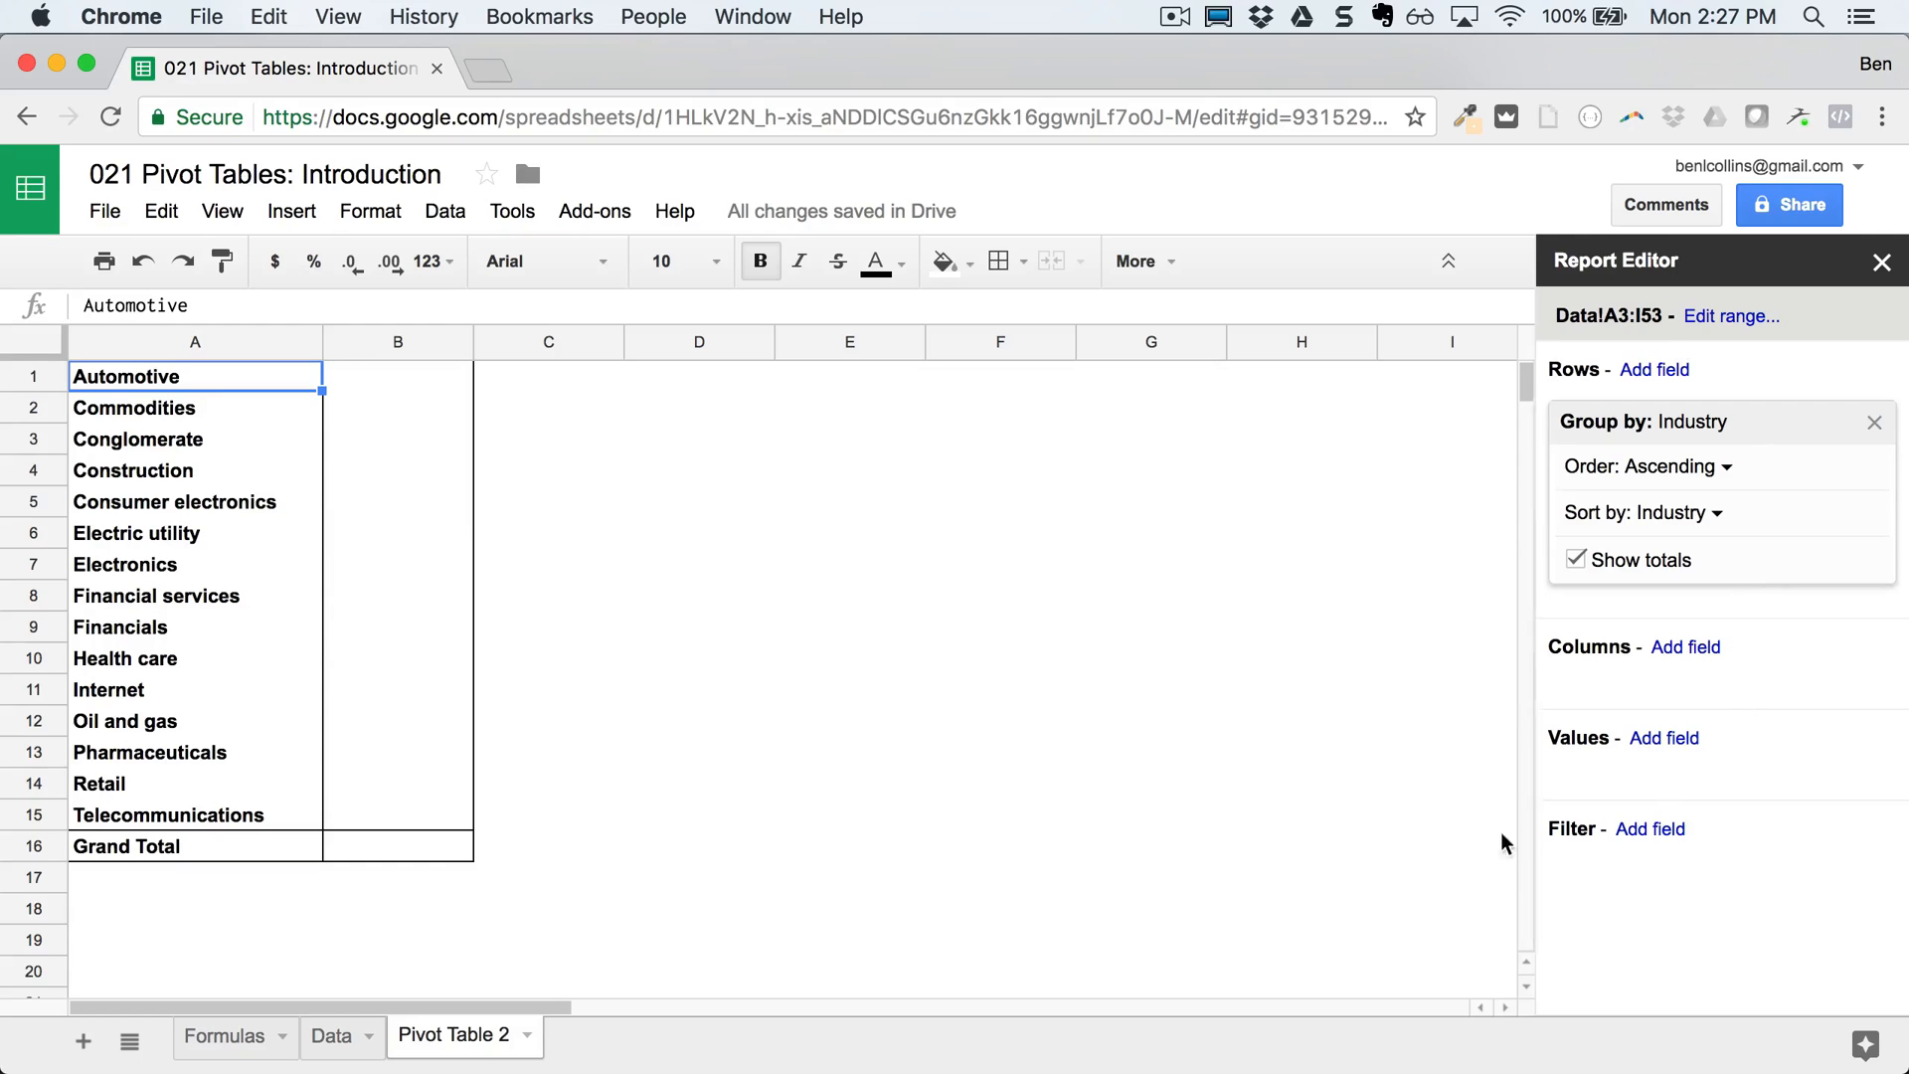
{"action": "mouse_move", "coordinate": [1671, 743]}
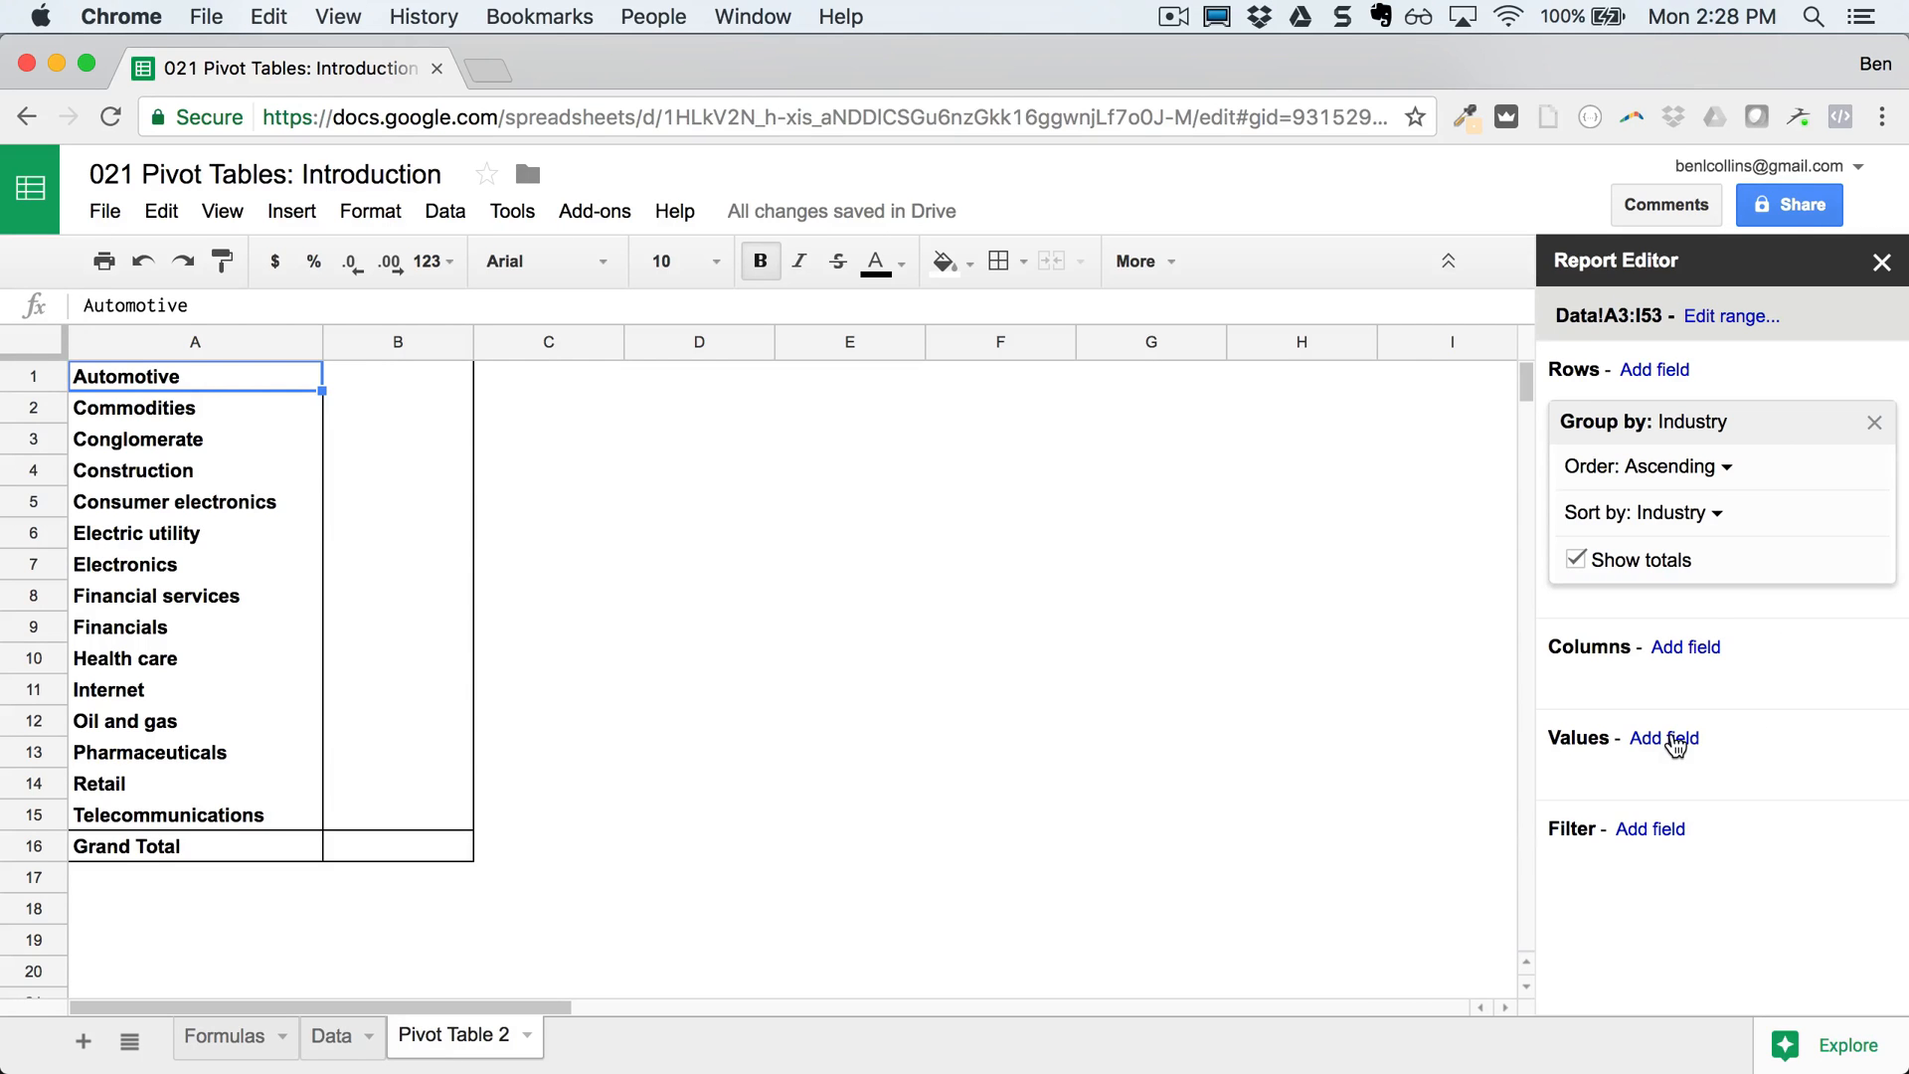
Step: Add Revenue (USD billion) as SUM and Industry summarised by COUNTA as pivot values
{"action": "left_click", "coordinate": [1665, 738]}
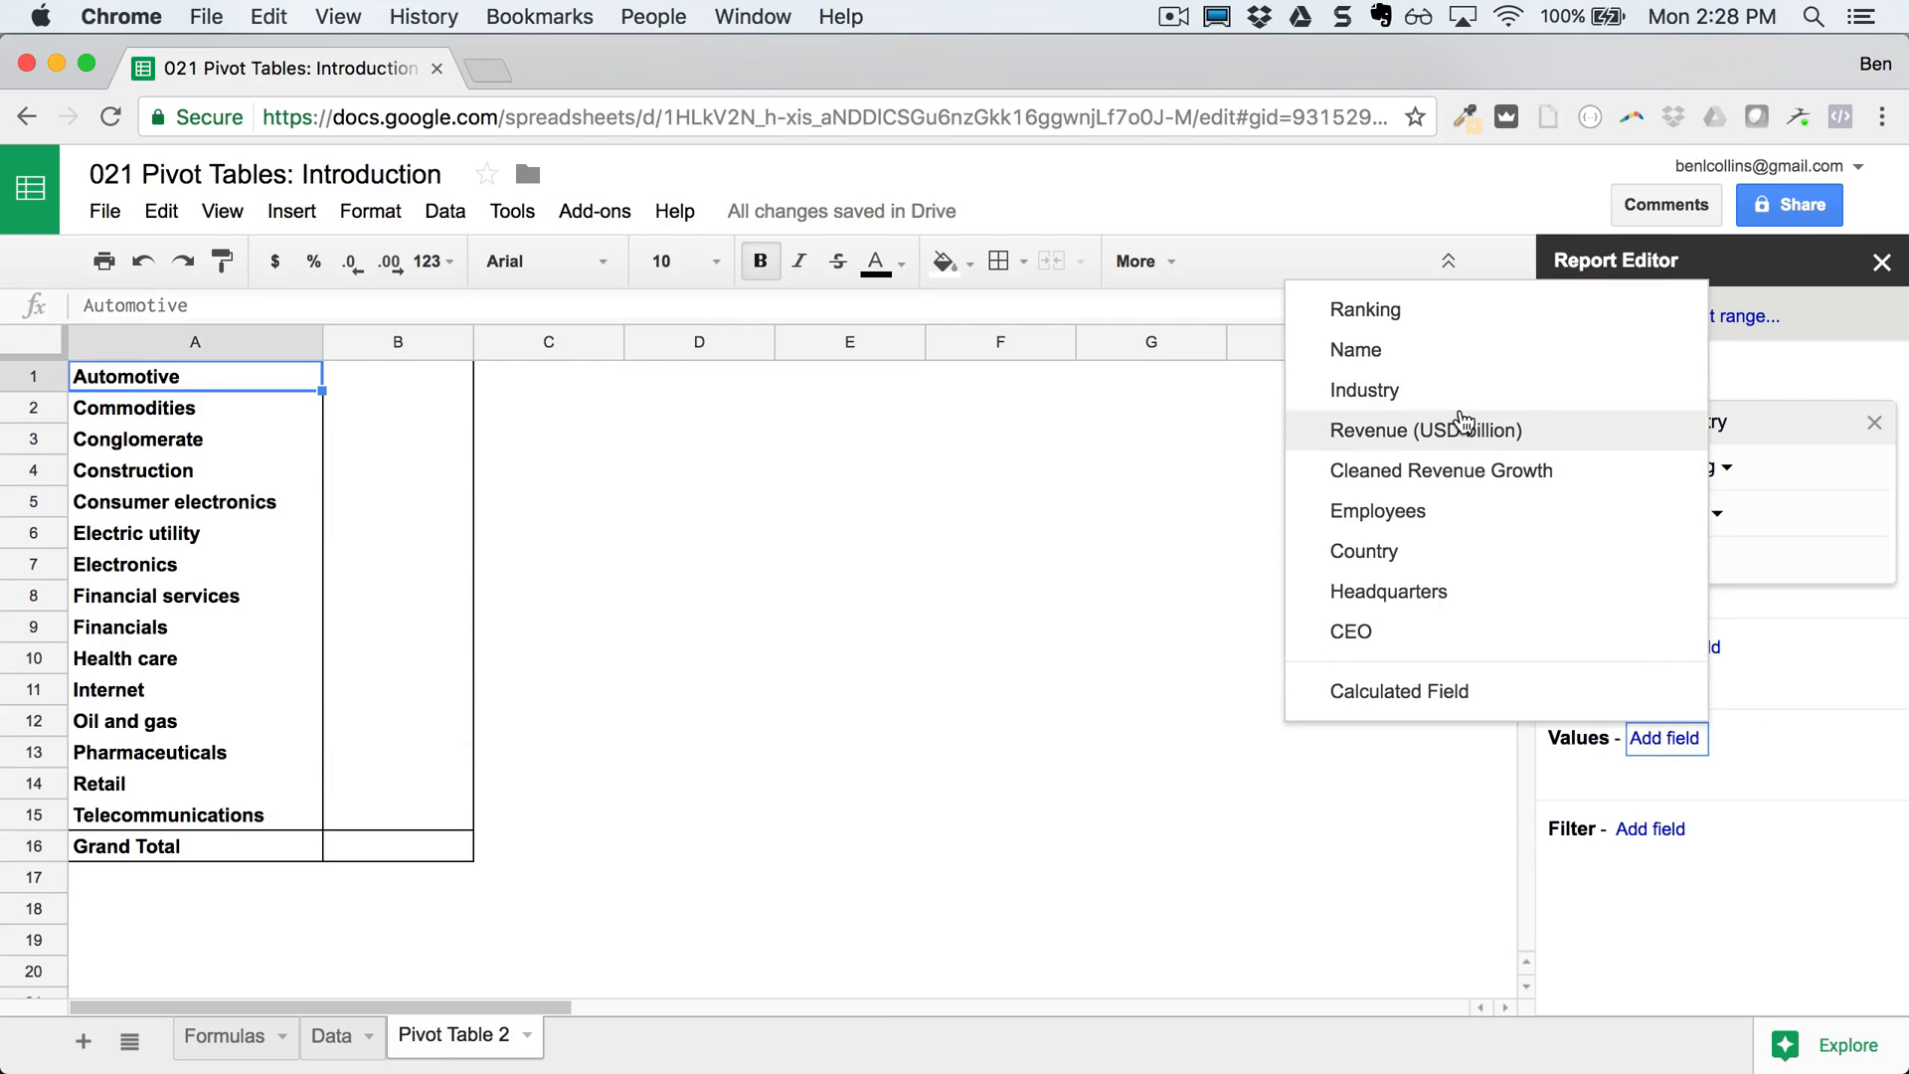
{"action": "left_click", "coordinate": [1427, 430]}
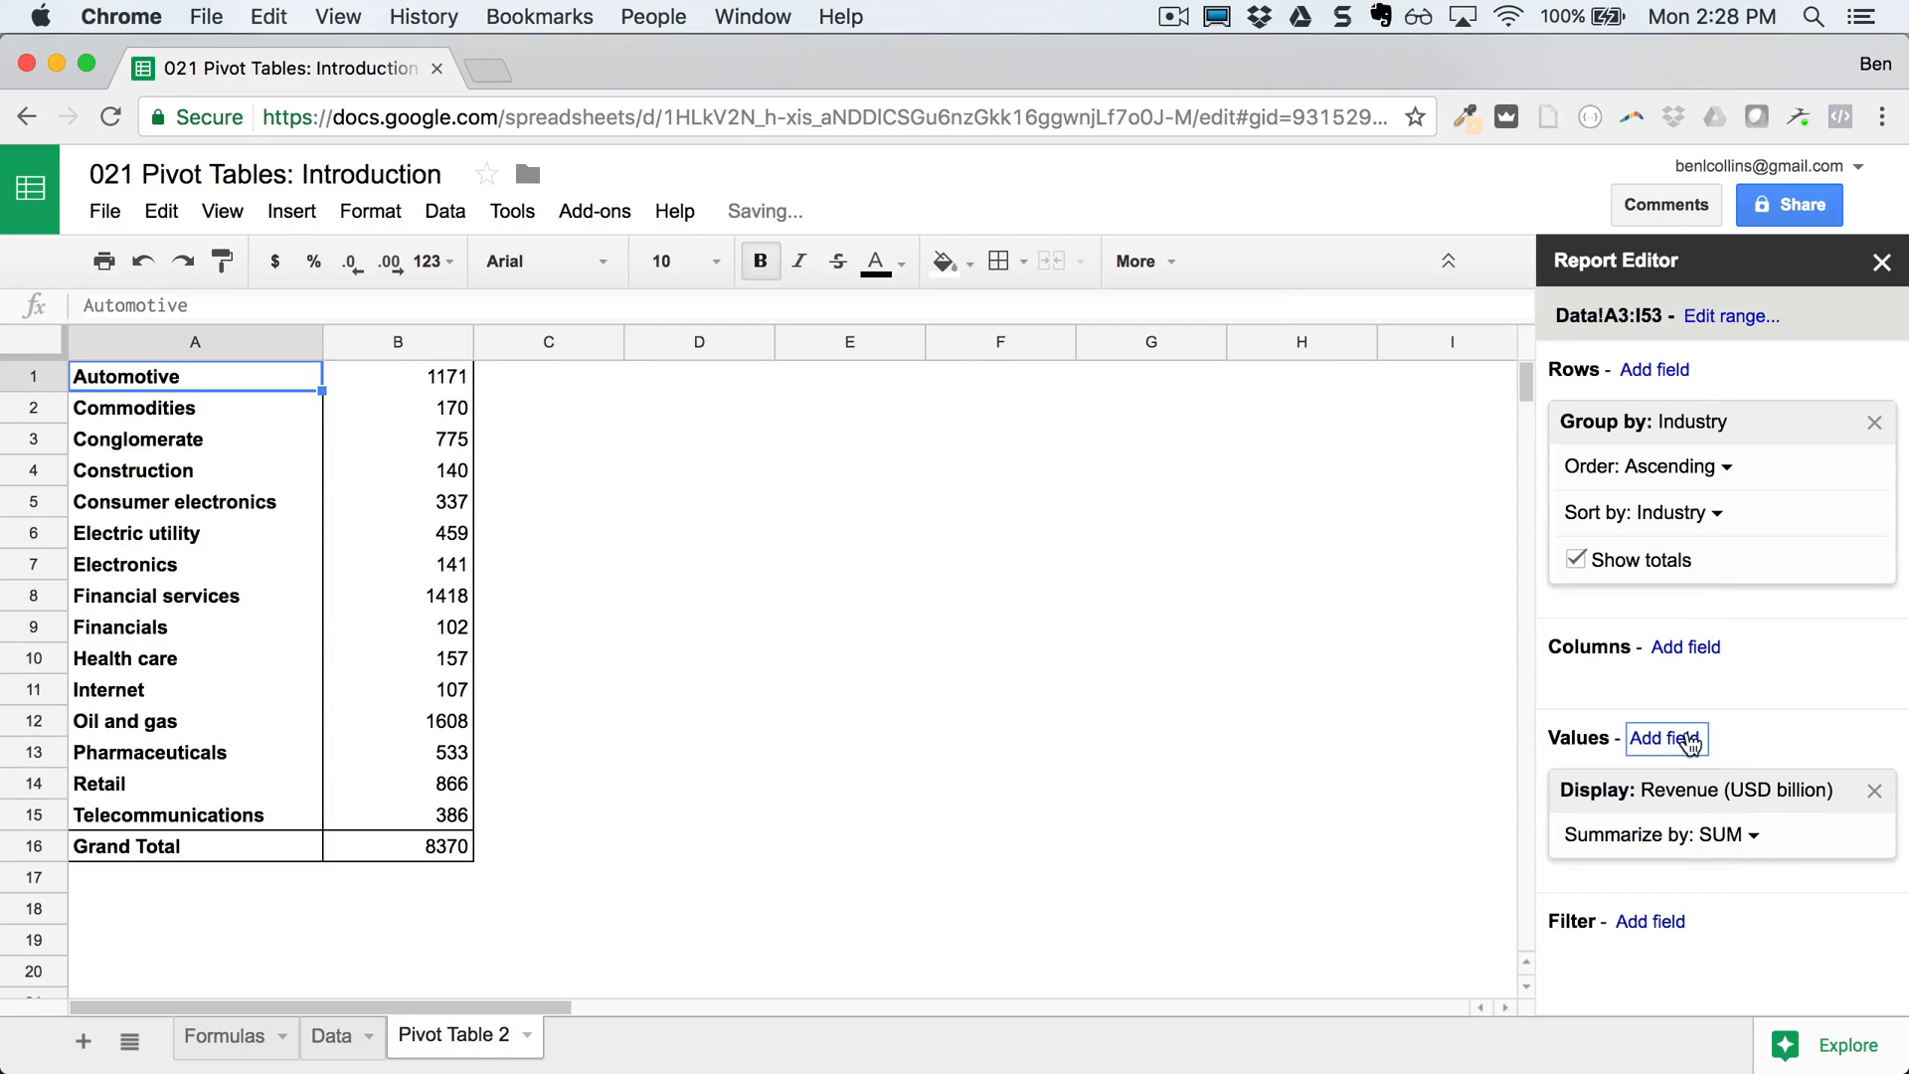
{"action": "left_click", "coordinate": [1667, 738]}
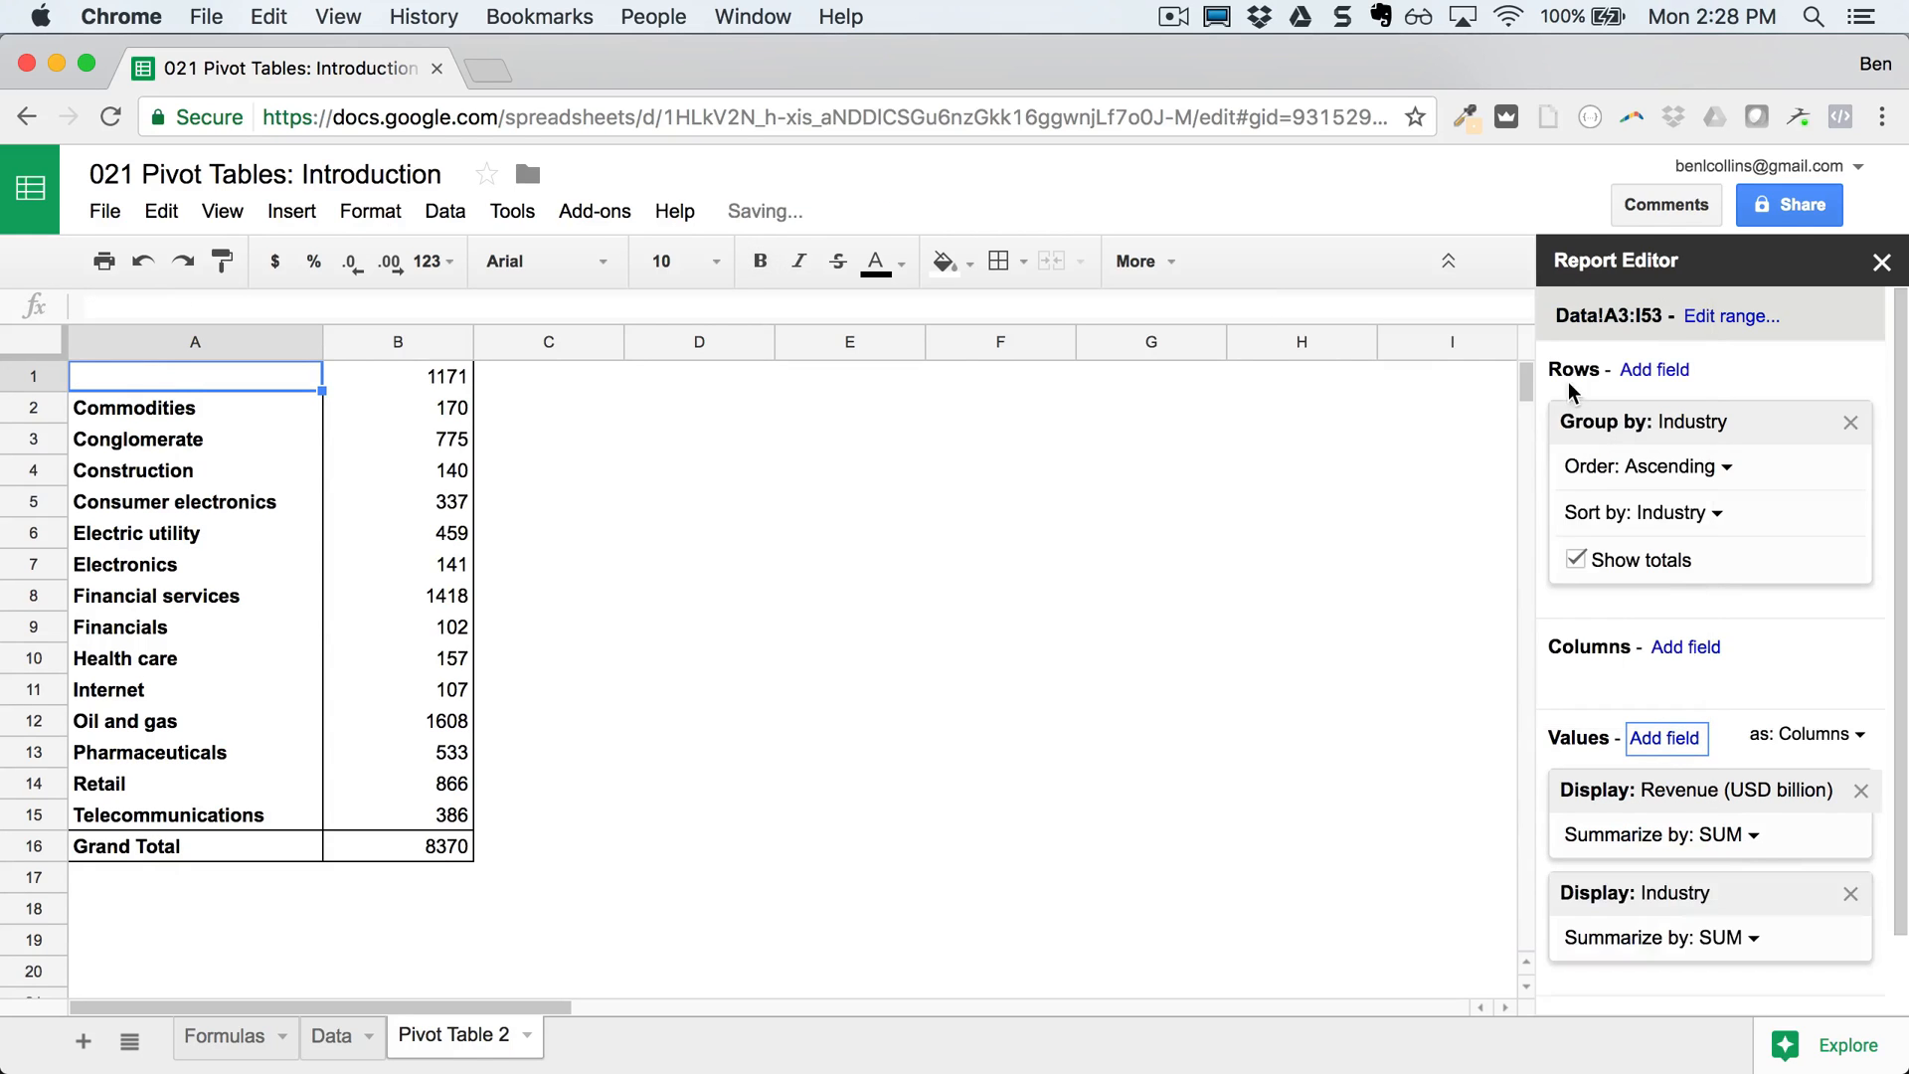
{"action": "left_click", "coordinate": [1721, 937]}
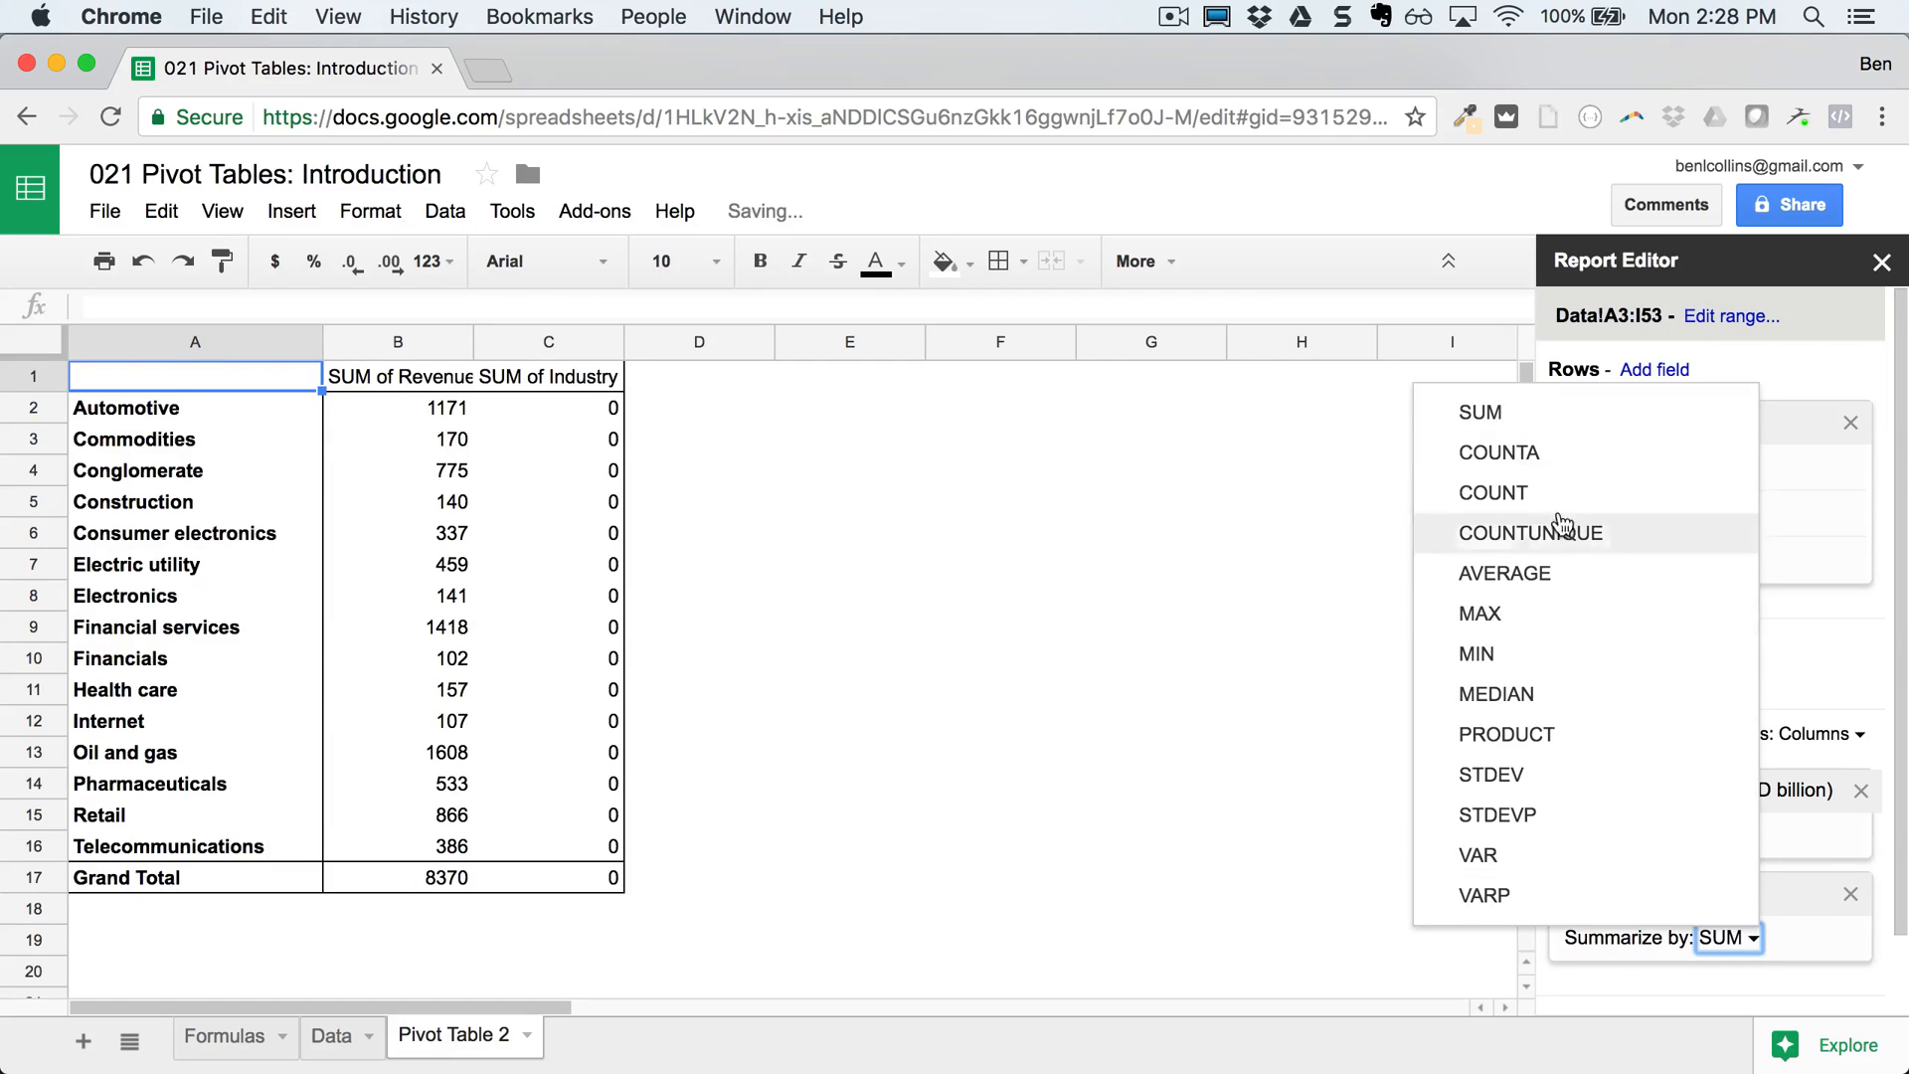
{"action": "left_click", "coordinate": [1498, 451]}
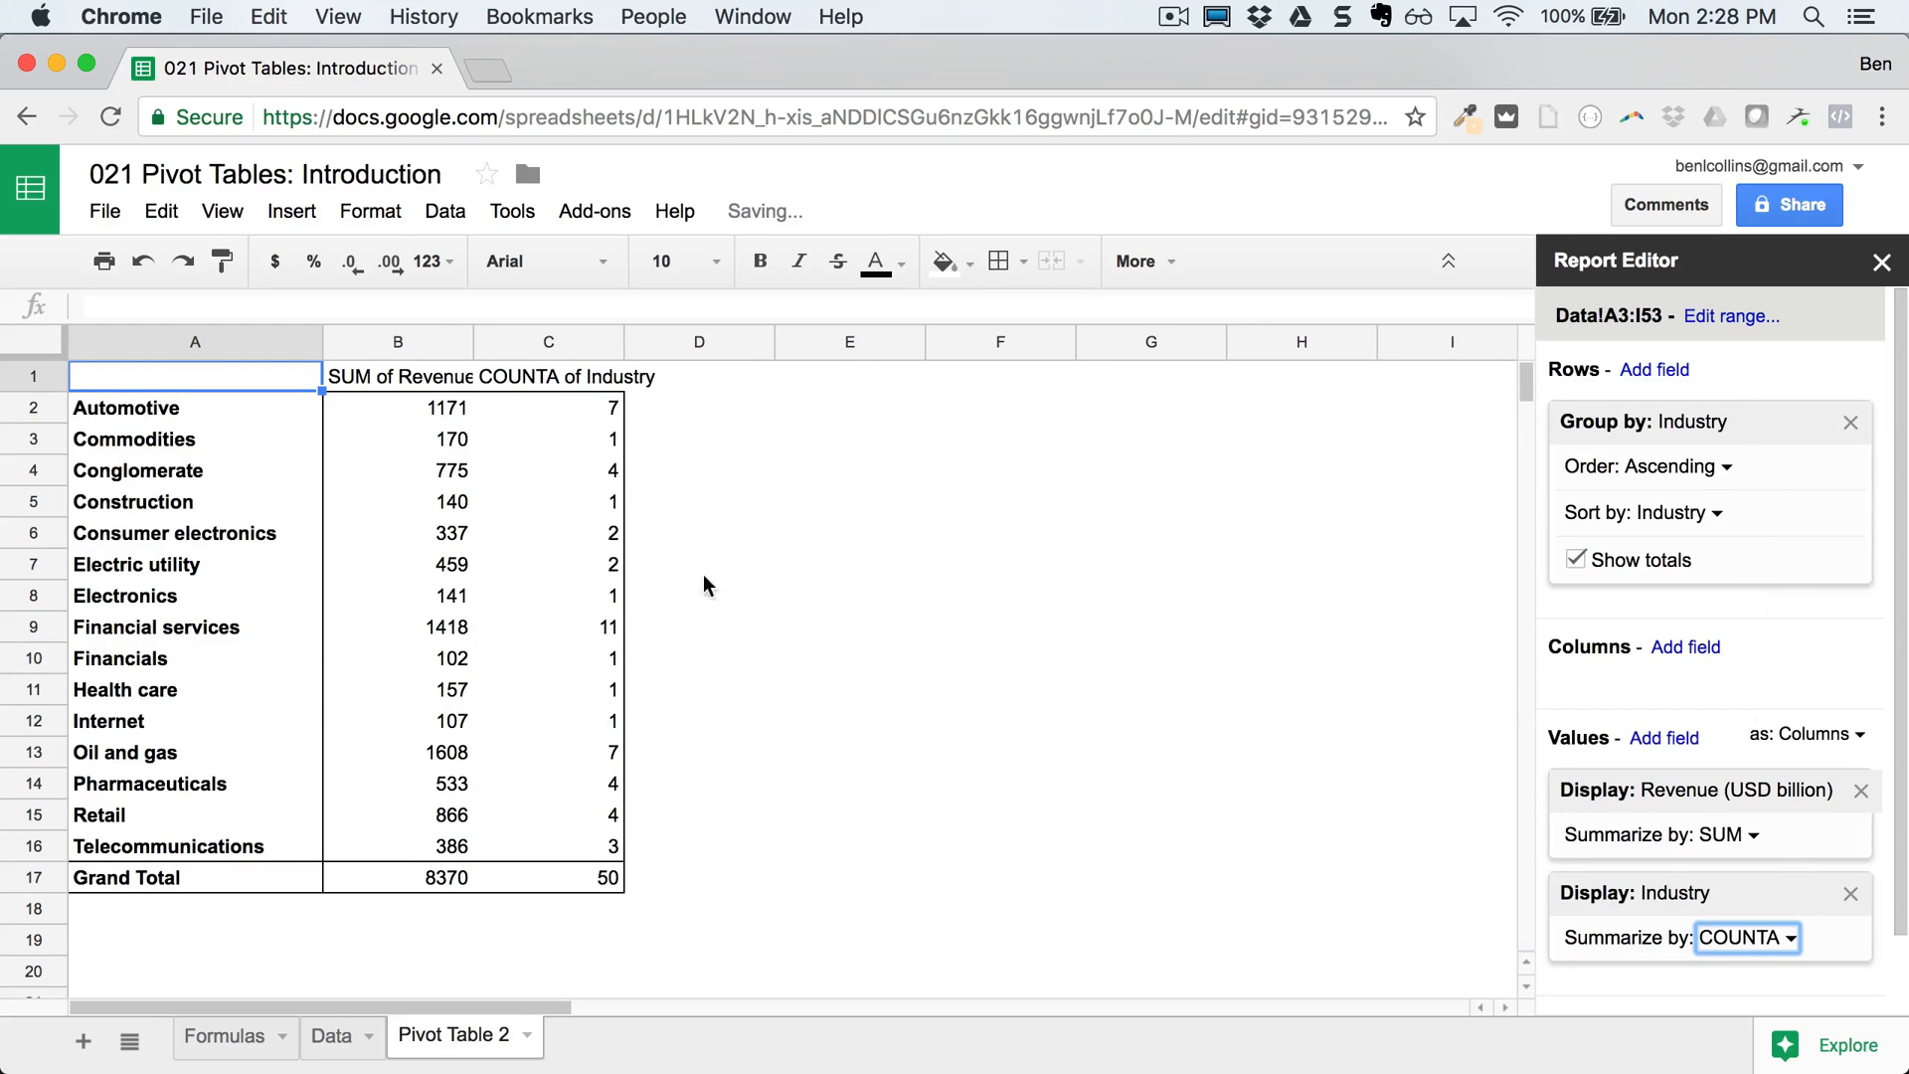
{"action": "left_click", "coordinate": [547, 439]}
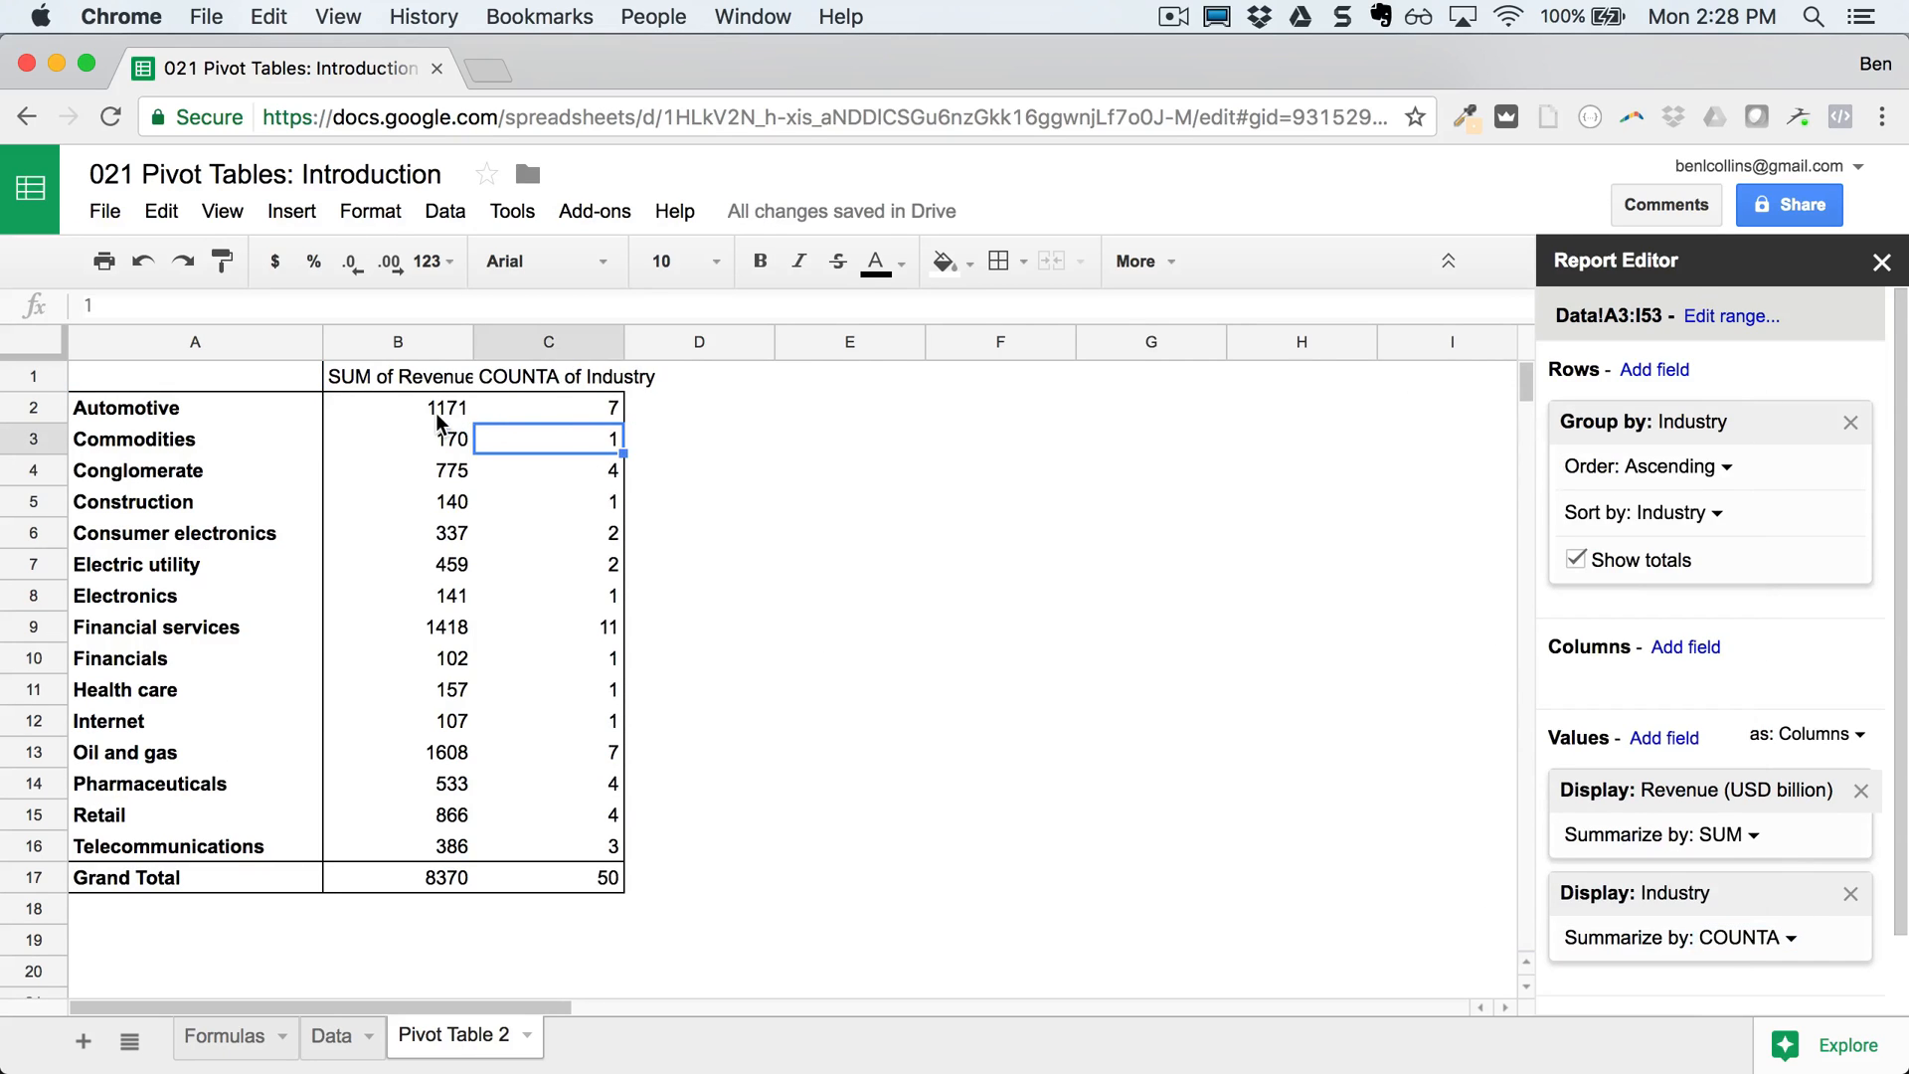
{"action": "mouse_move", "coordinate": [384, 734]}
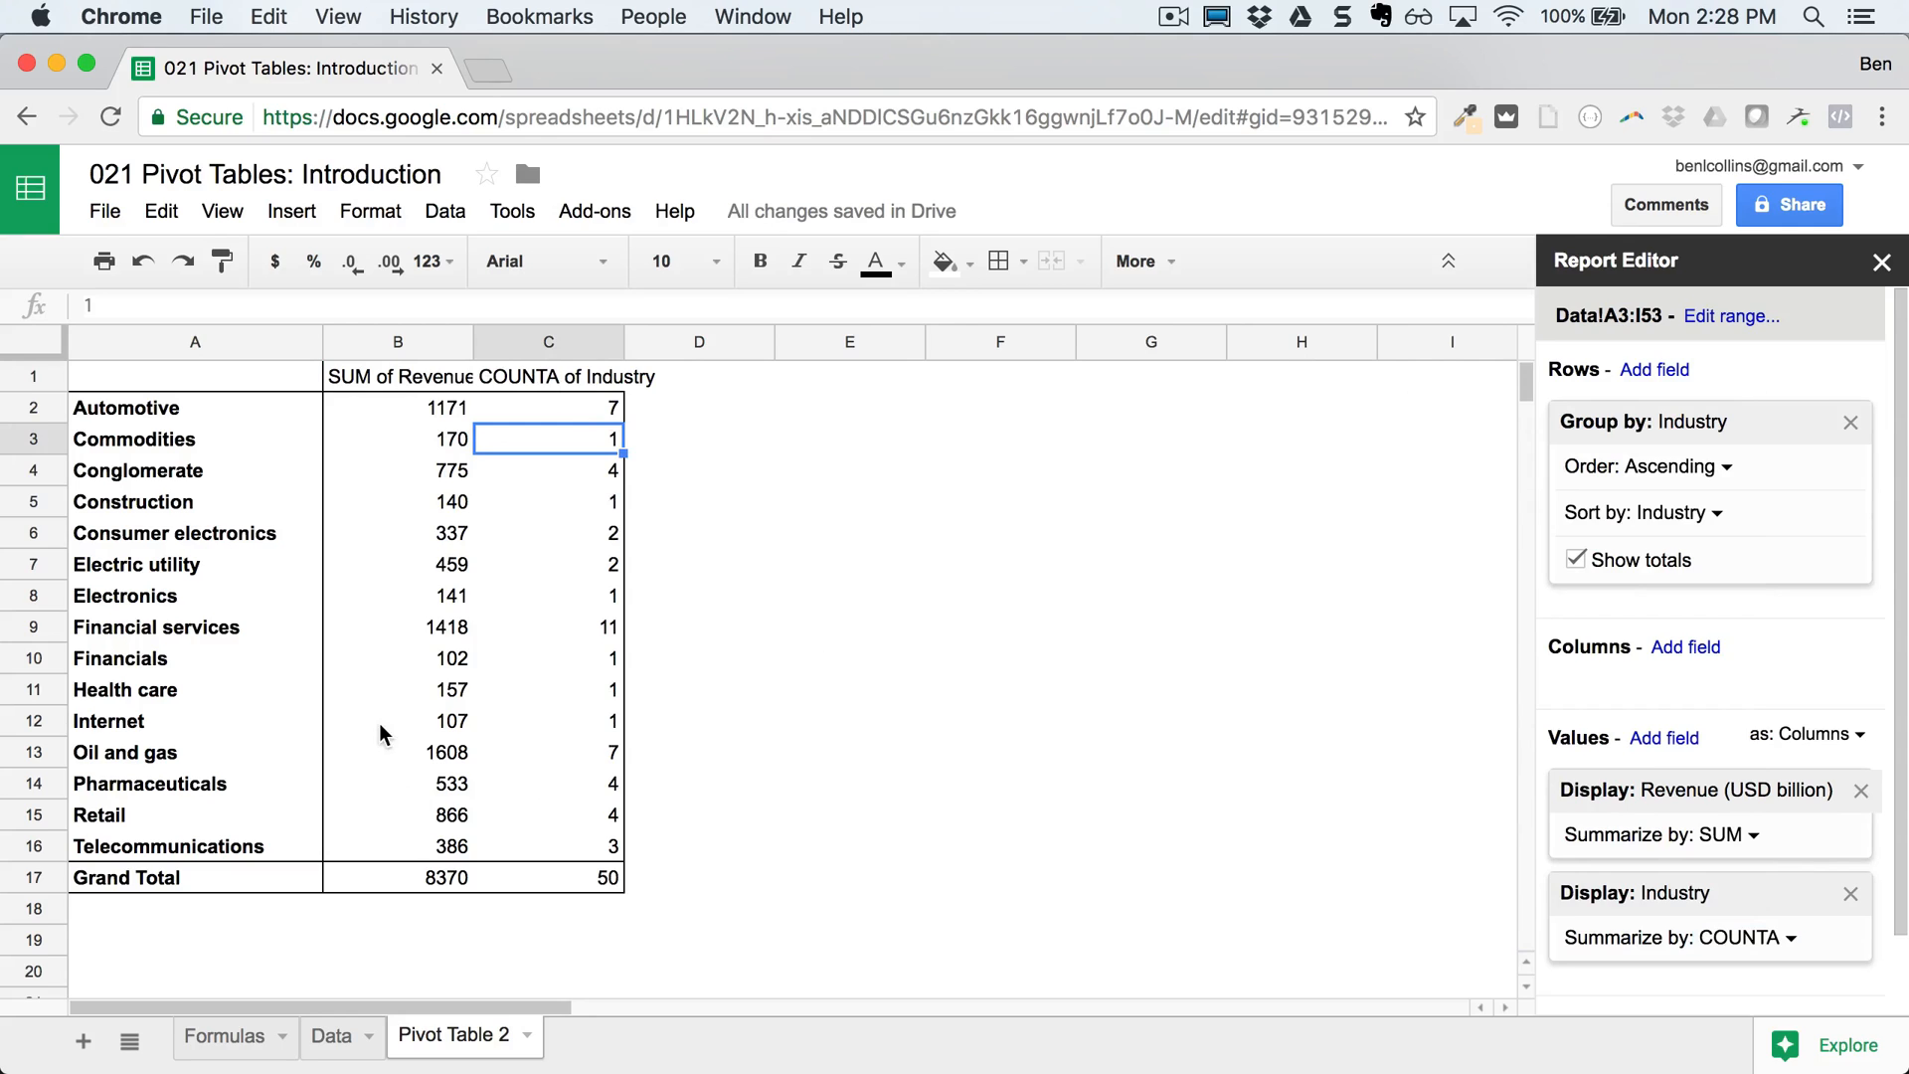
Step: Order the Industry rows descending by SUM of Revenue (USD billion)
{"action": "left_click", "coordinate": [1676, 466]}
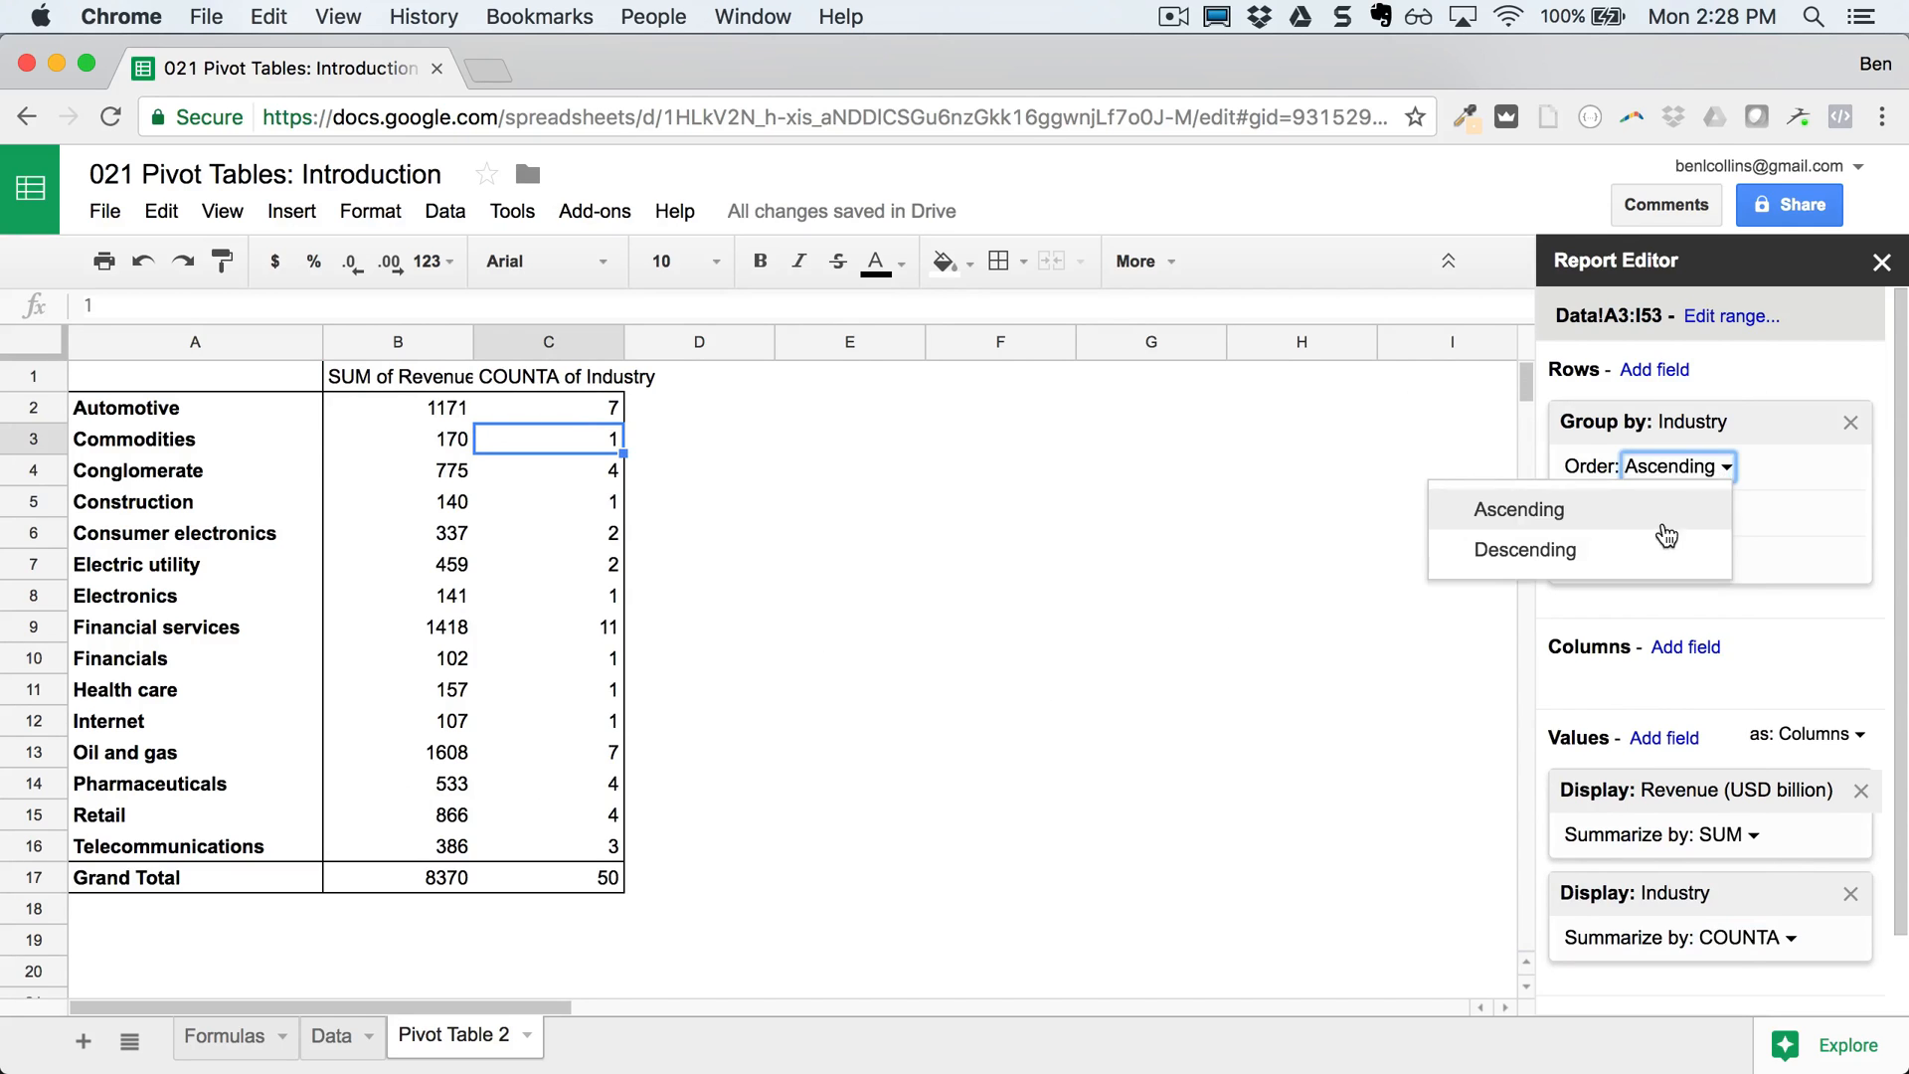
{"action": "left_click", "coordinate": [1523, 549]}
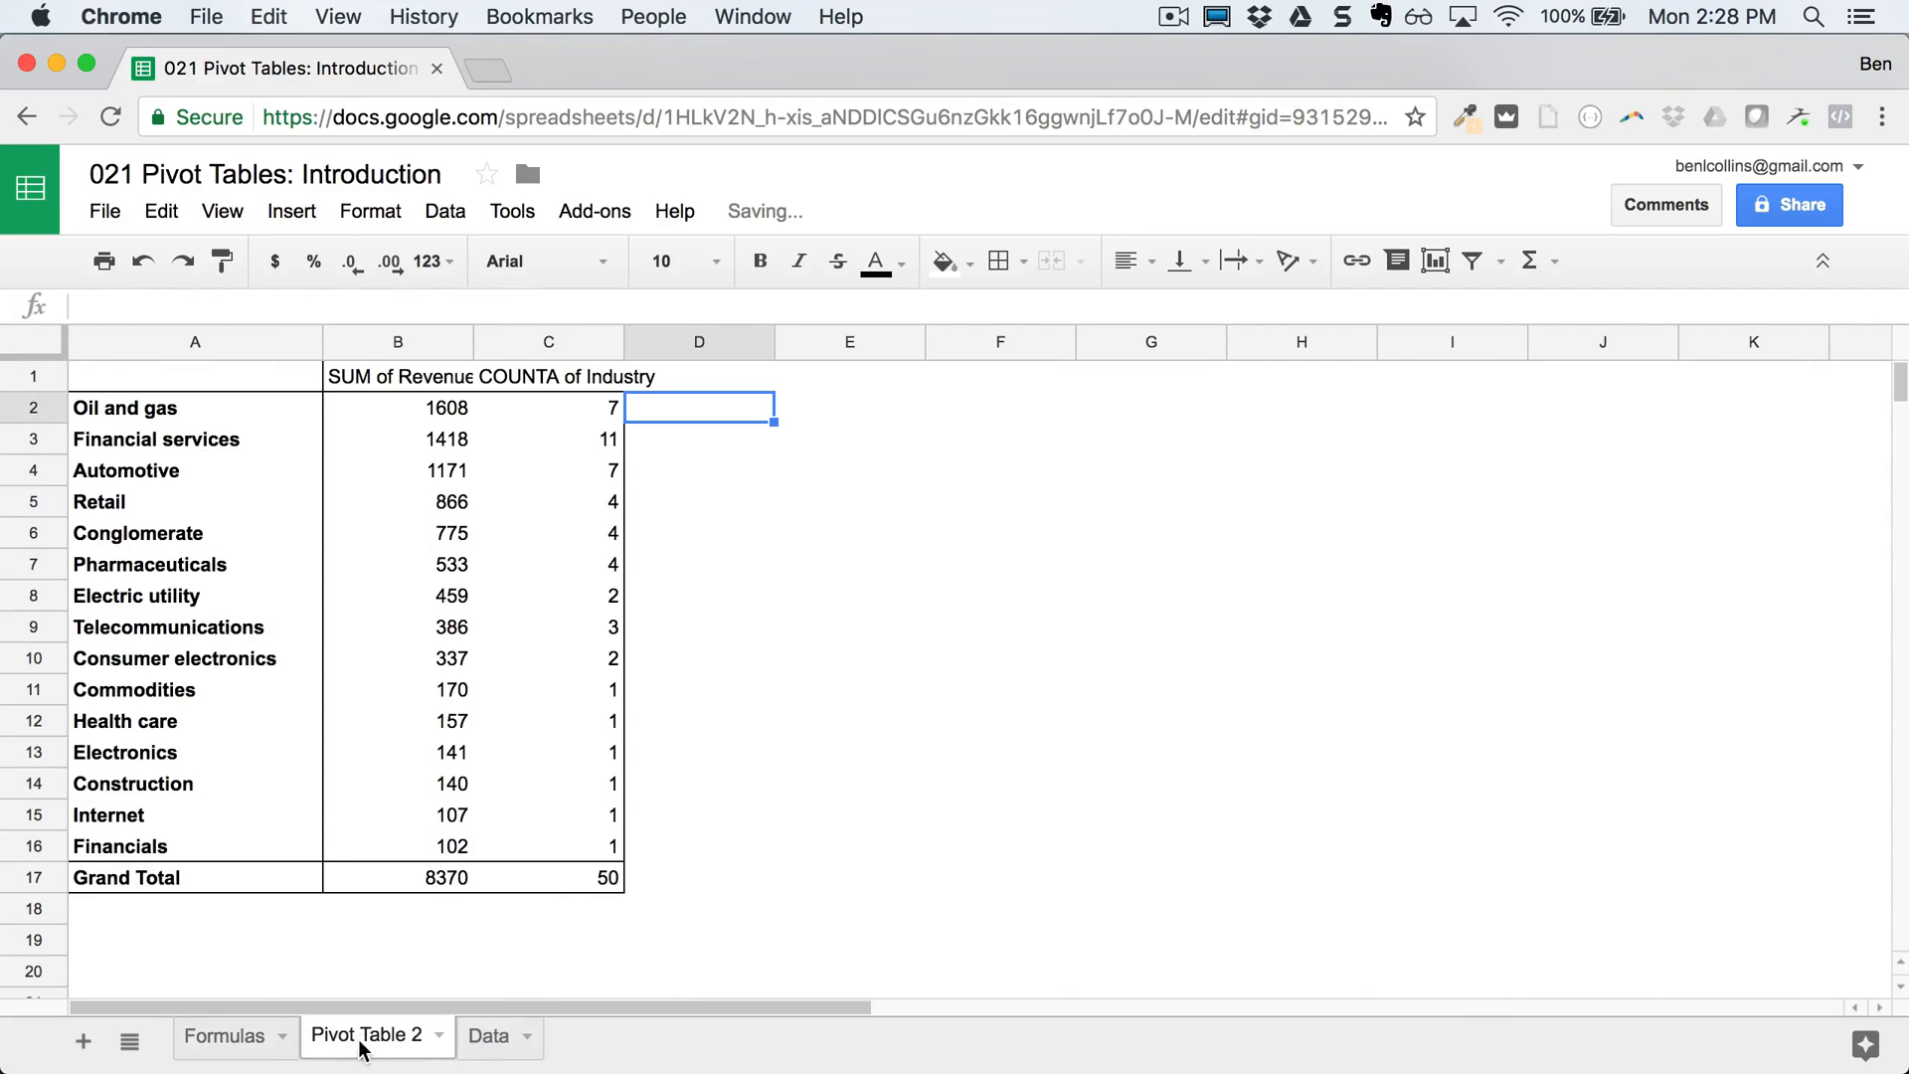
{"action": "mouse_move", "coordinate": [495, 516]}
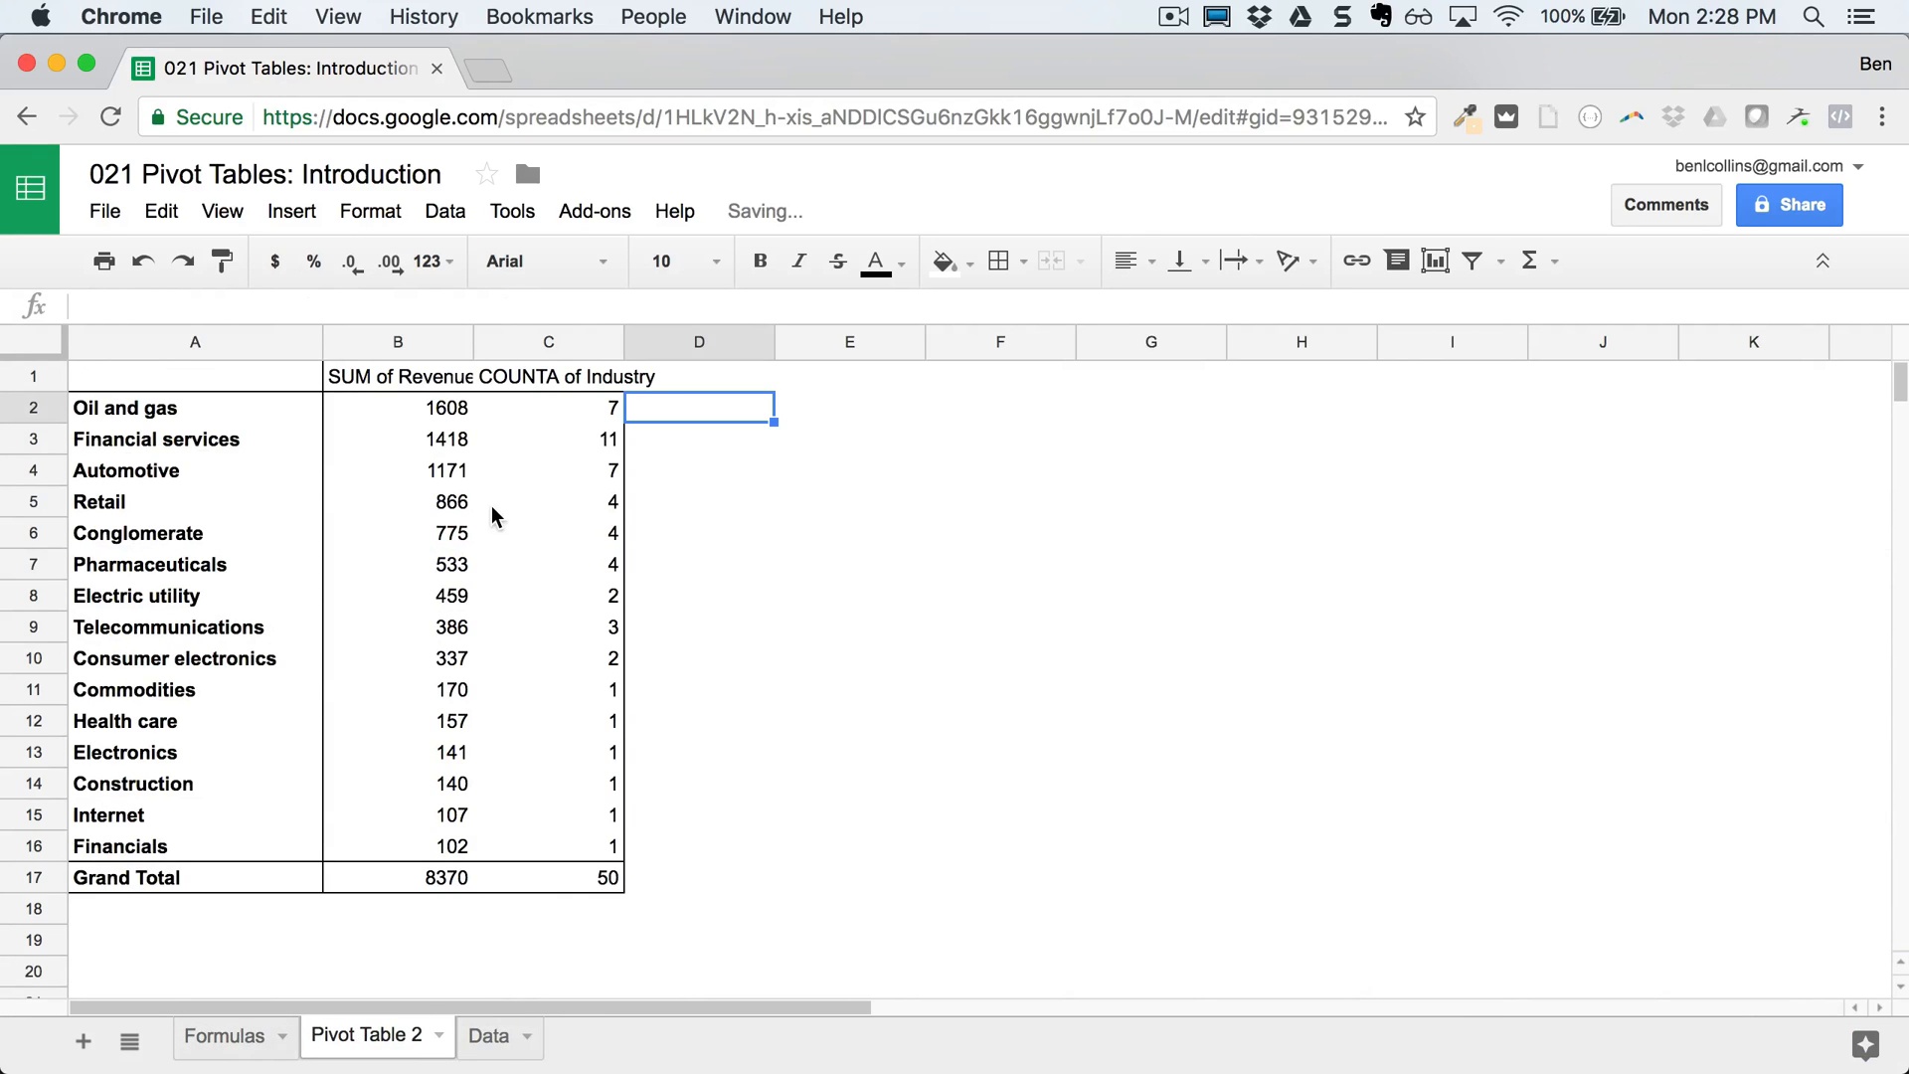
{"action": "mouse_move", "coordinate": [954, 696]}
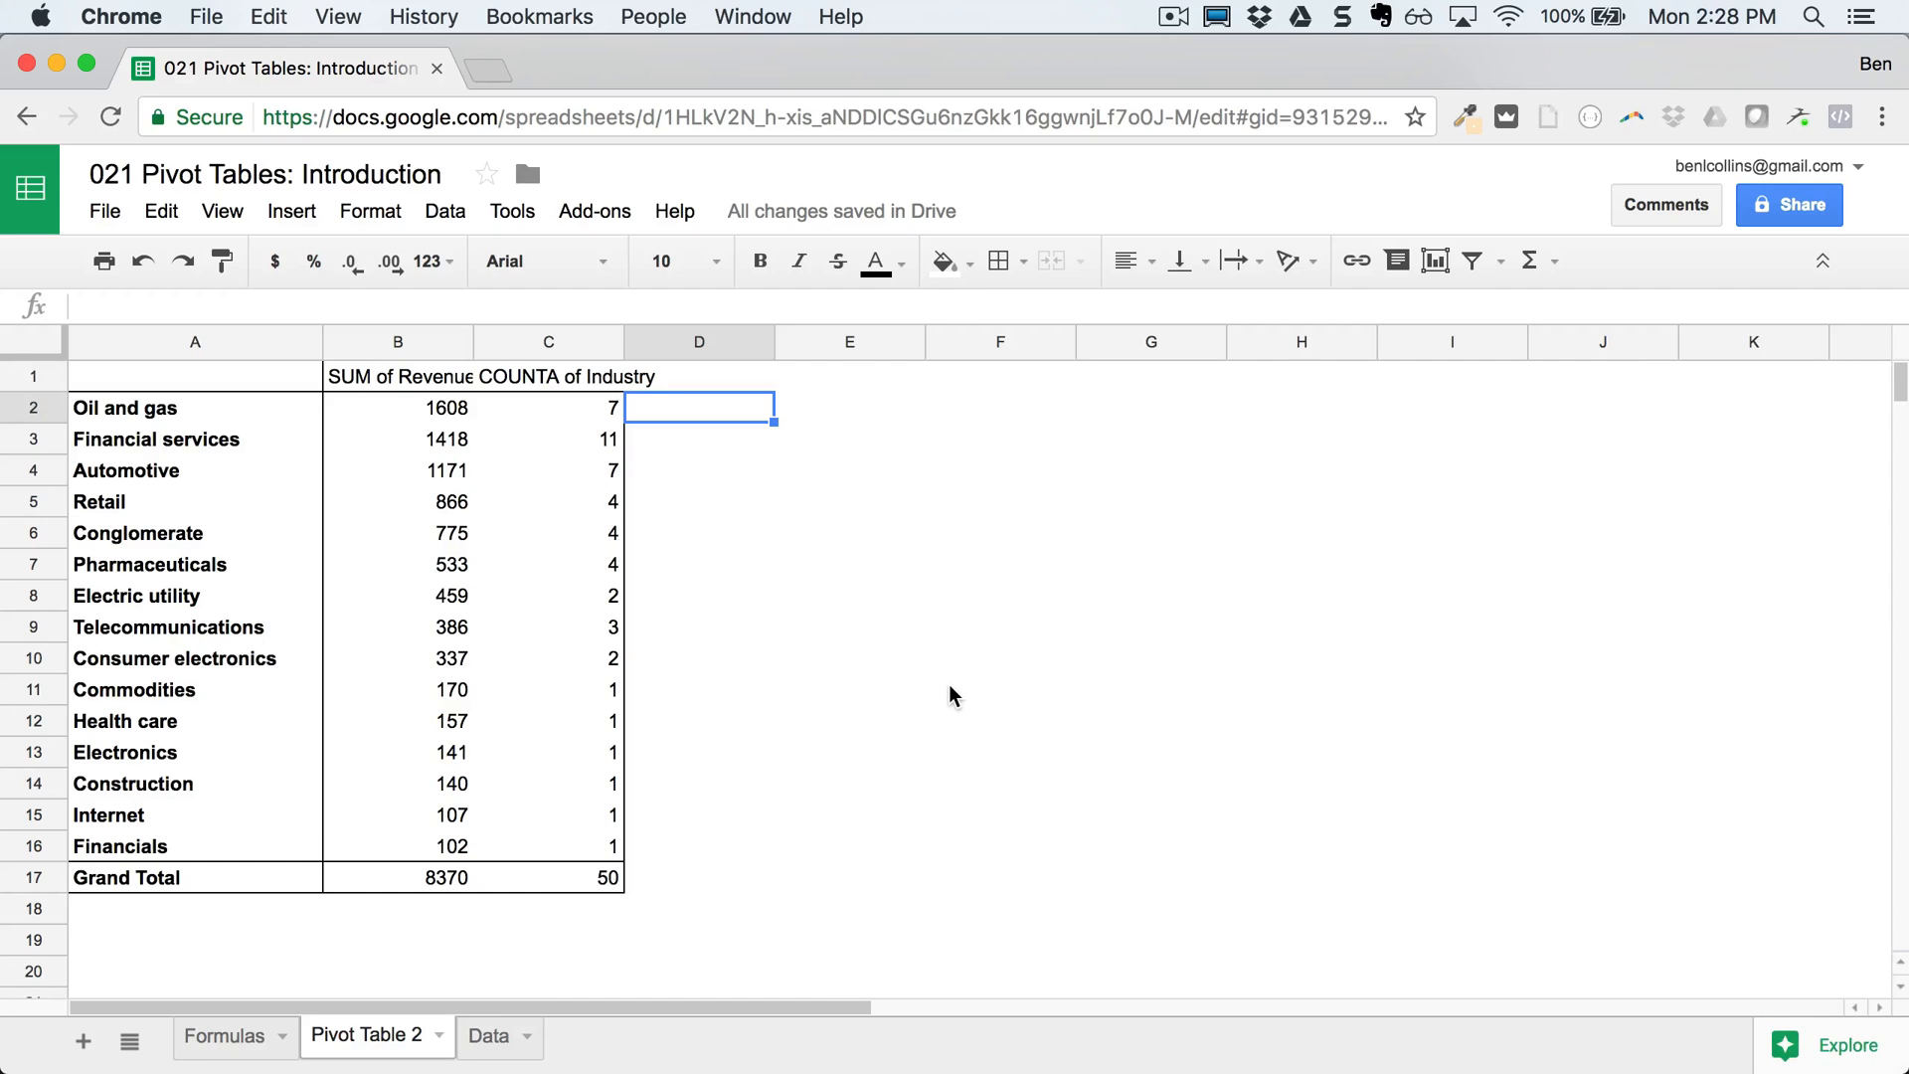
{"action": "left_click", "coordinate": [397, 501]}
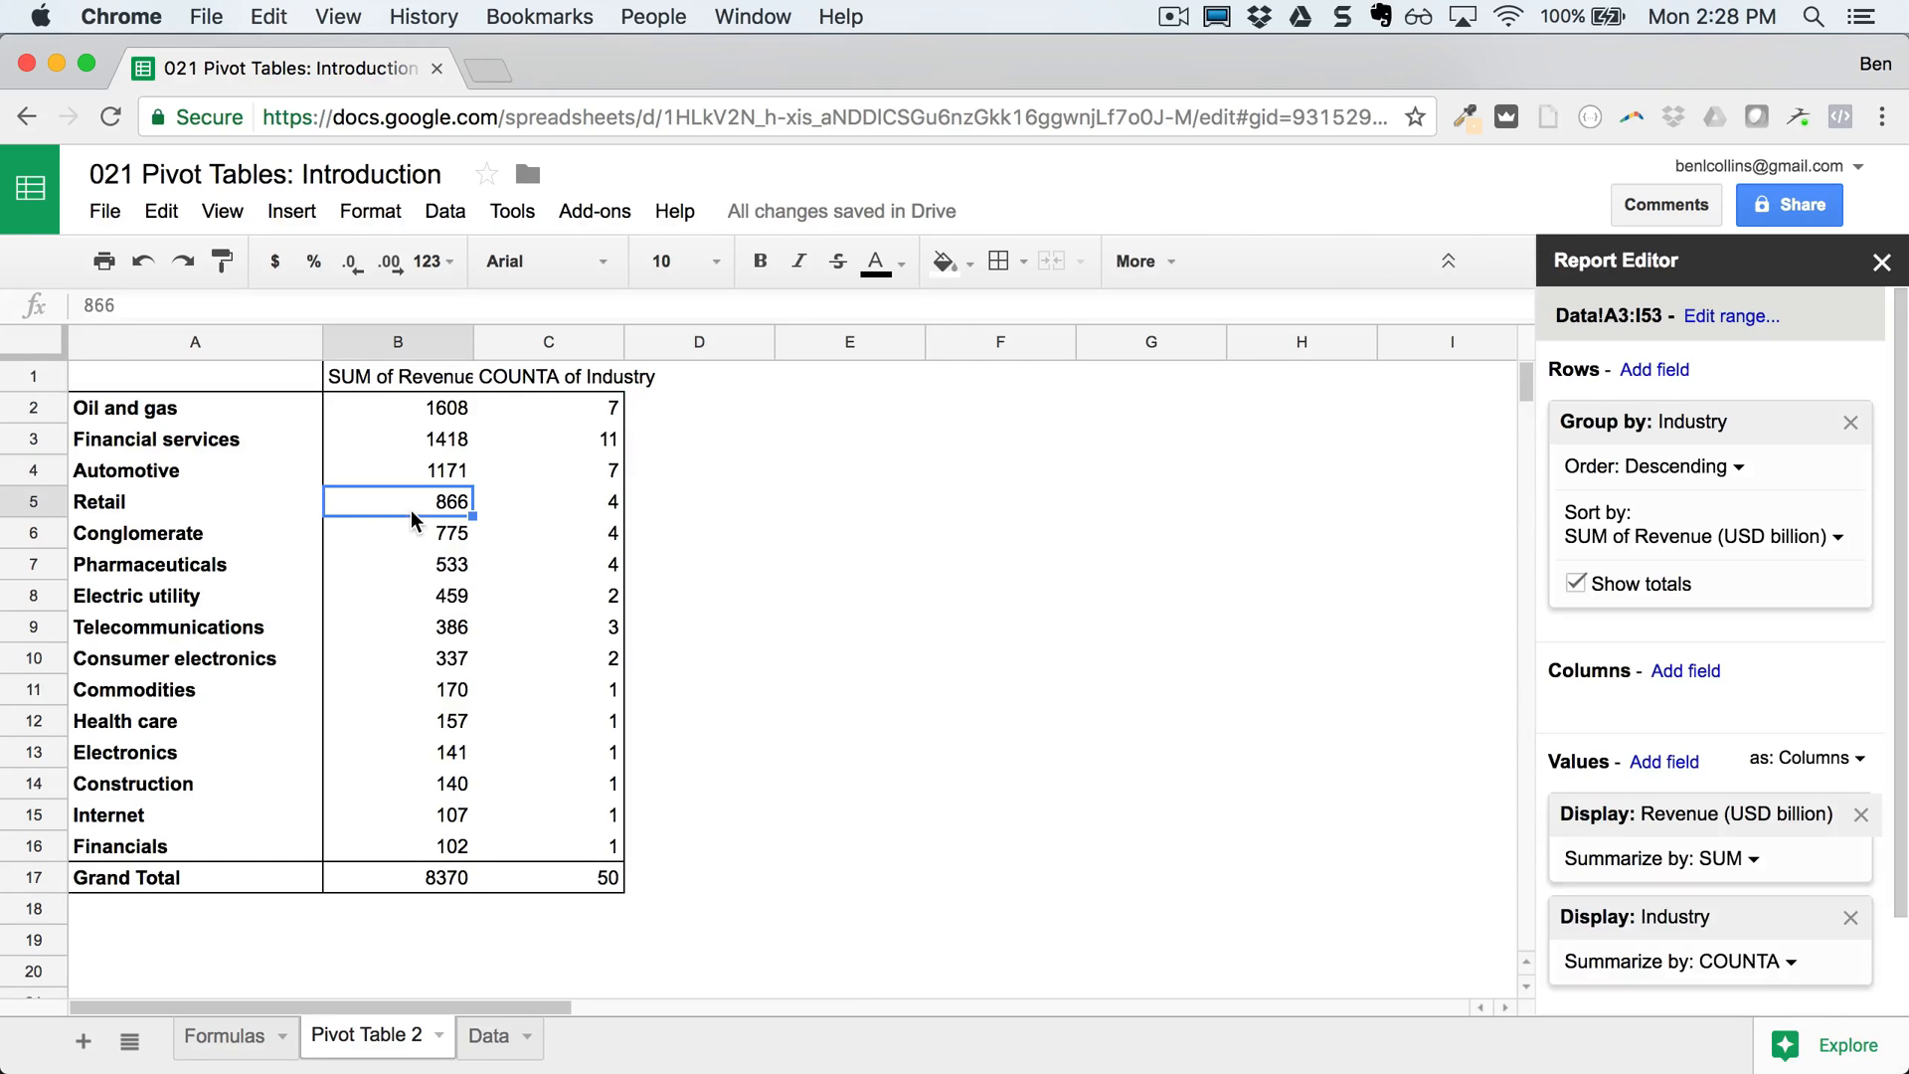
{"action": "mouse_move", "coordinate": [441, 424]}
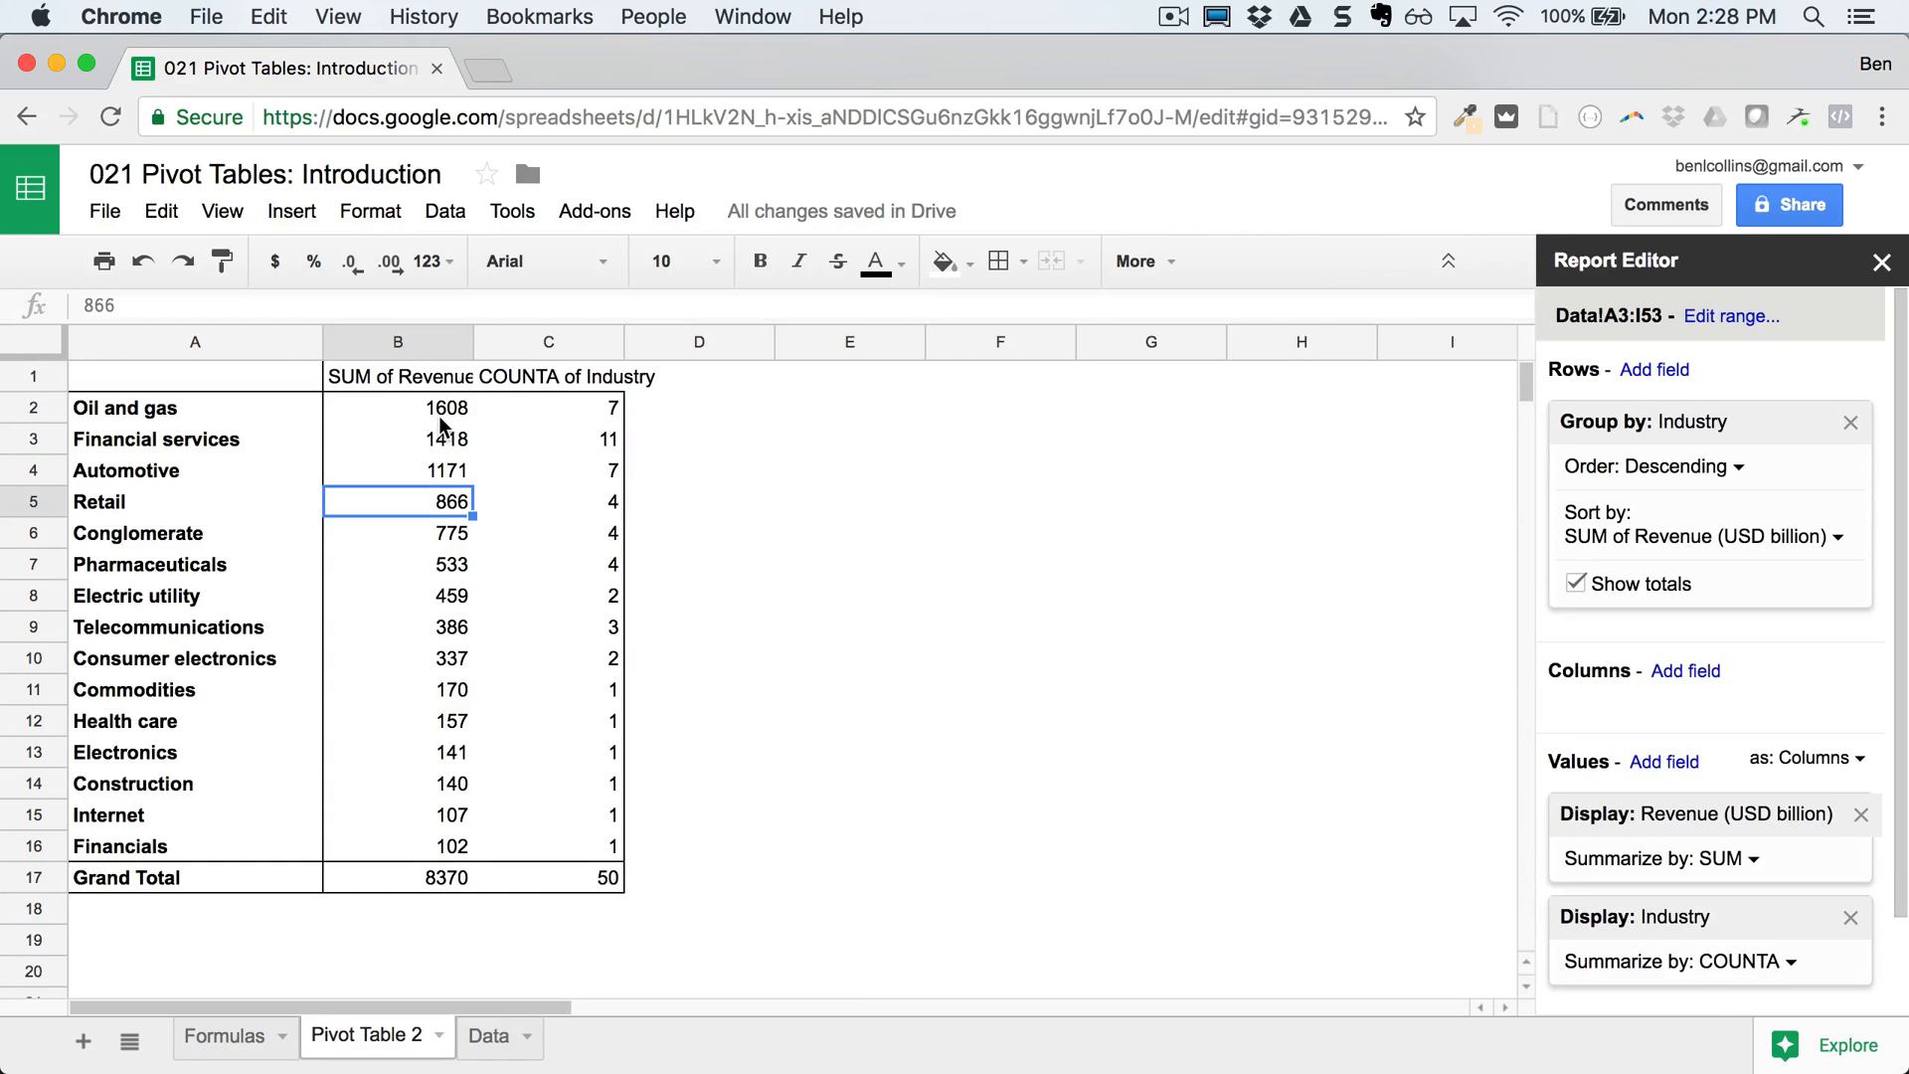